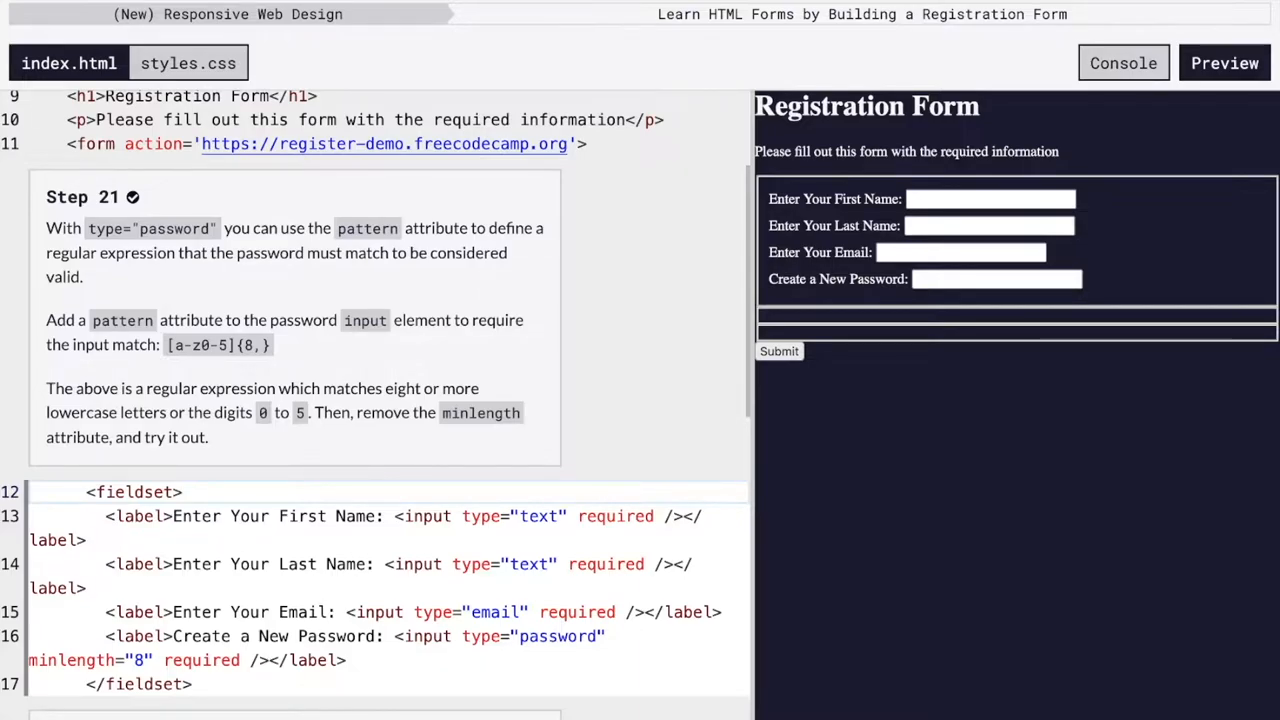
mouse_move(382, 660)
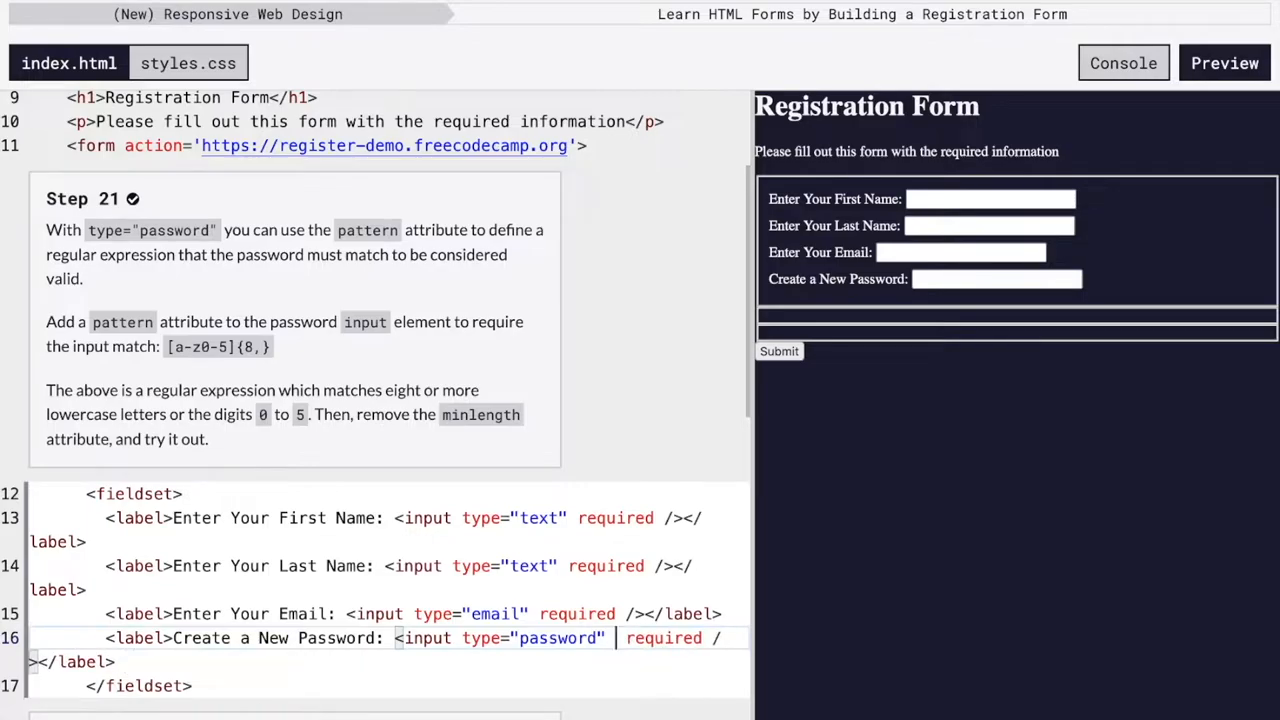
- Give the password input pattern="[a-z0-5]{8,}" in place of minlength="8"
text(patt)
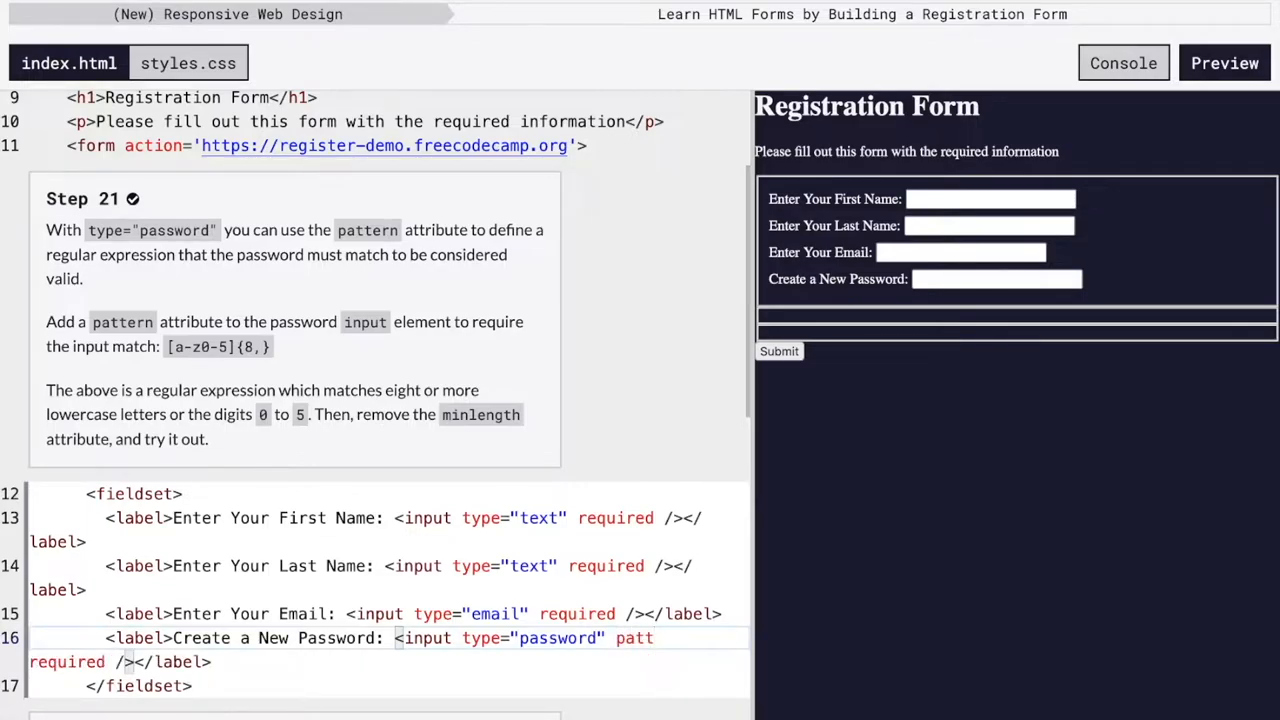
text(ern=)
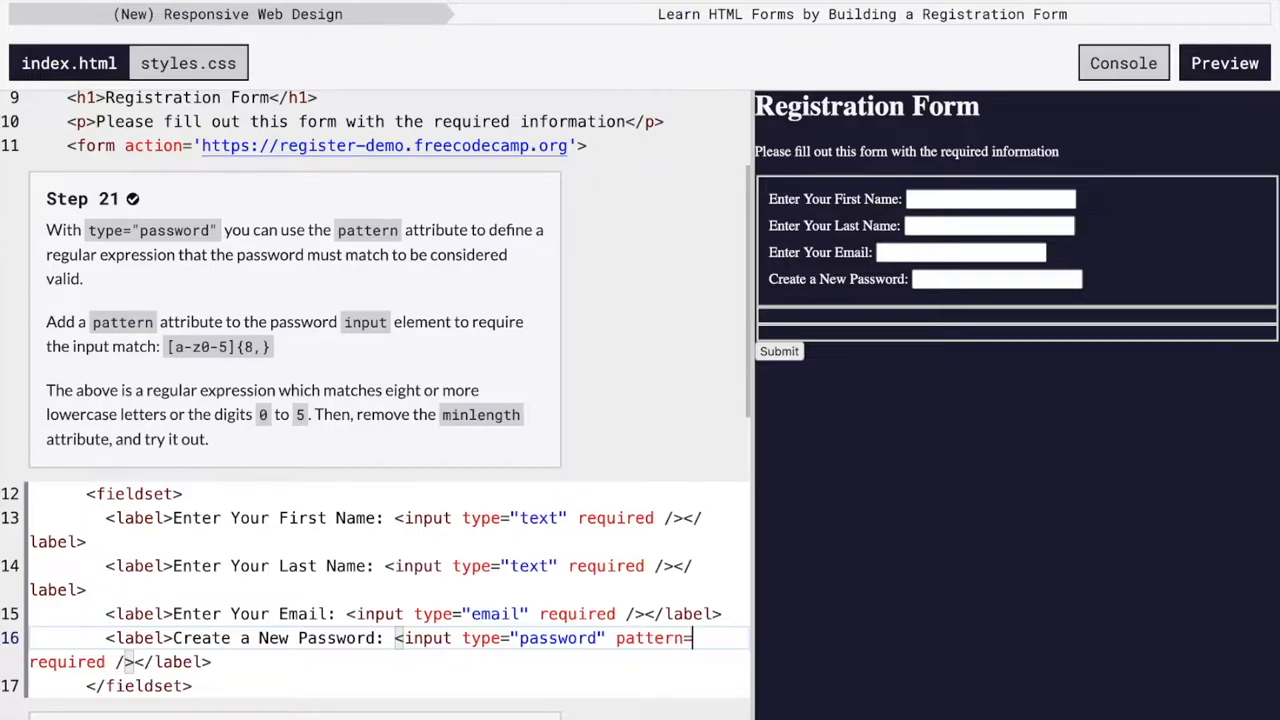
text("")
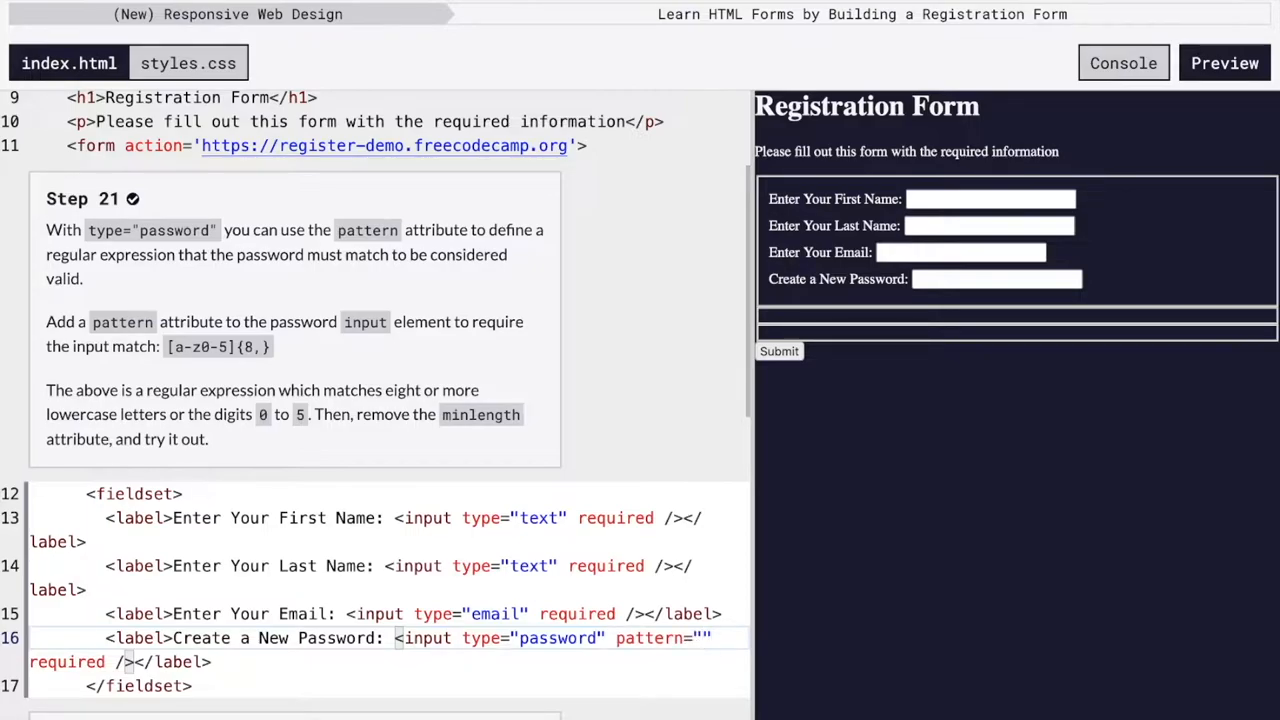
text([])
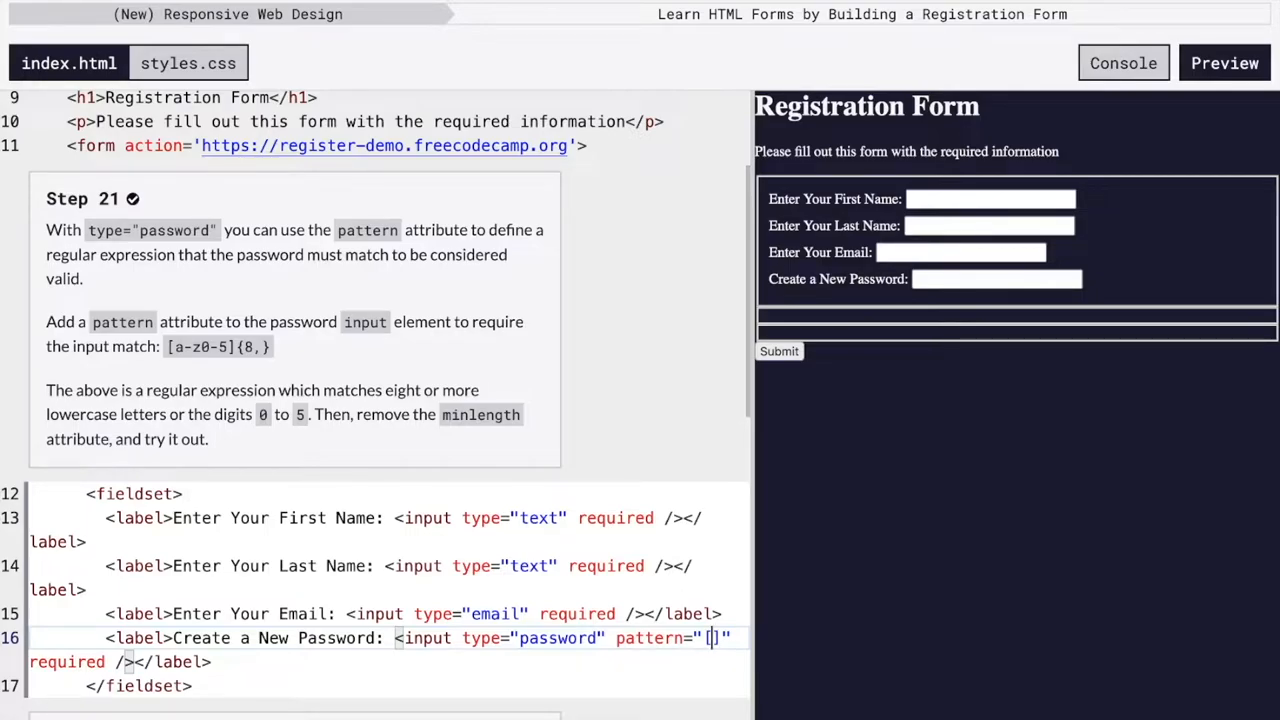
text(a-z)
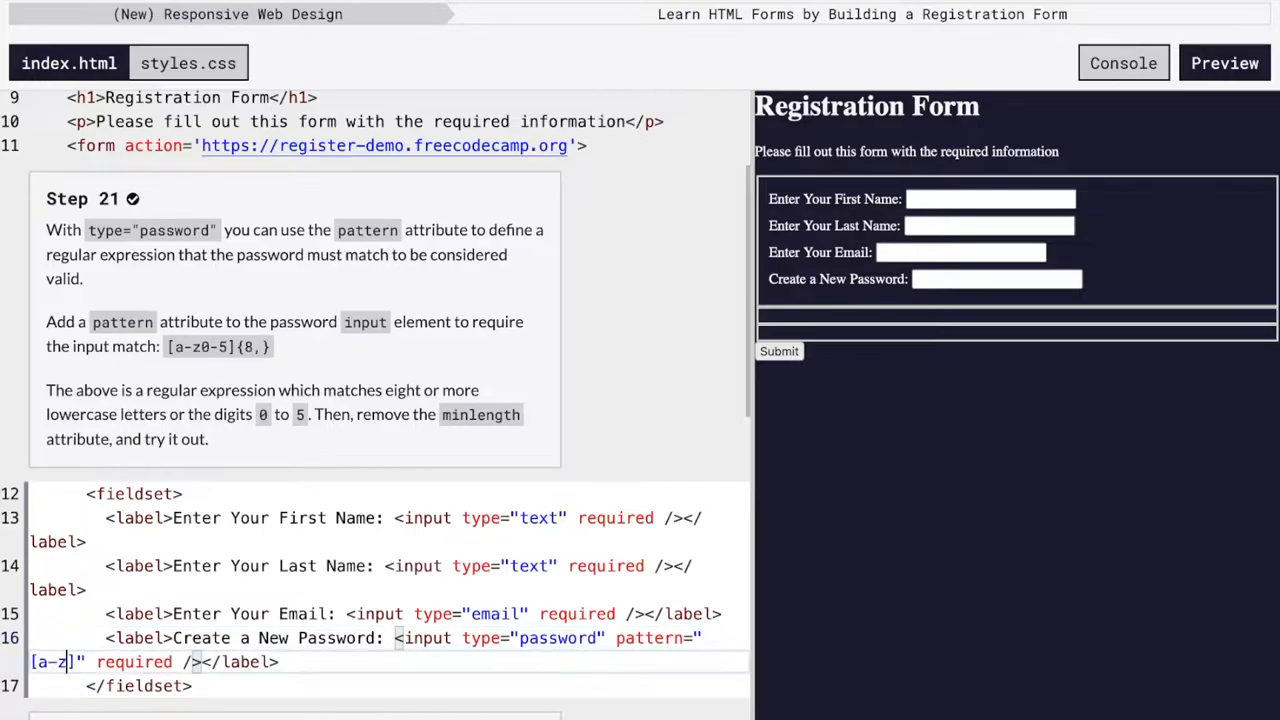
text(0-5)
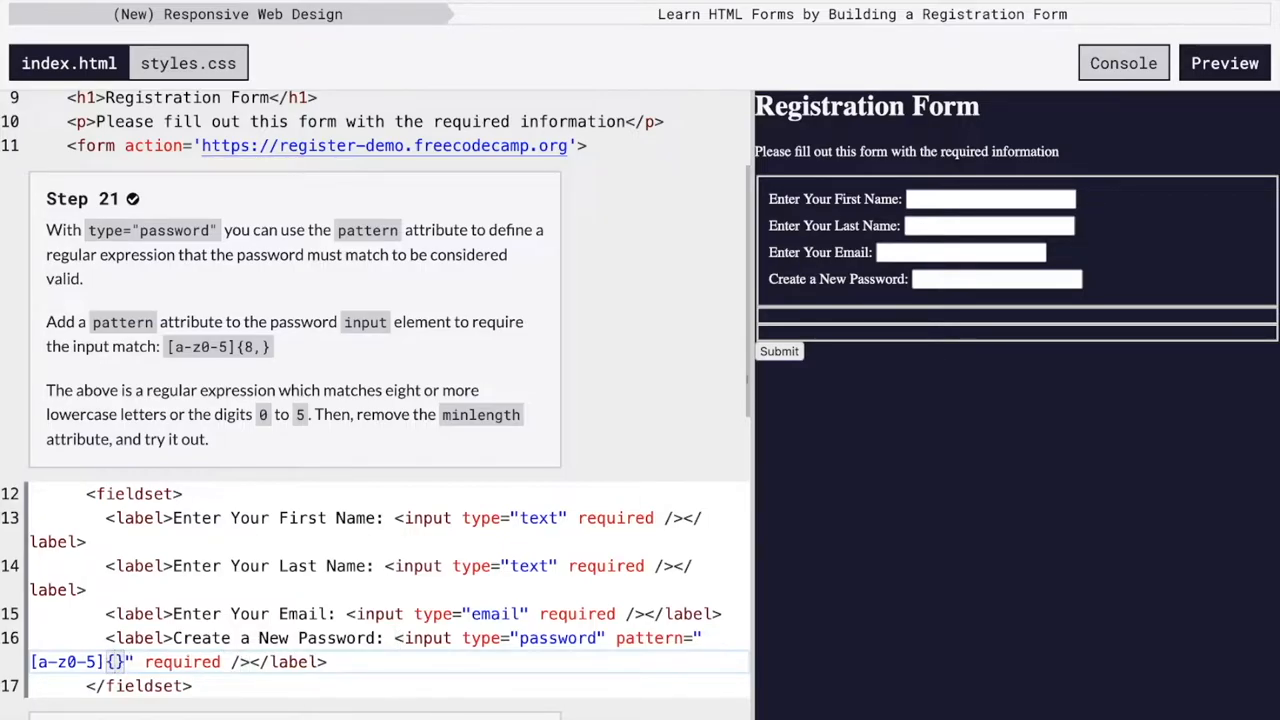
text(8,)
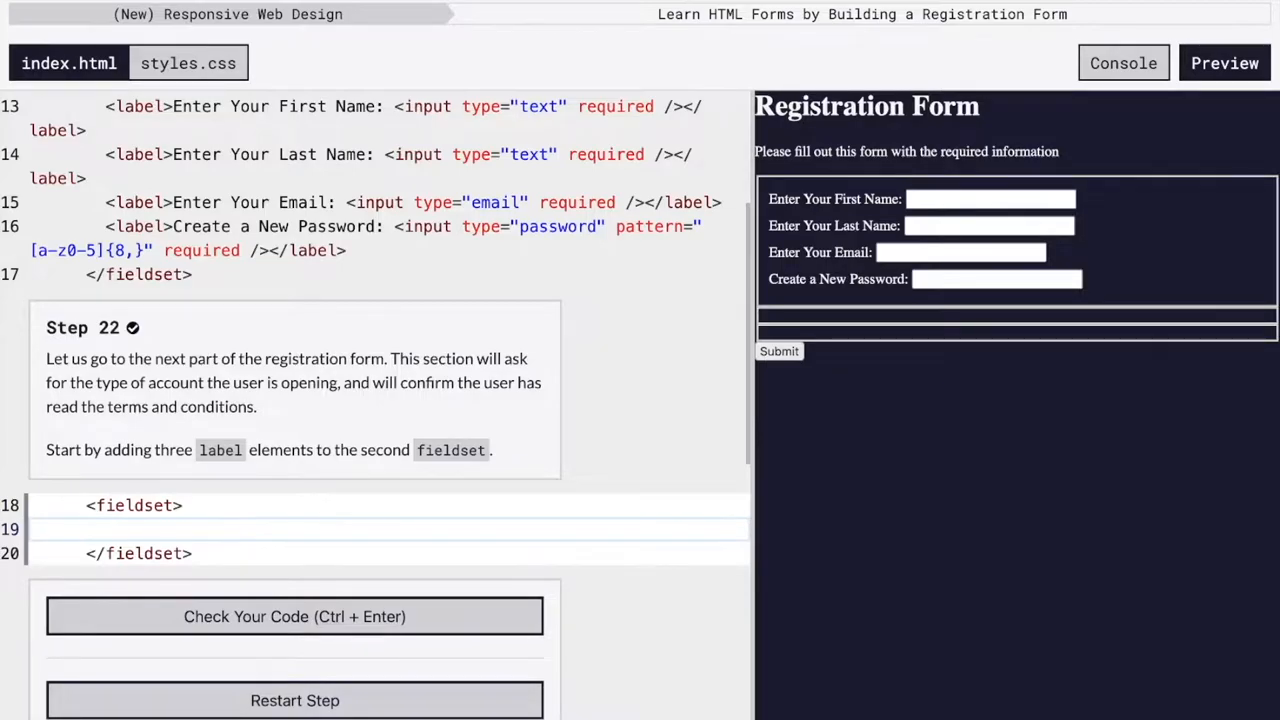
- Add three empty <label></label> elements inside the second fieldset
text(<lab)
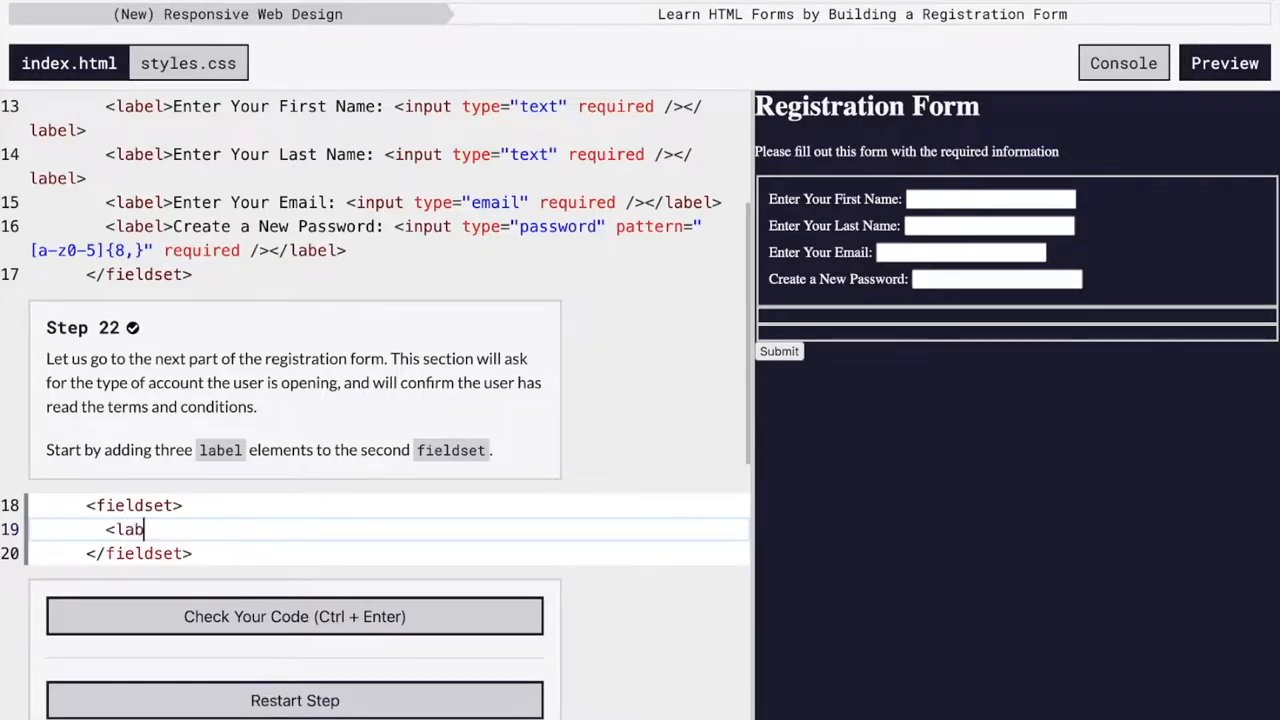
text(el></label>)
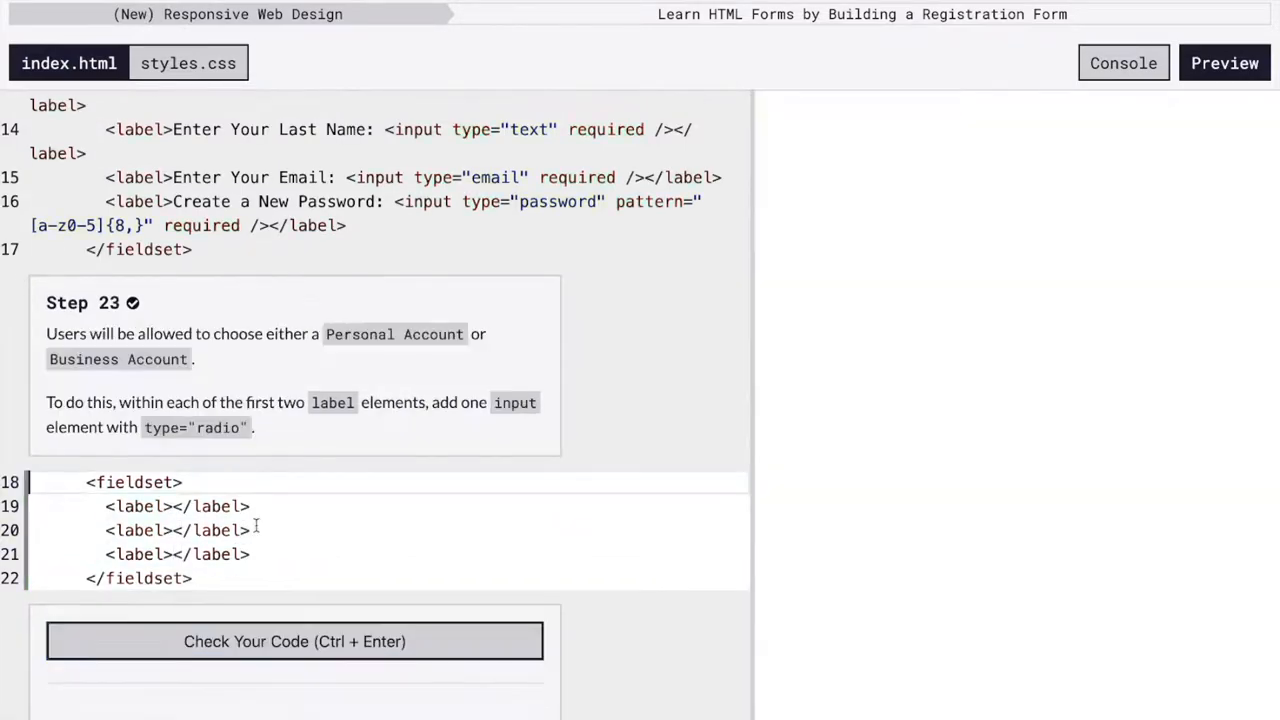
- Insert <input type="radio" /> into the first two labels of the second fieldset
click(1224, 62)
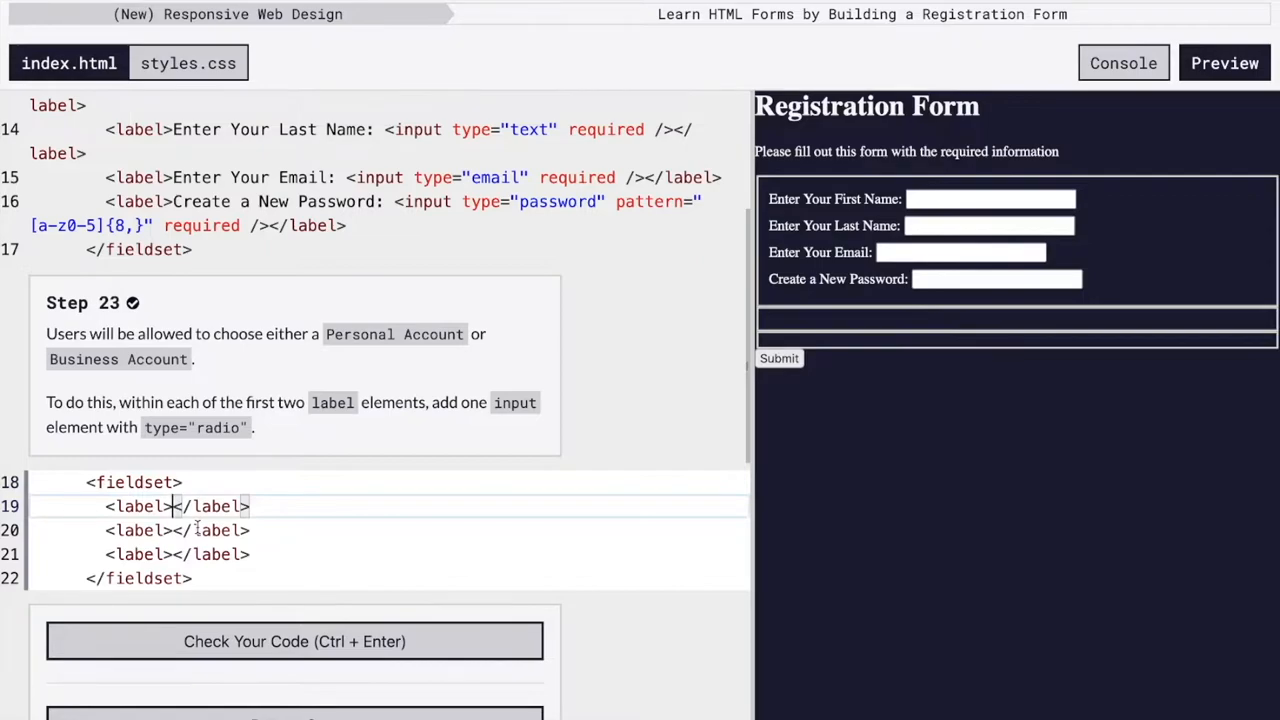
text(<input>)
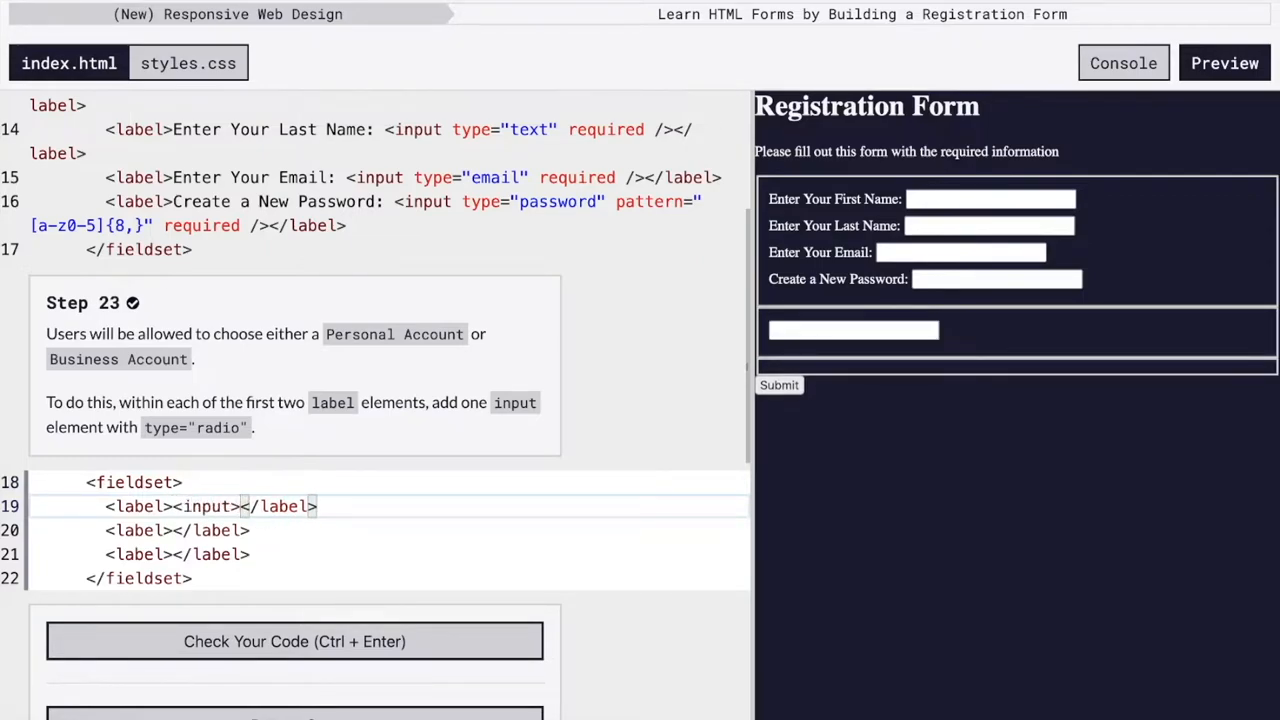
text(/)
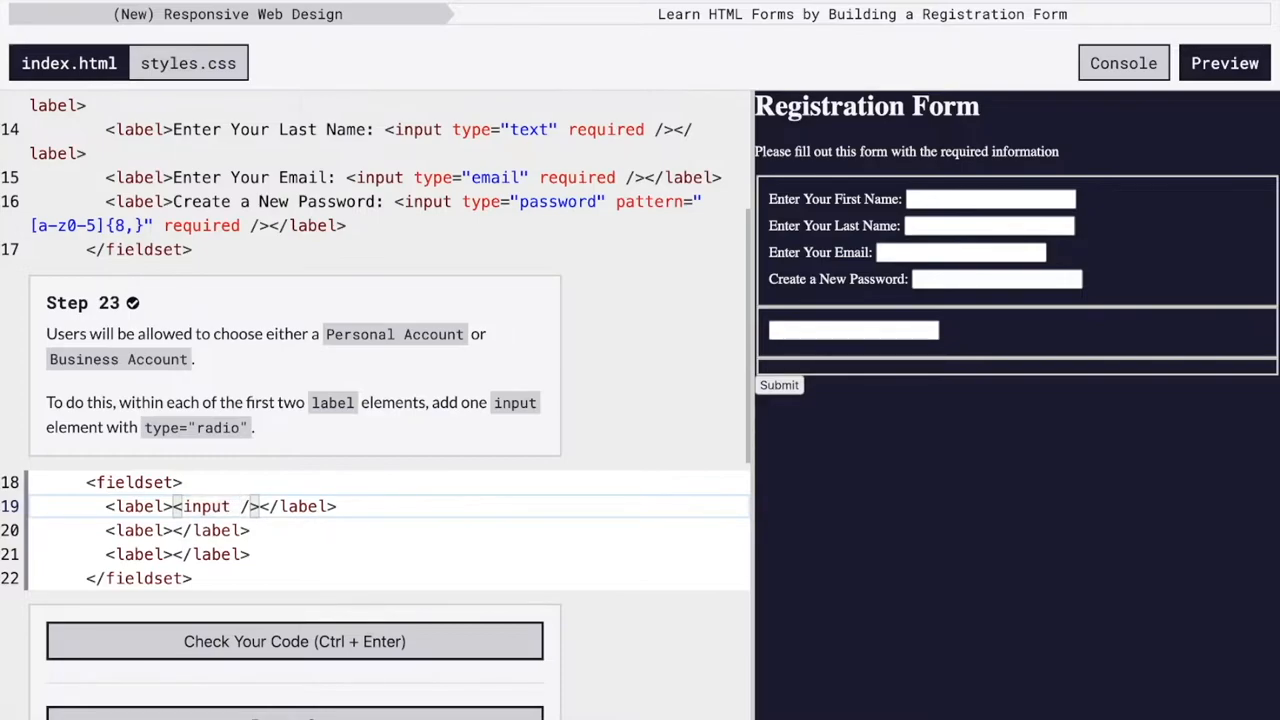
text(type="")
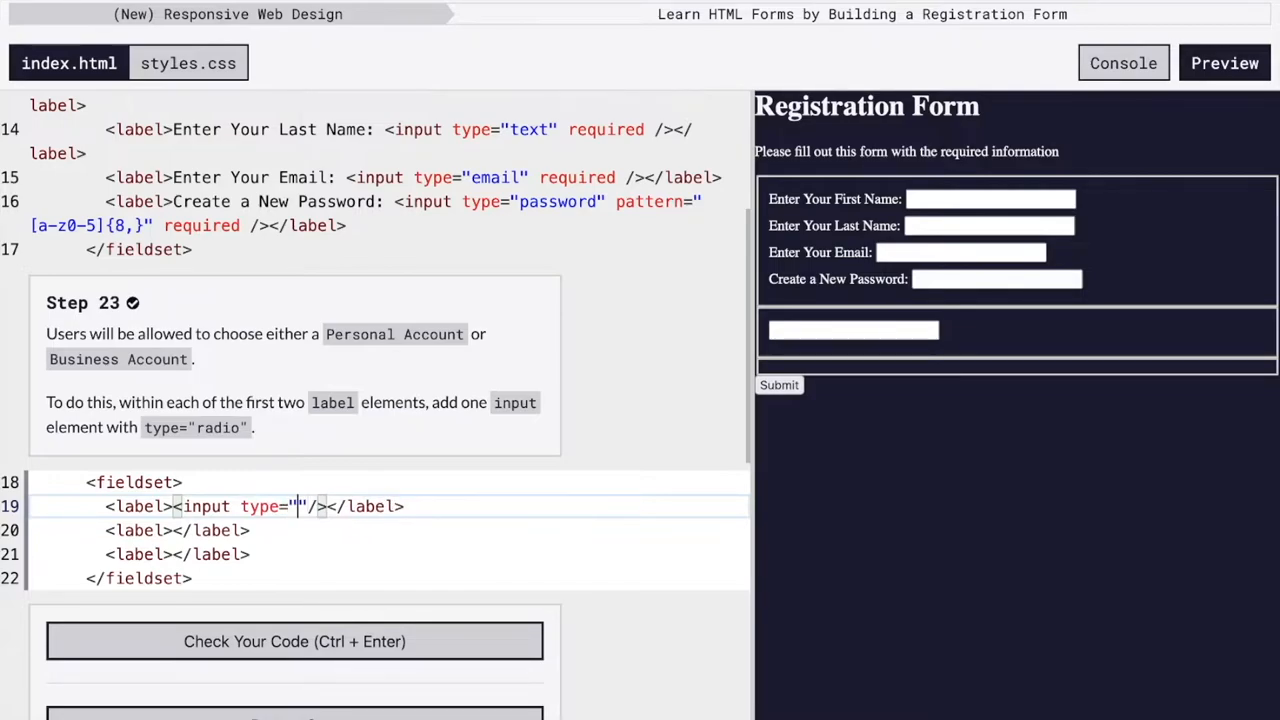
text(radio)
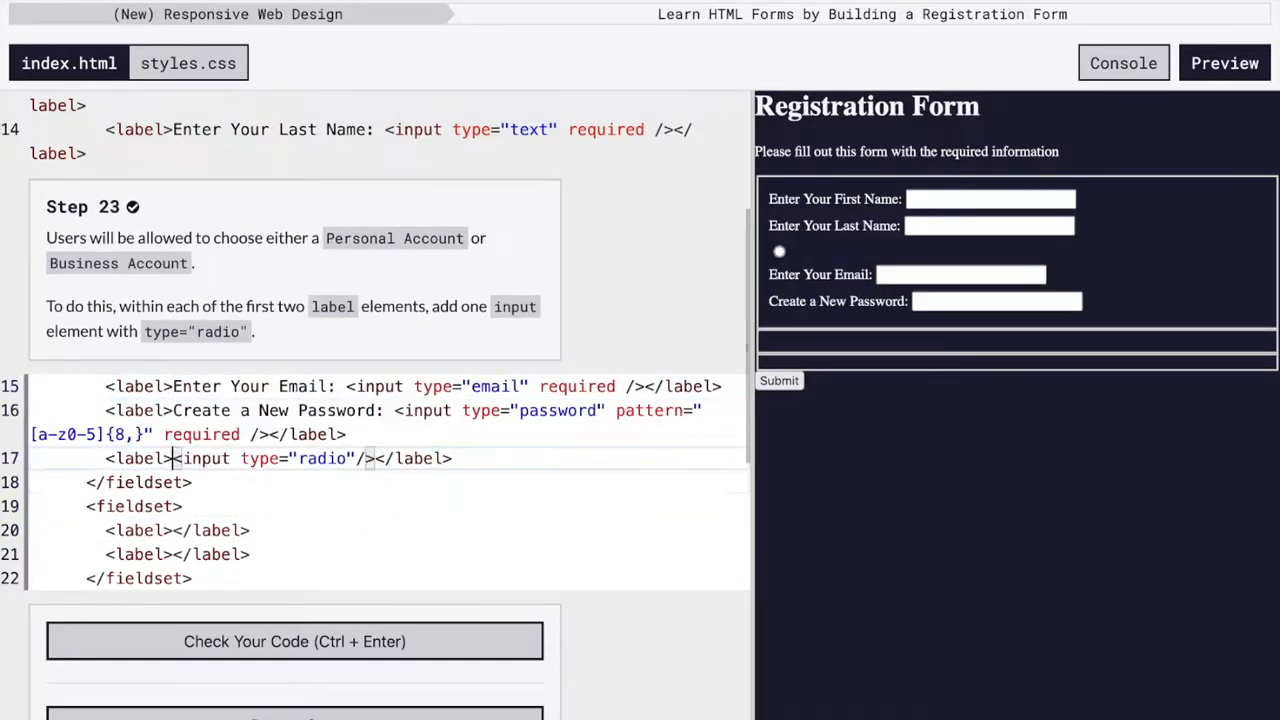
key(Enter)
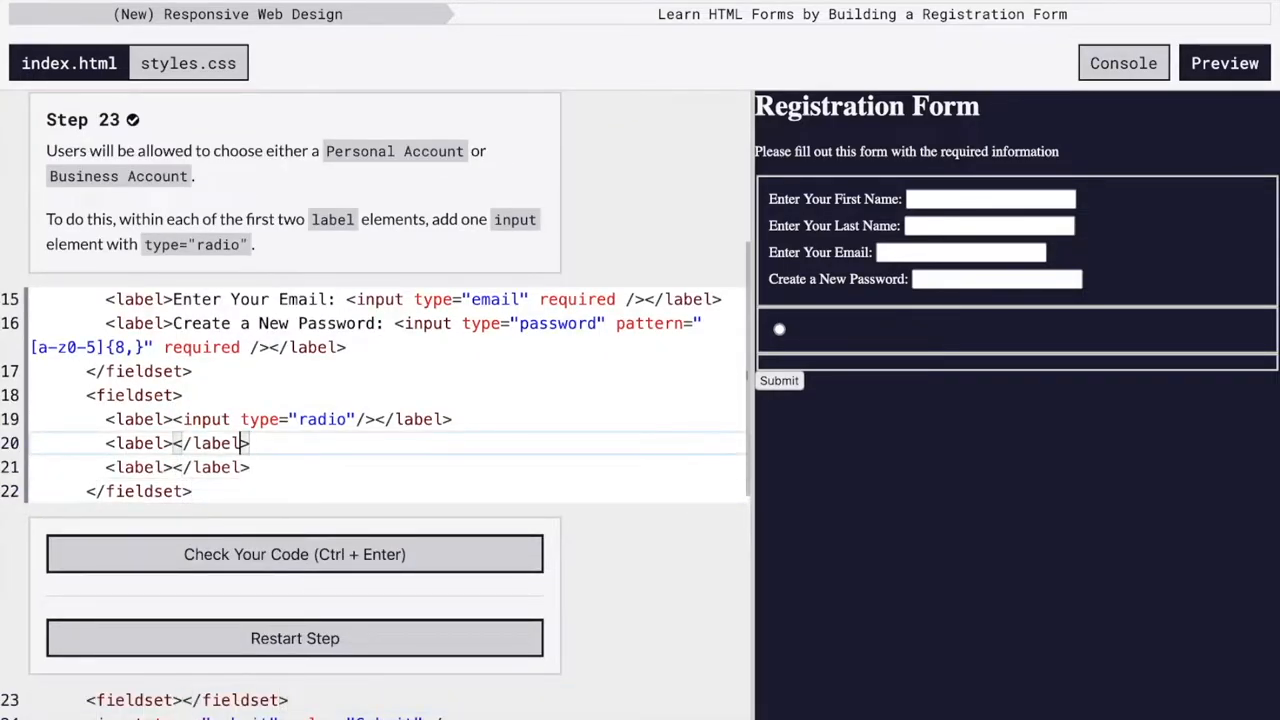
text(<input type="radio"/>)
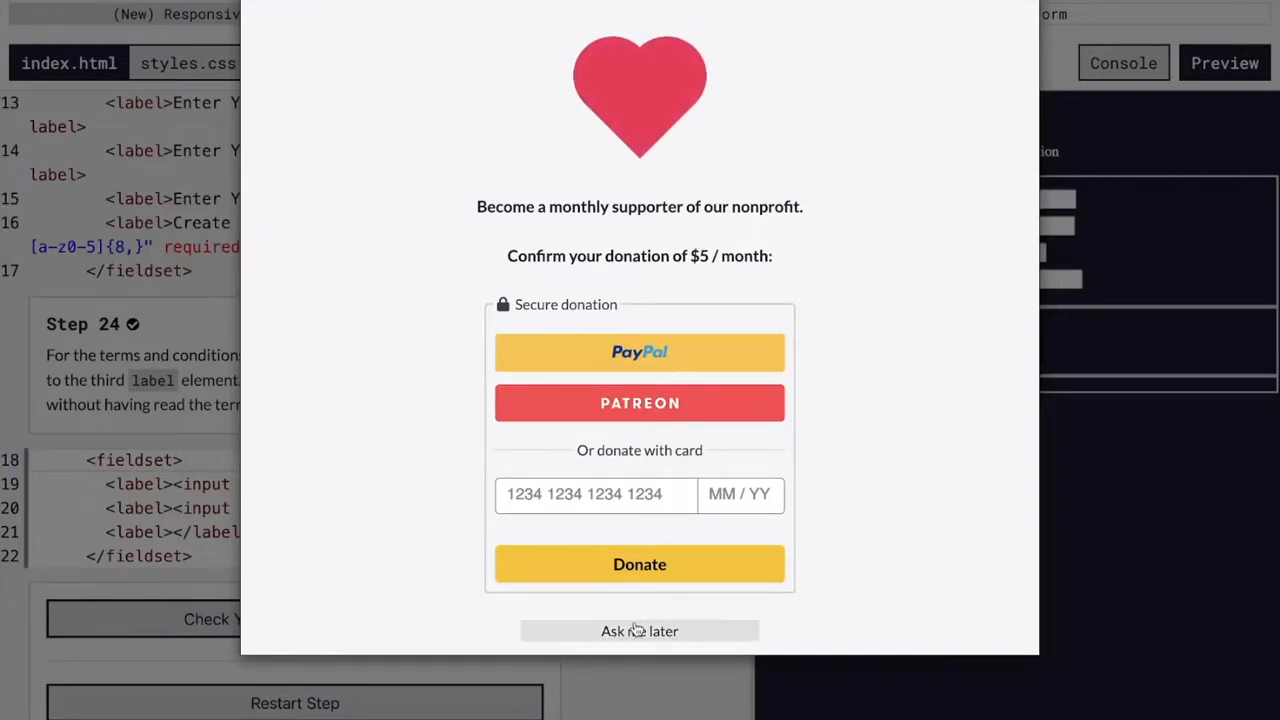
- Dismiss the donation modal and add <input type="checkbox" required /> to the third label
click(640, 630)
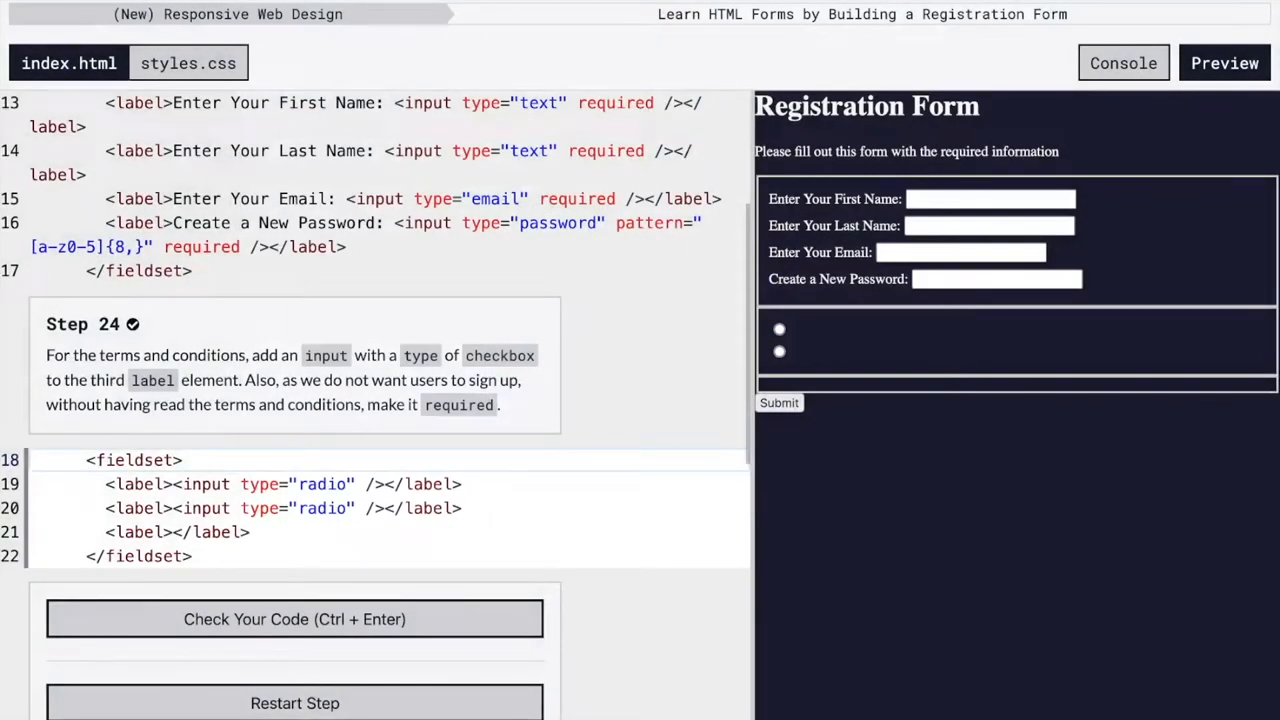
mouse_move(170, 592)
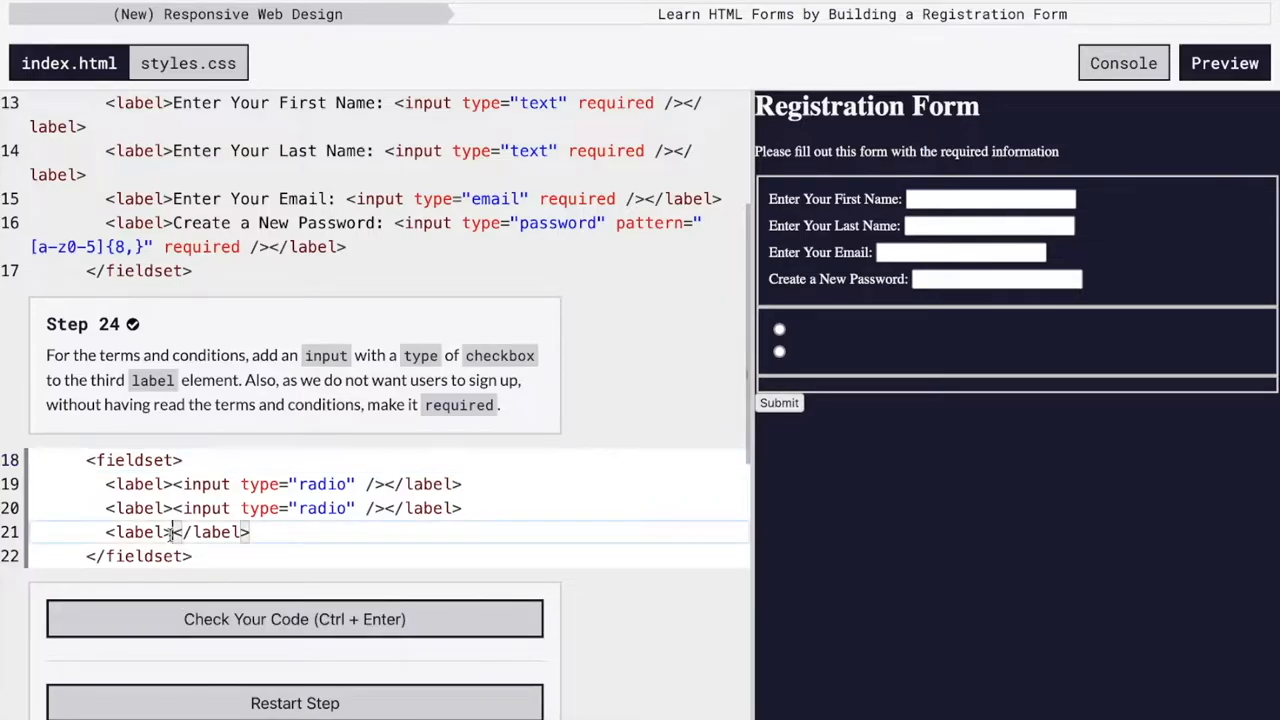
text(<)
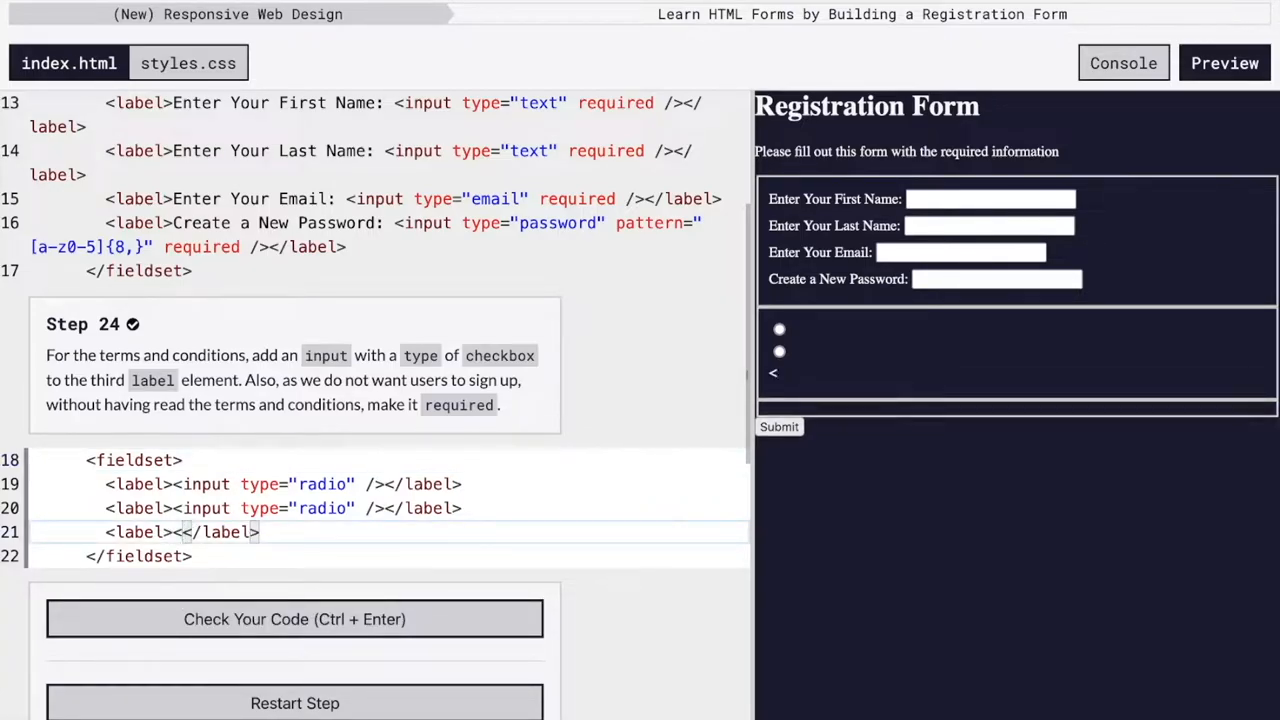
text(input>)
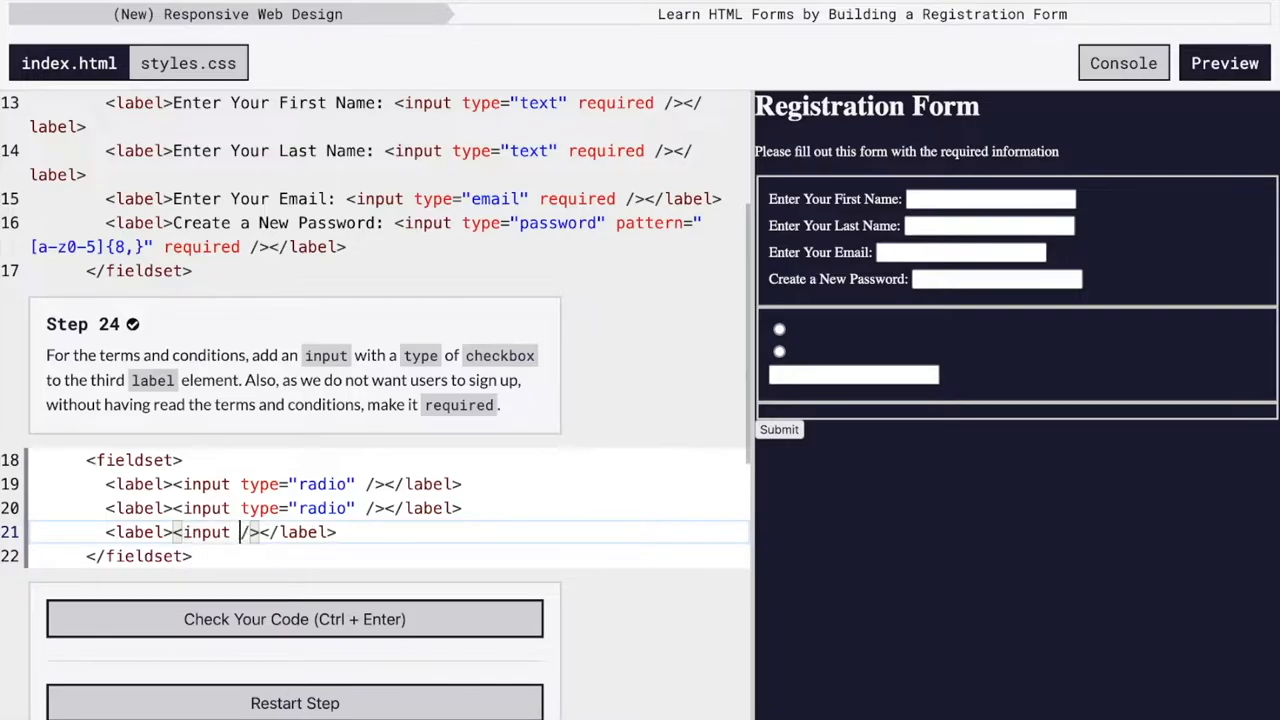
text(type="")
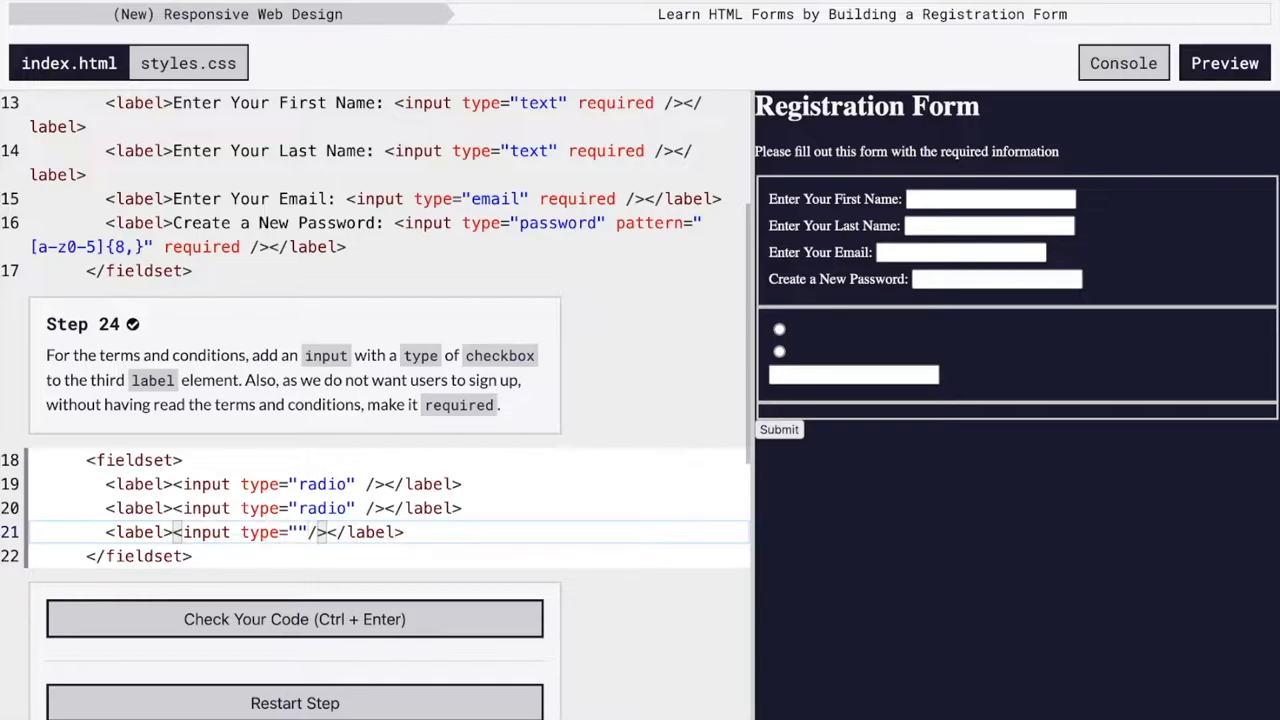
text(check)
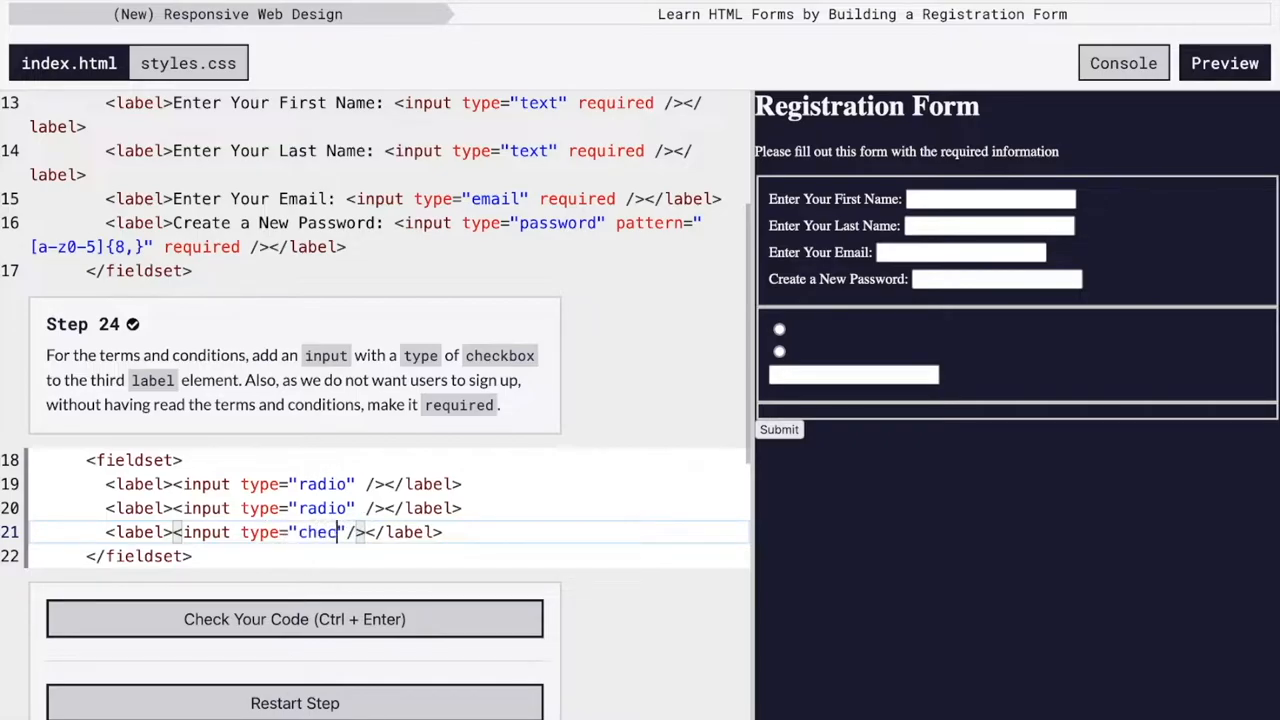
text(kbox)
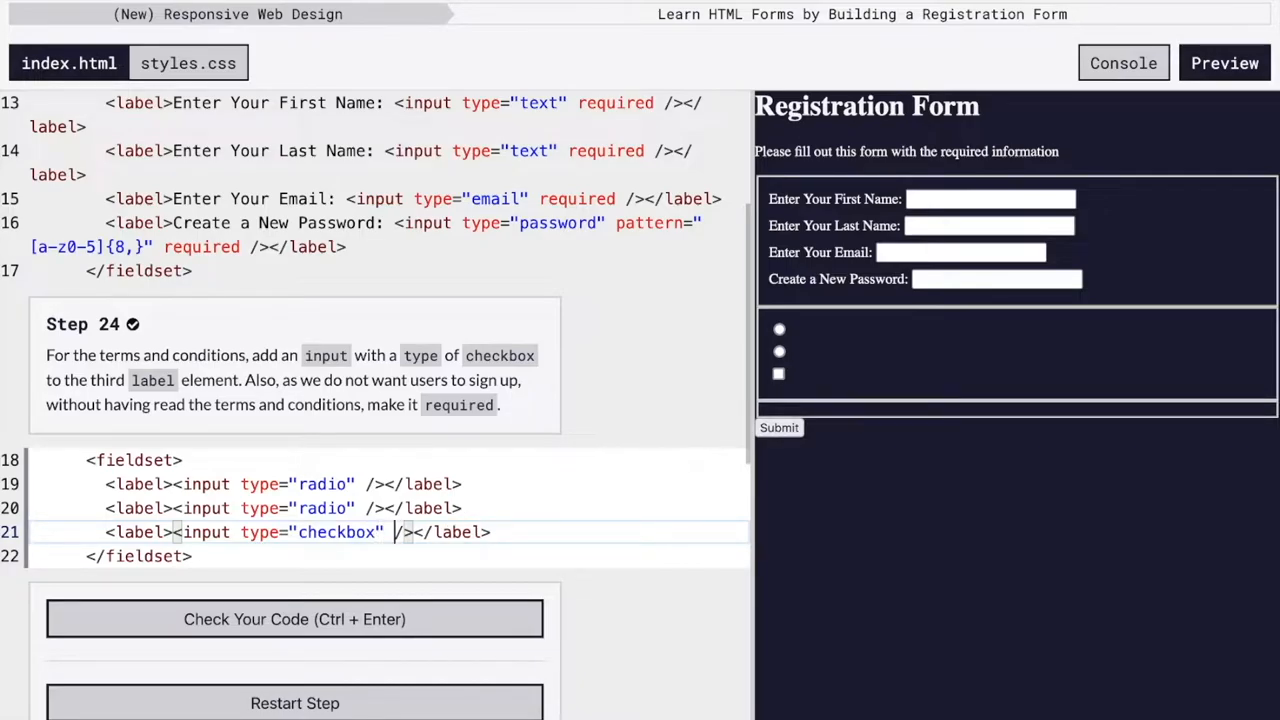
text(required)
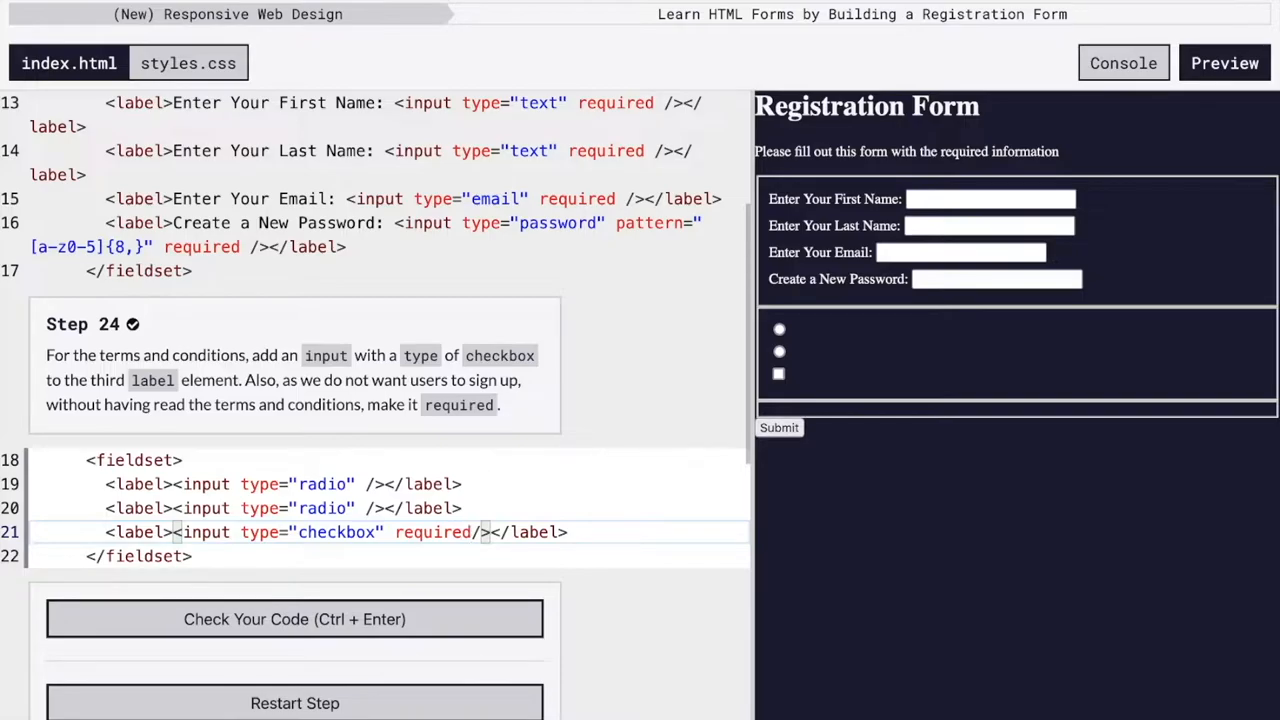
click(294, 618)
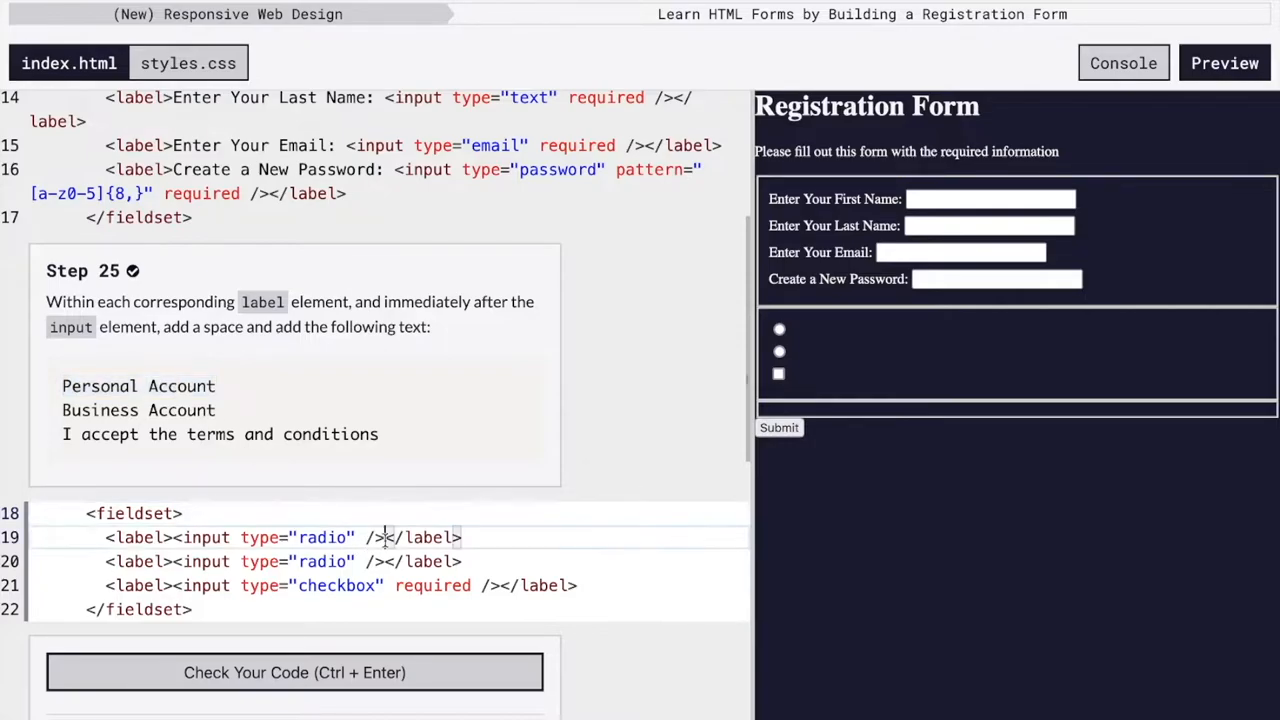
- Label the radios Personal Account and Business Account and submit the step
text(Personal Account)
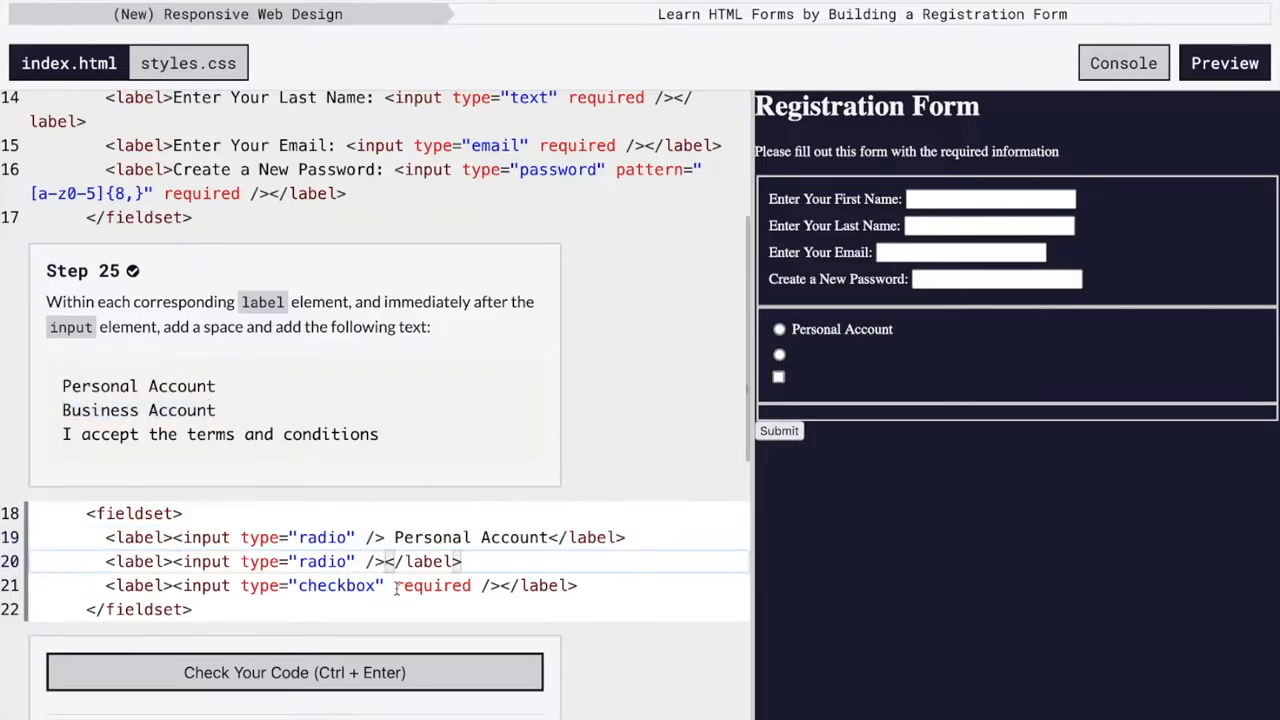
text(Business Account)
click(390, 586)
text( I accept the terms and conditions)
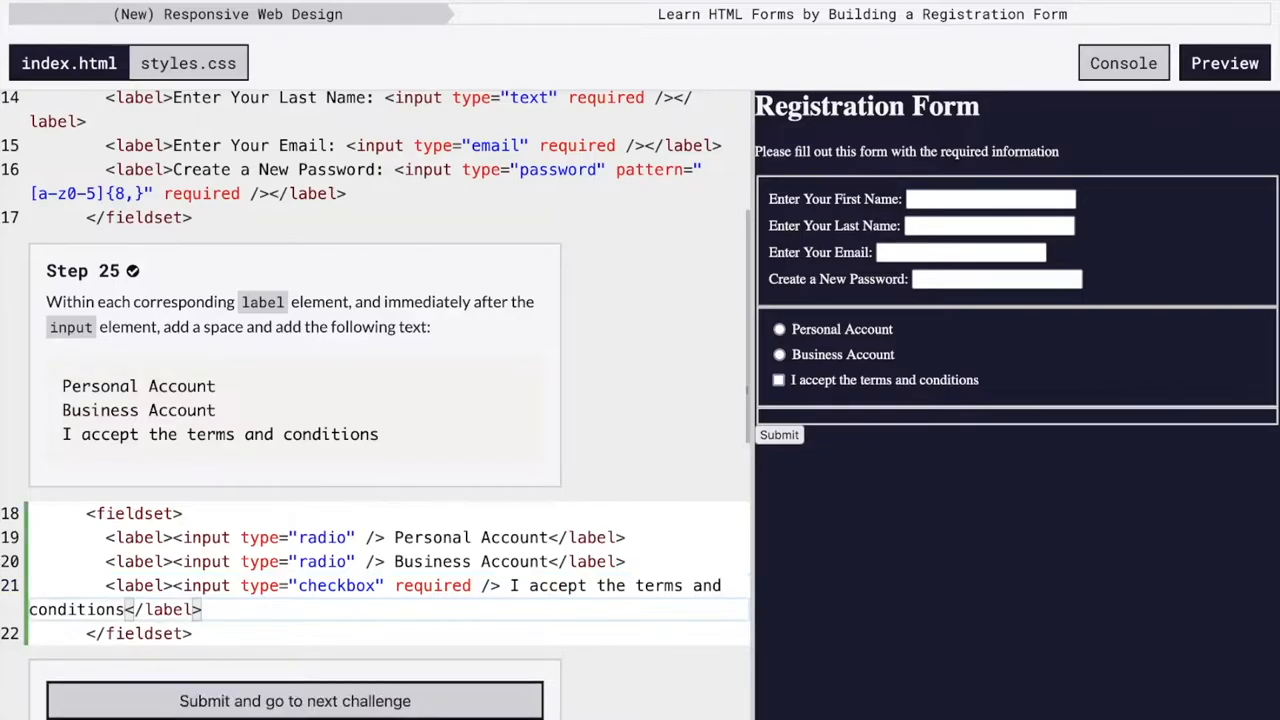
click(294, 700)
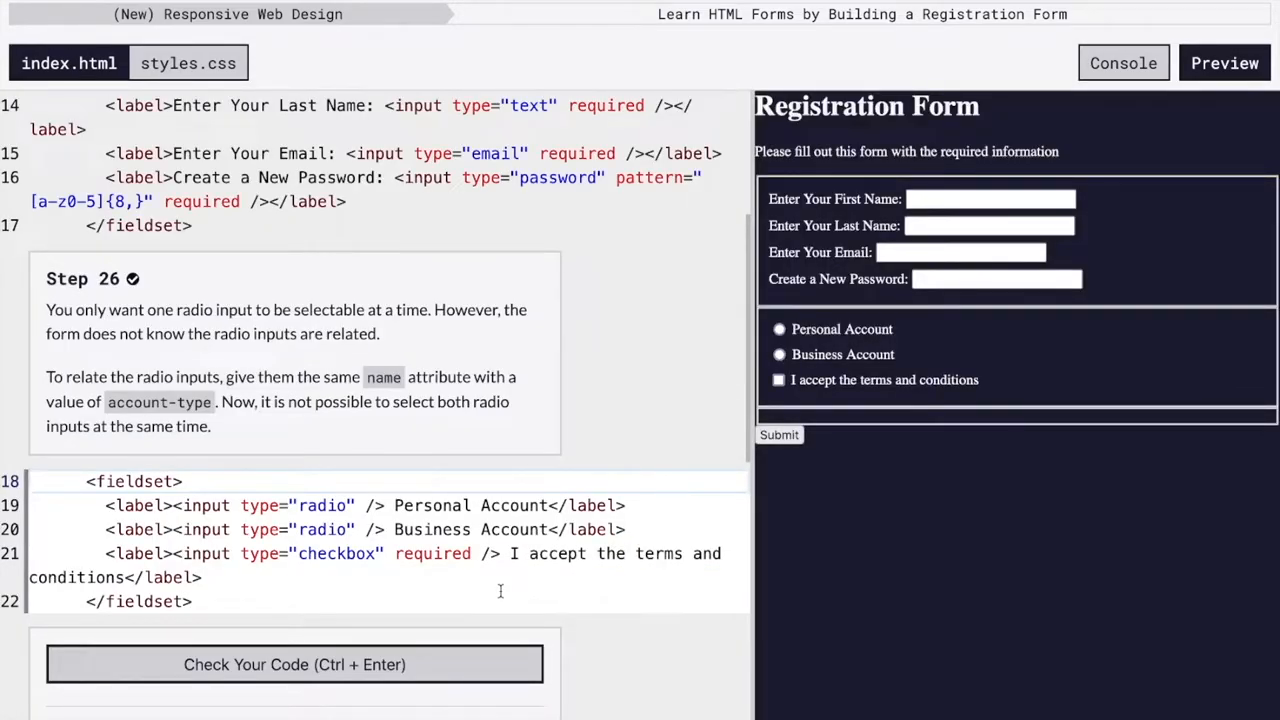
- Add name="account-type" to both radio inputs, verify single selection in the preview, and submit
click(780, 354)
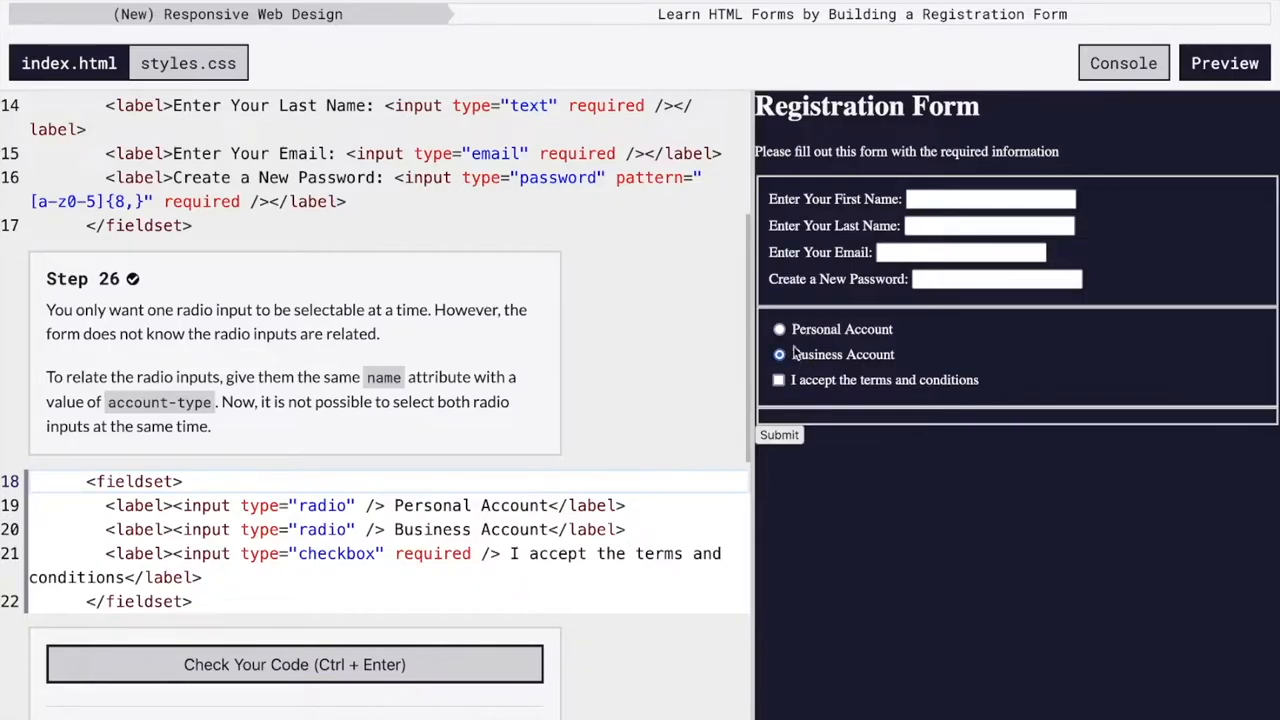
click(780, 328)
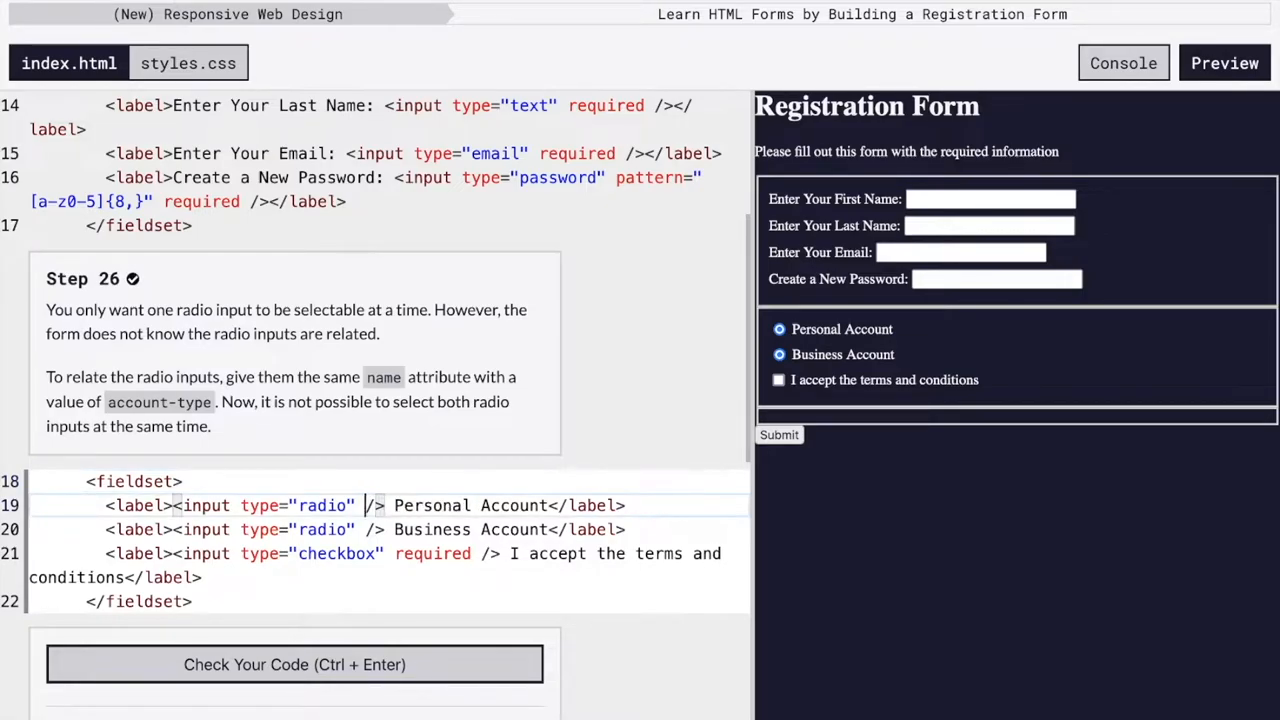
text(name="")
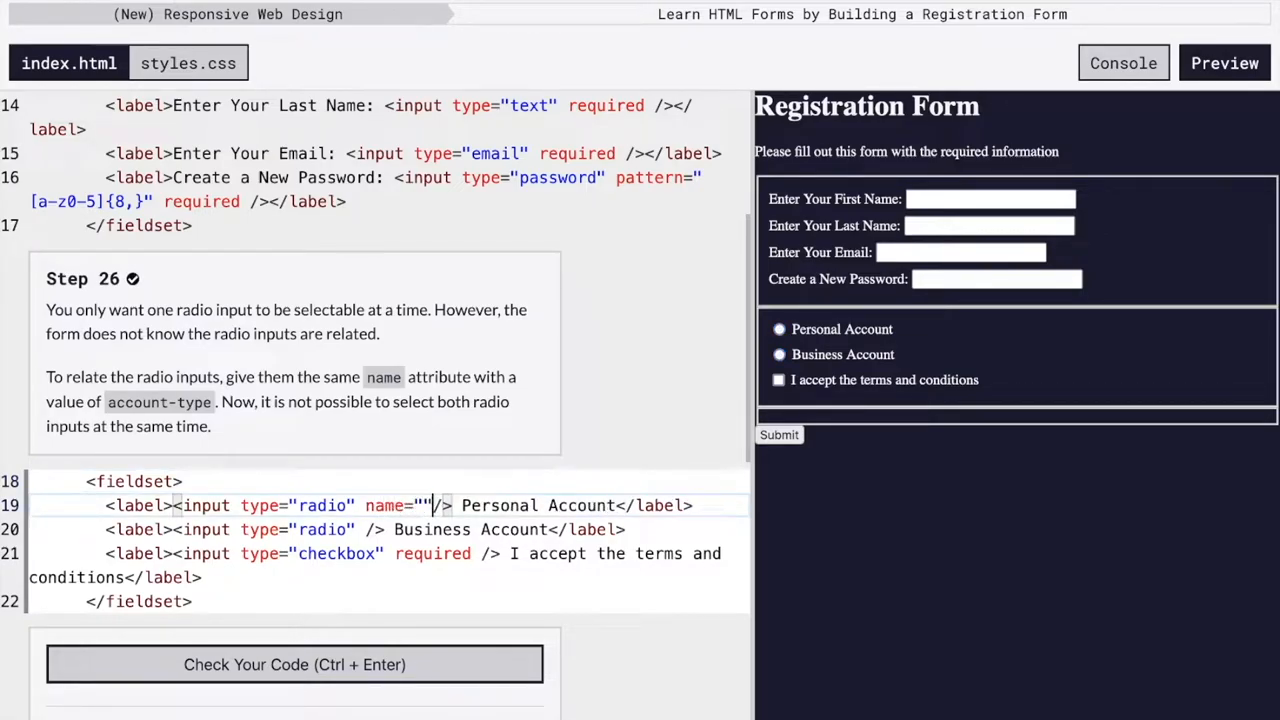
text(accou)
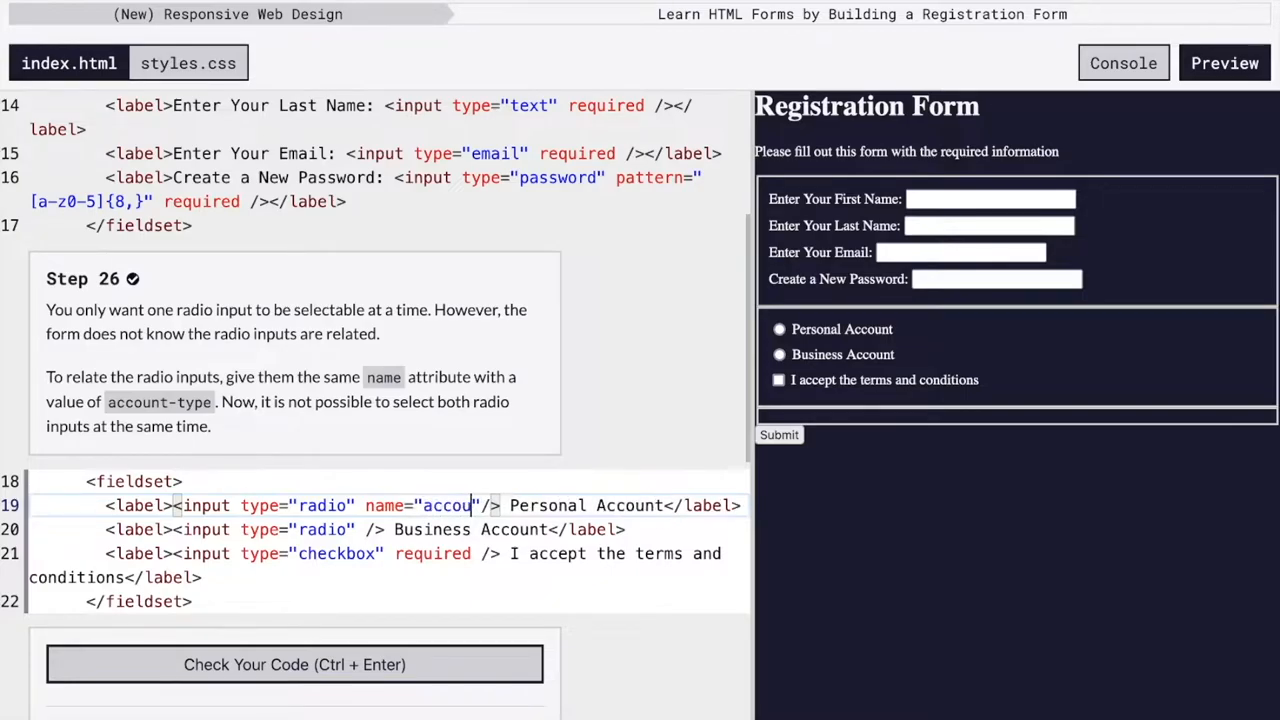
text(nt-type)
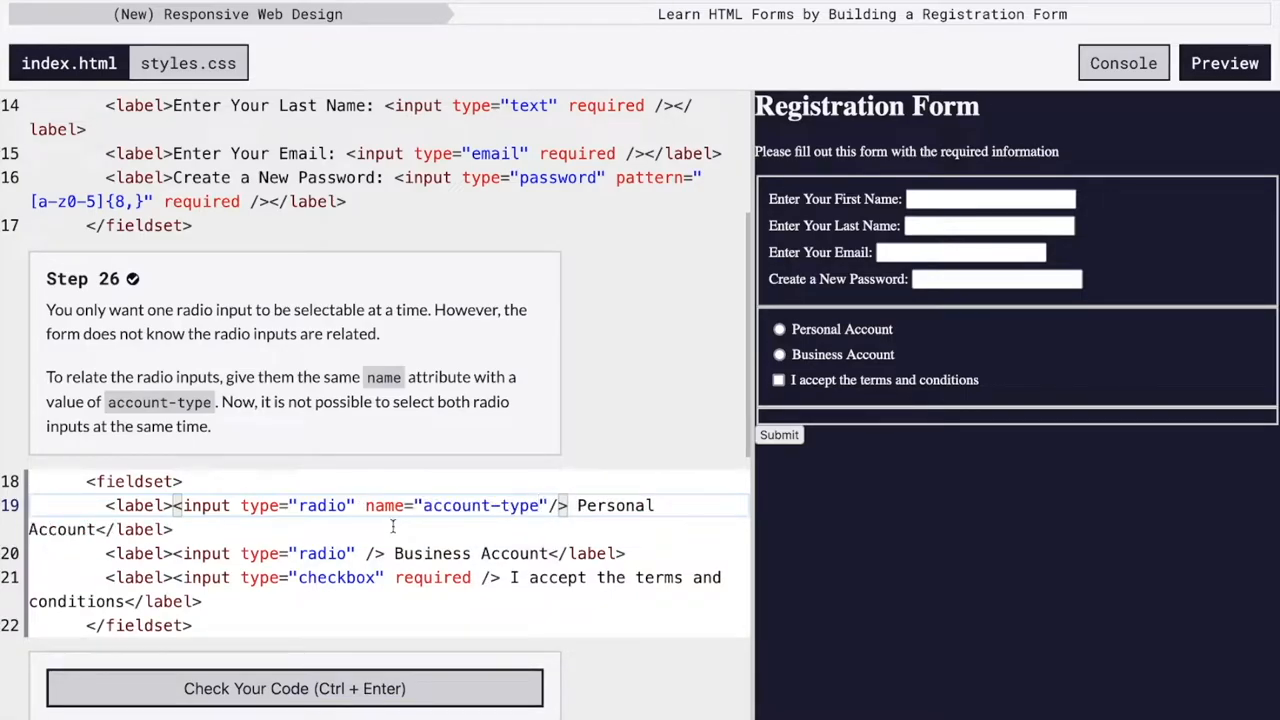
double_click(480, 504)
text(name="account-type")
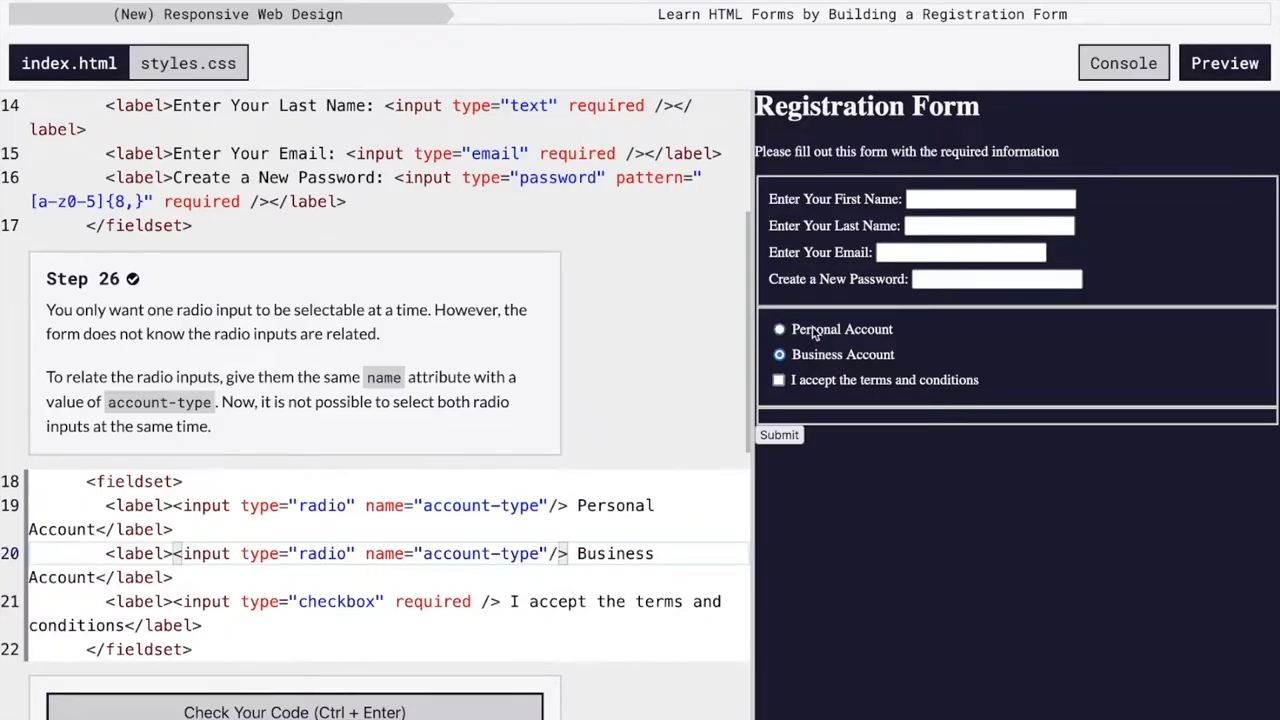
click(780, 328)
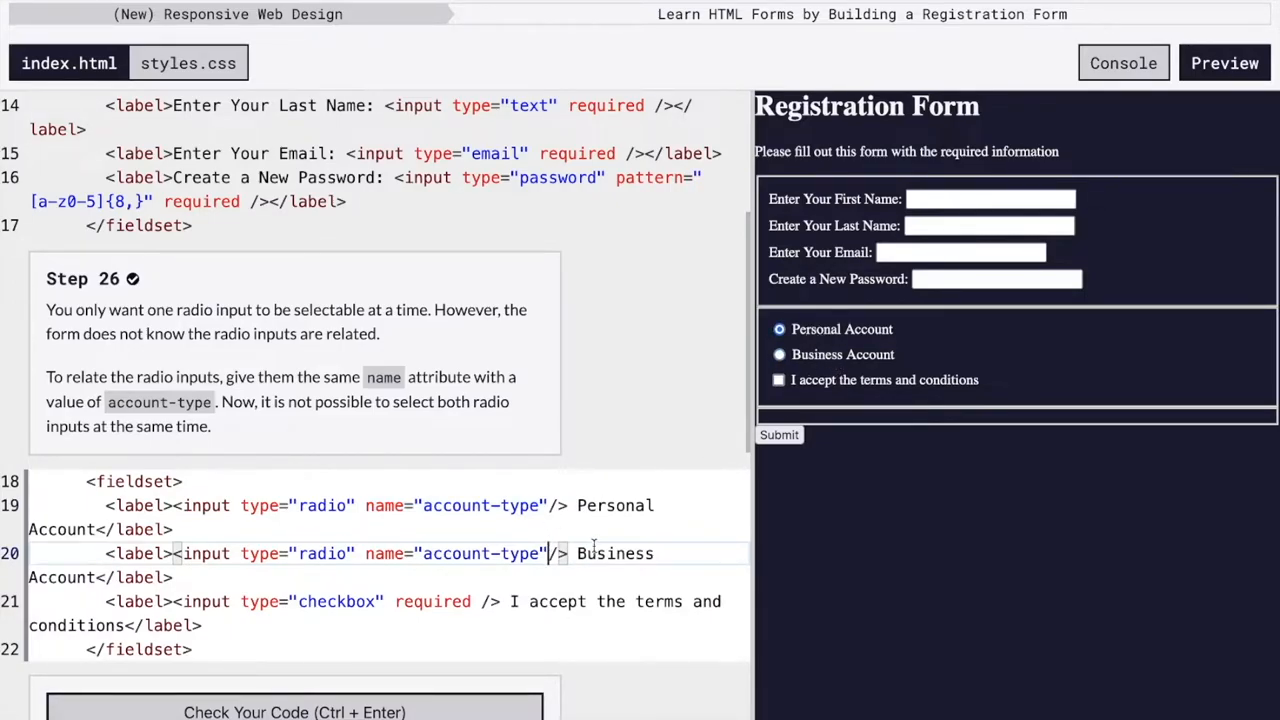
click(294, 712)
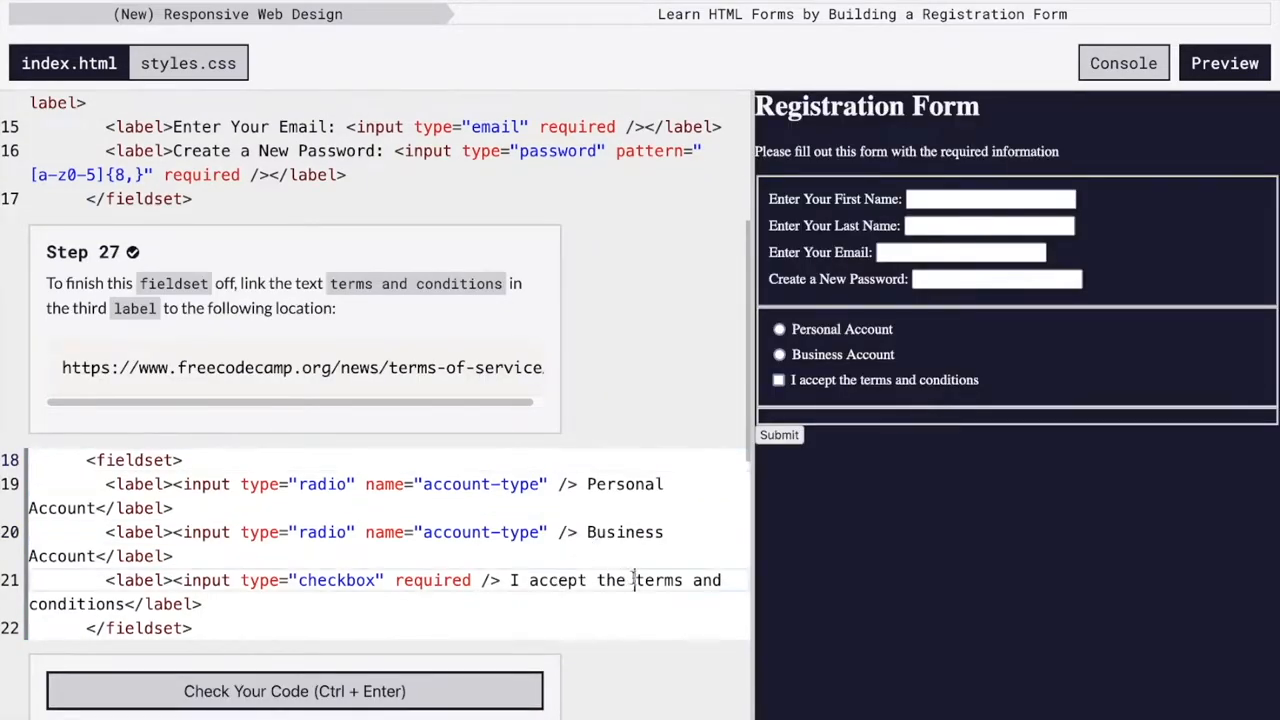
text(<a)
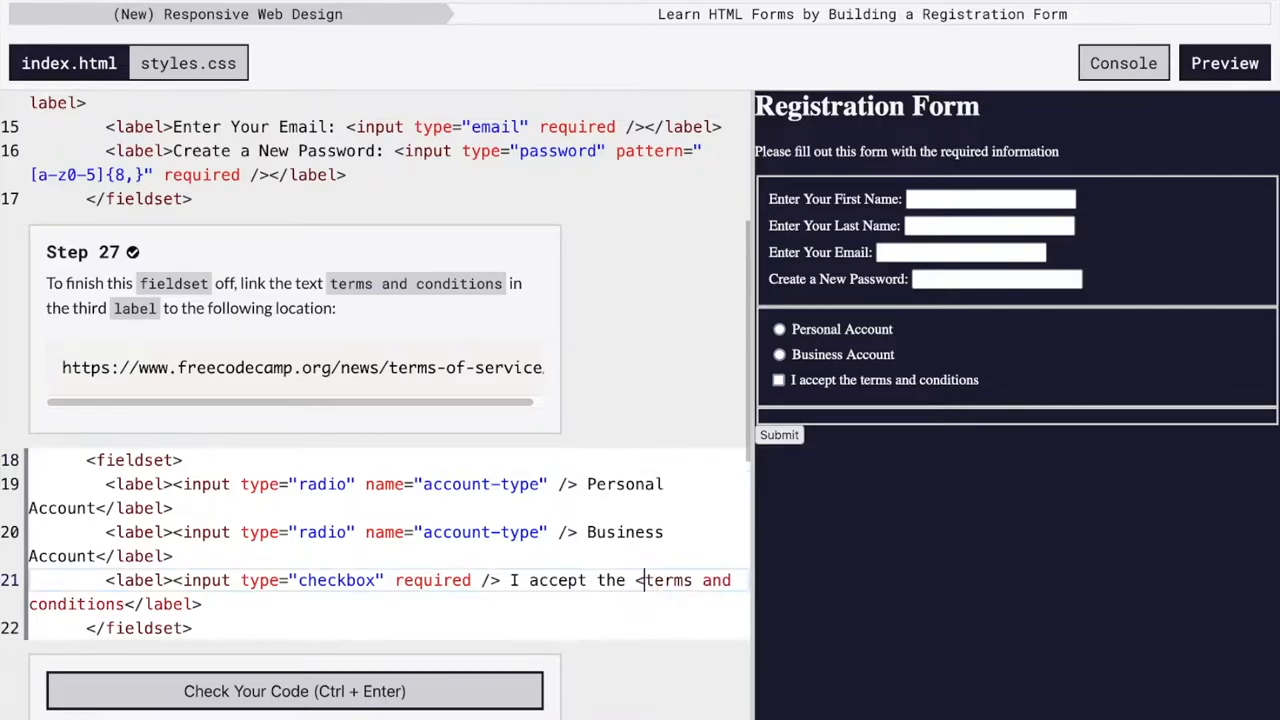
text(<a>)
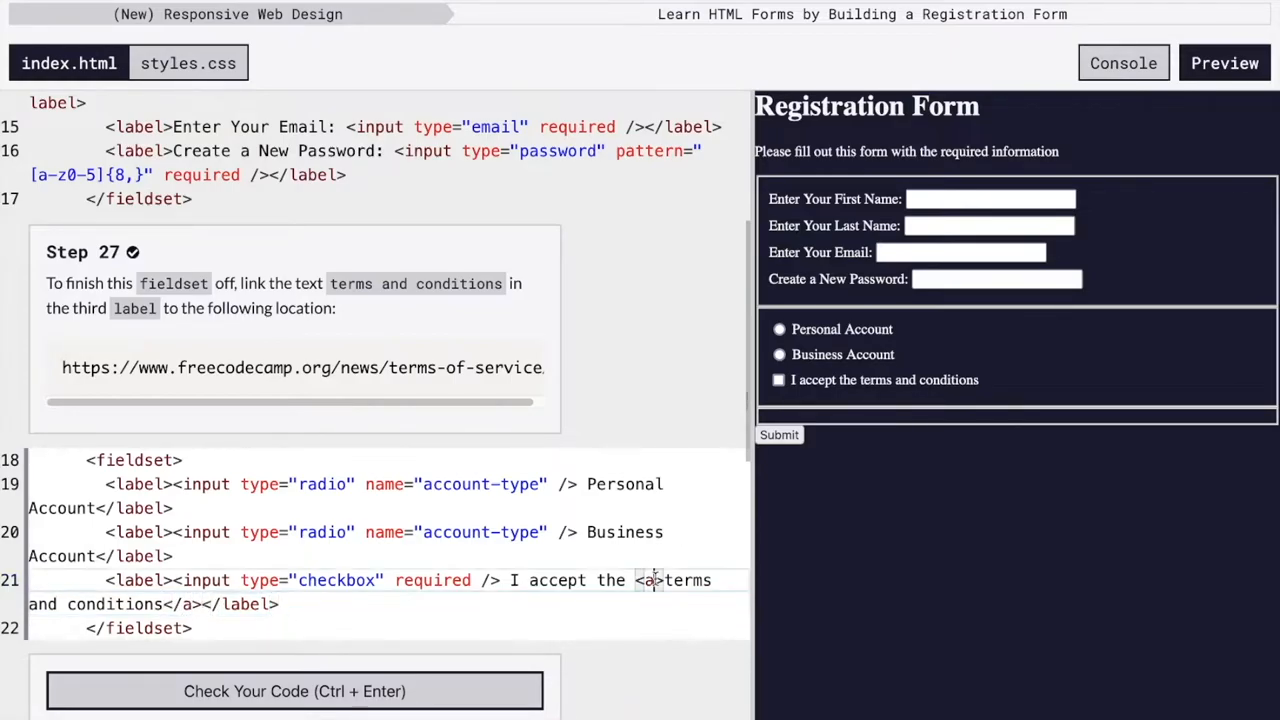
text(href=")
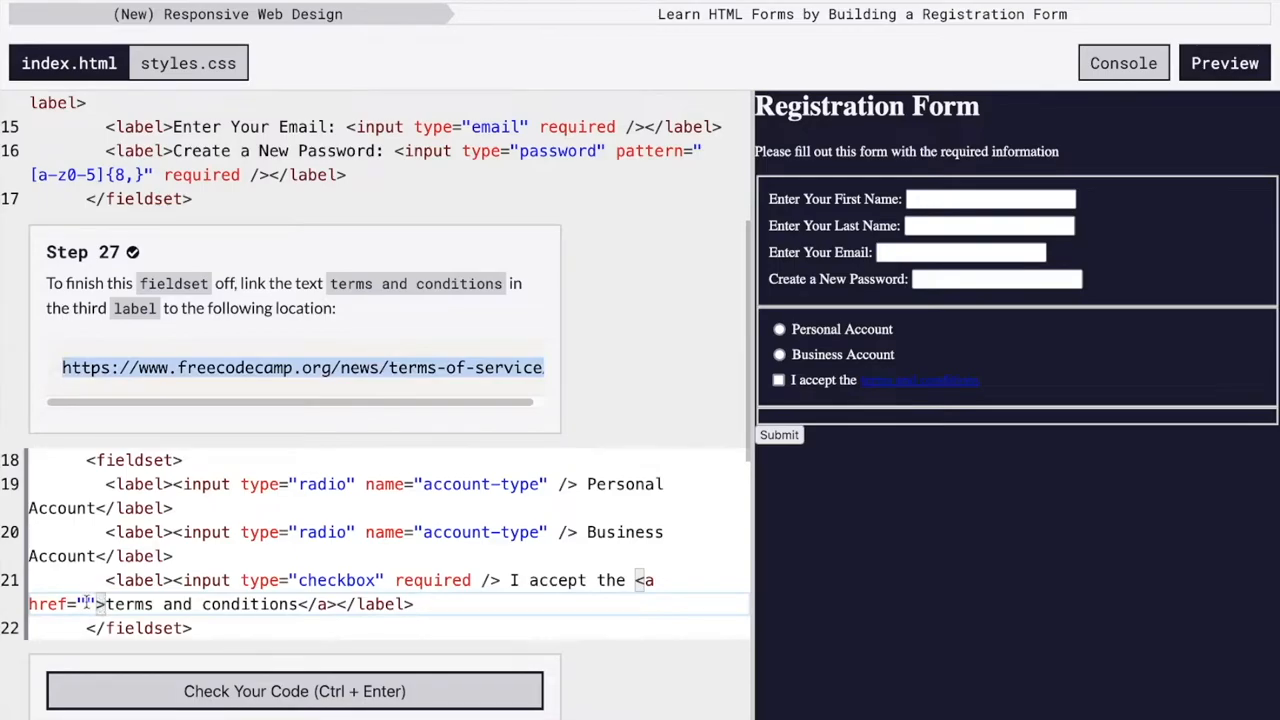
text(https://www.freecodecamp.org/news/terms-of-service/)
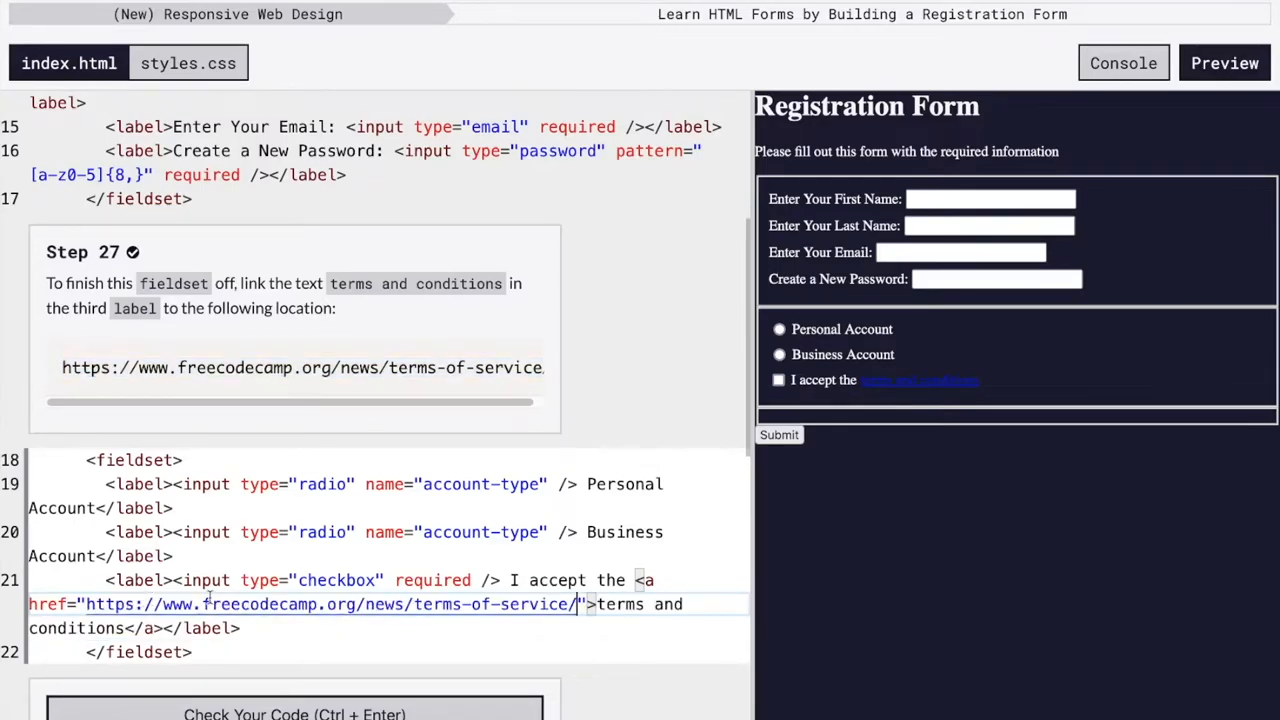
click(294, 712)
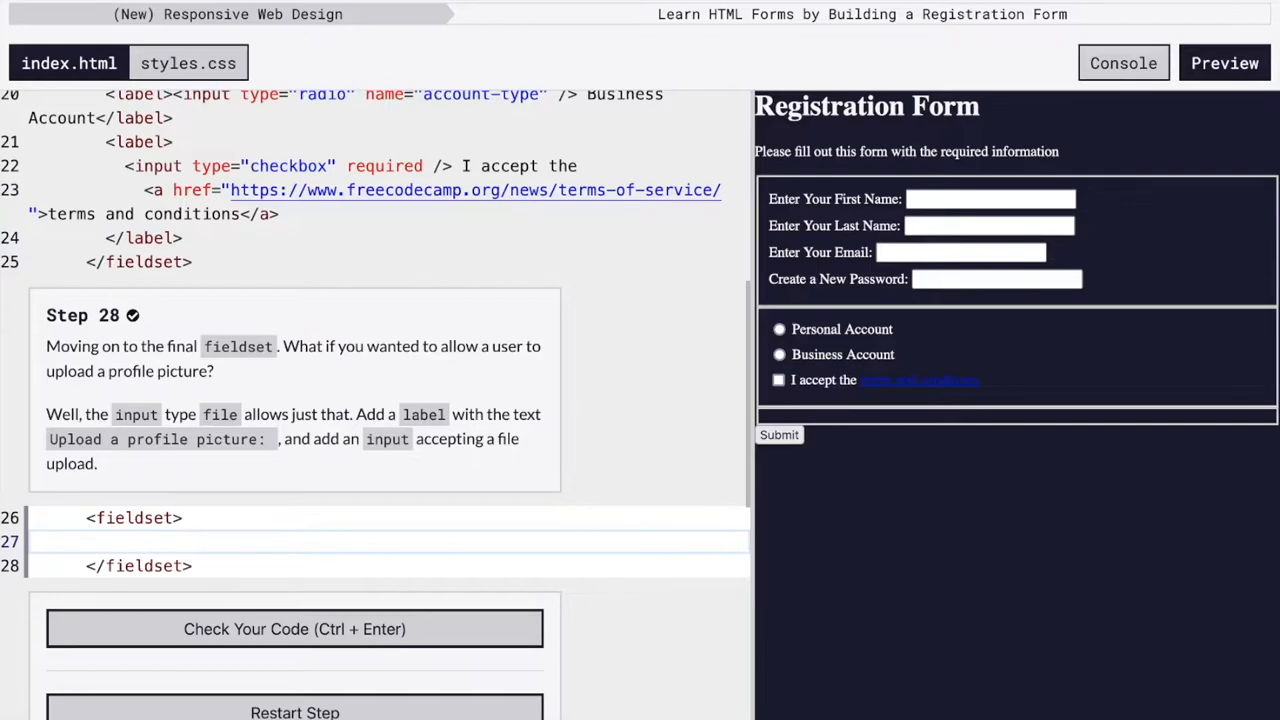
- Add an Upload a profile picture: label with <input type="file" /> and test Browse in the preview
text(<label>)
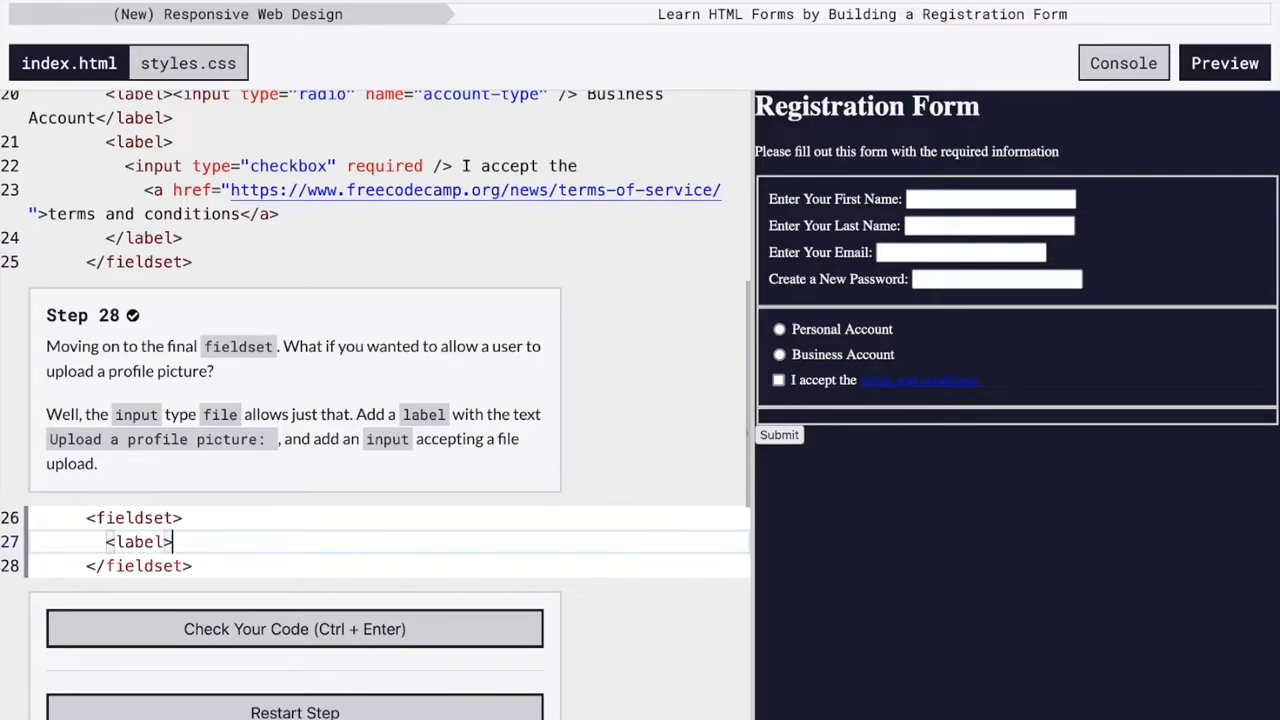
text(</label>)
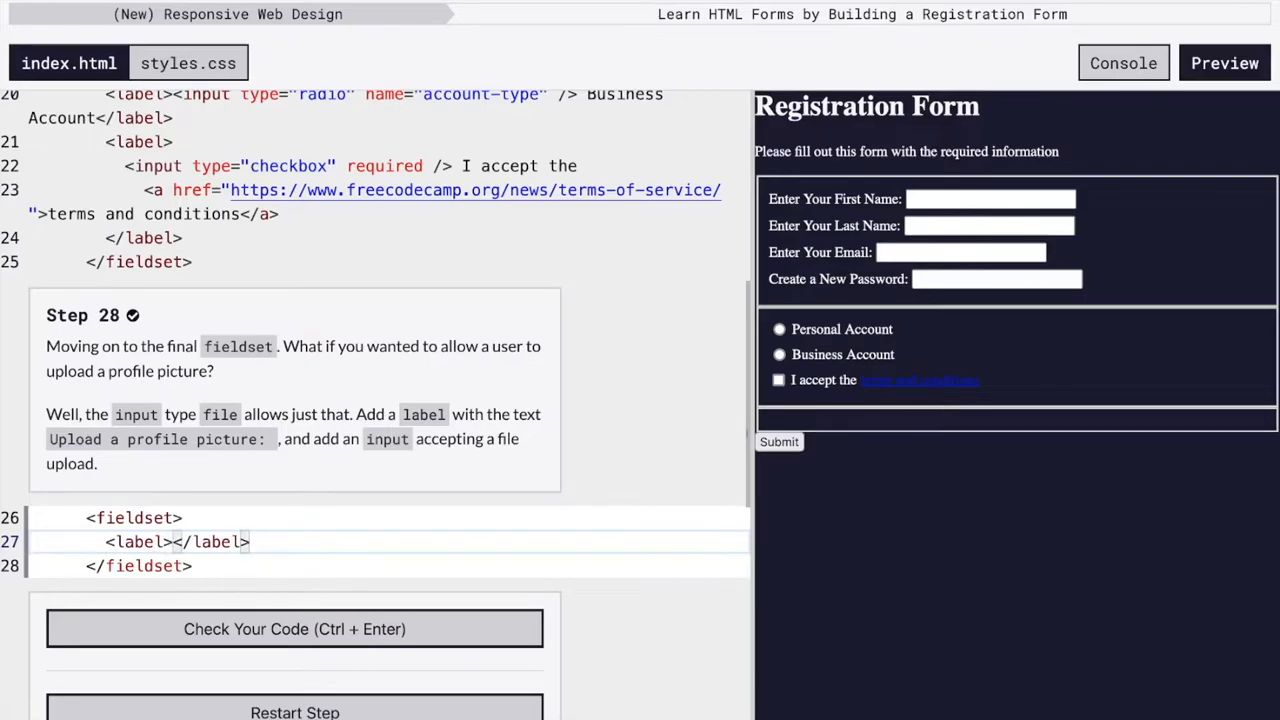
click(170, 540)
text(Upload a profile picture: )
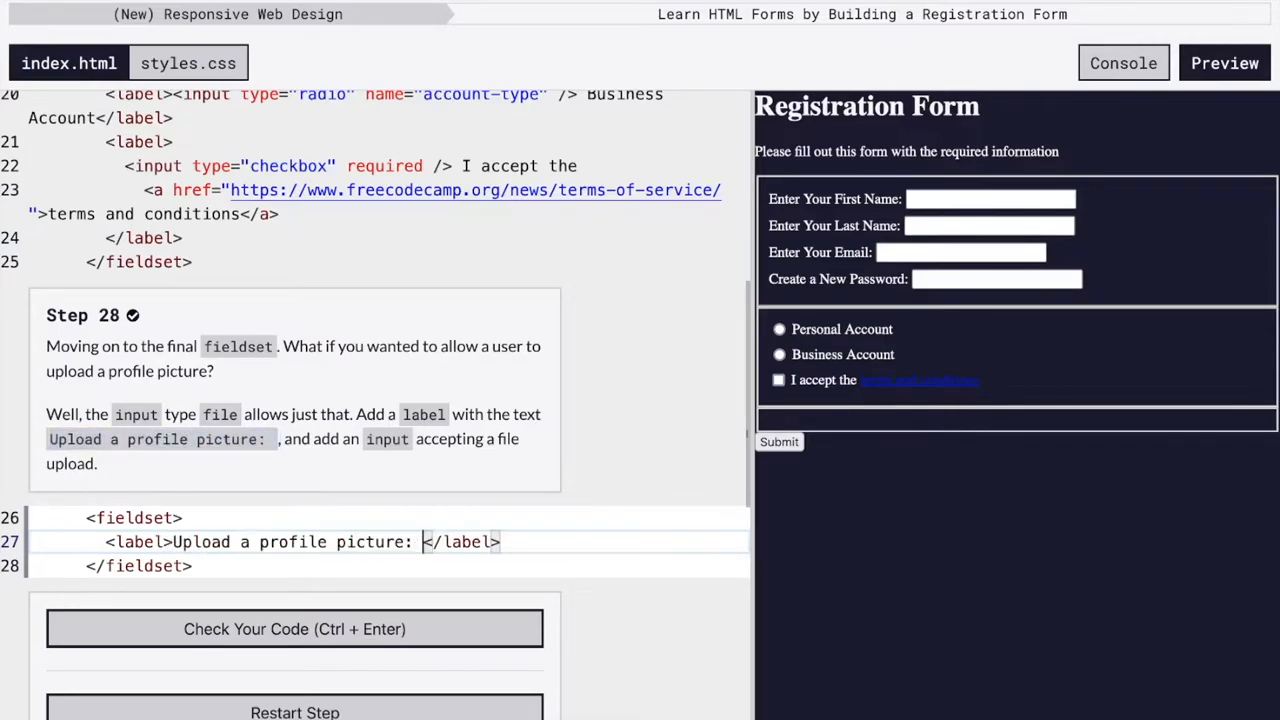
text(<input><)
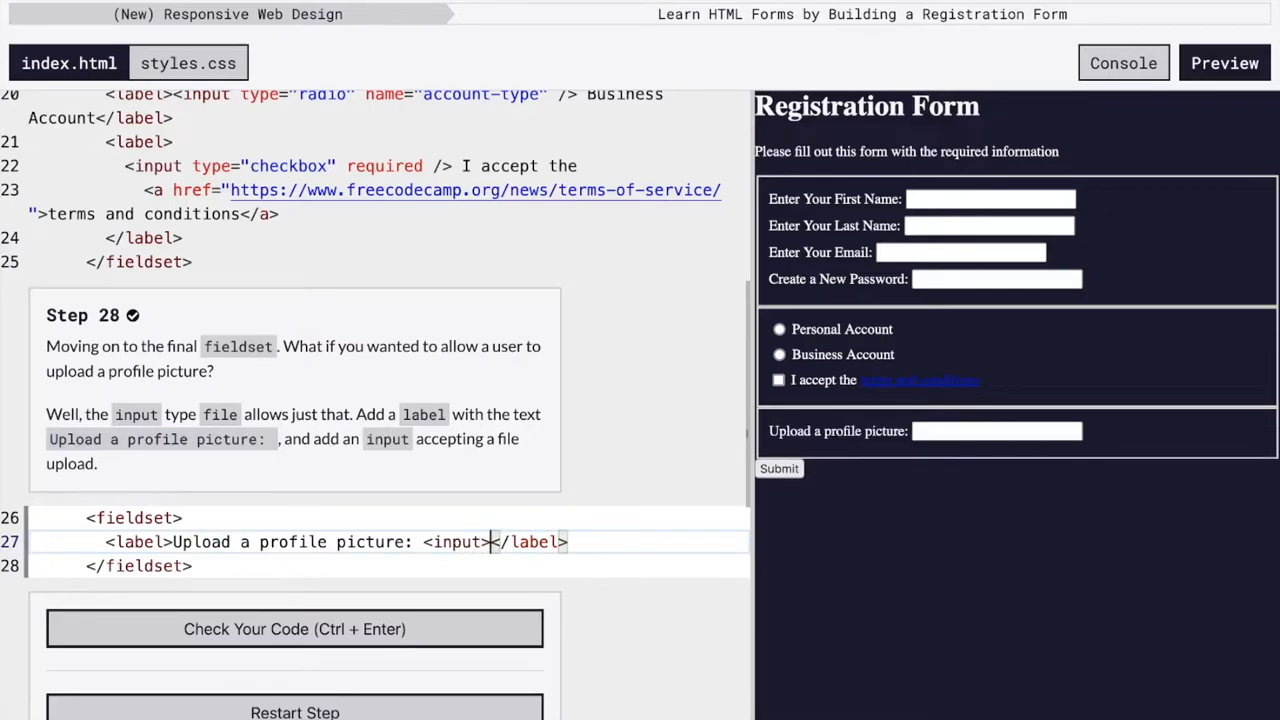
text(/)
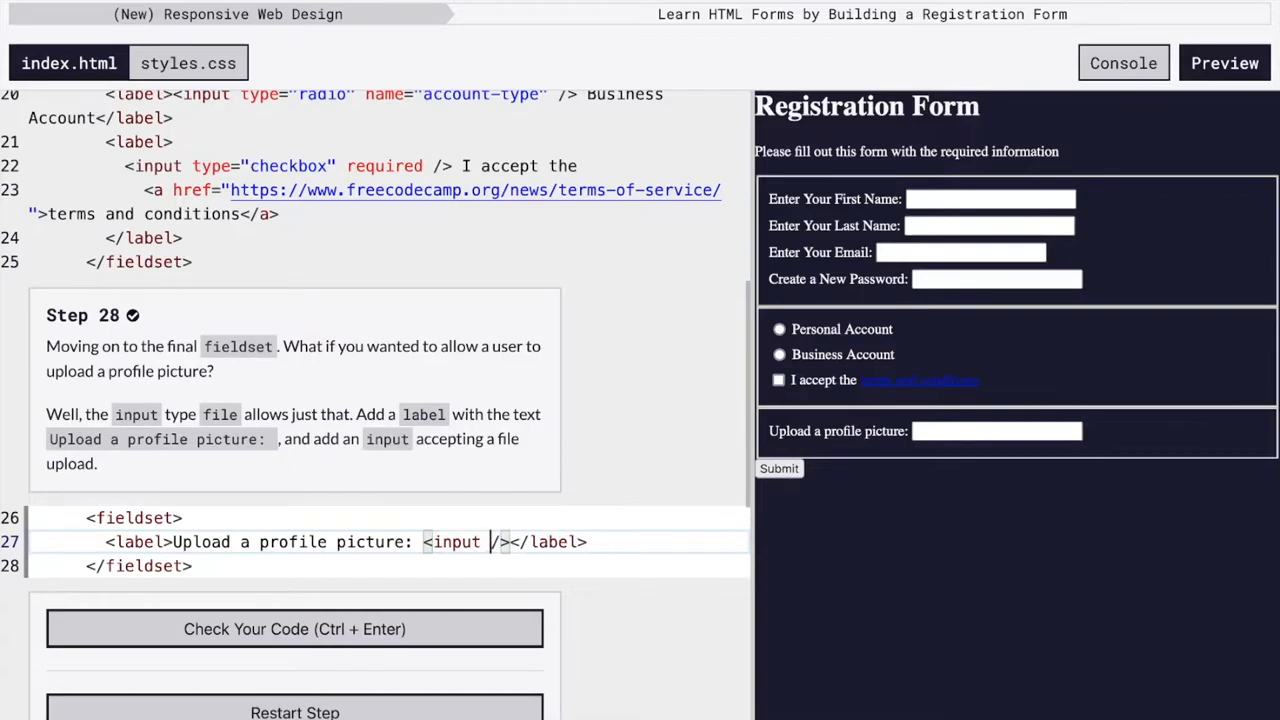
text(type="")
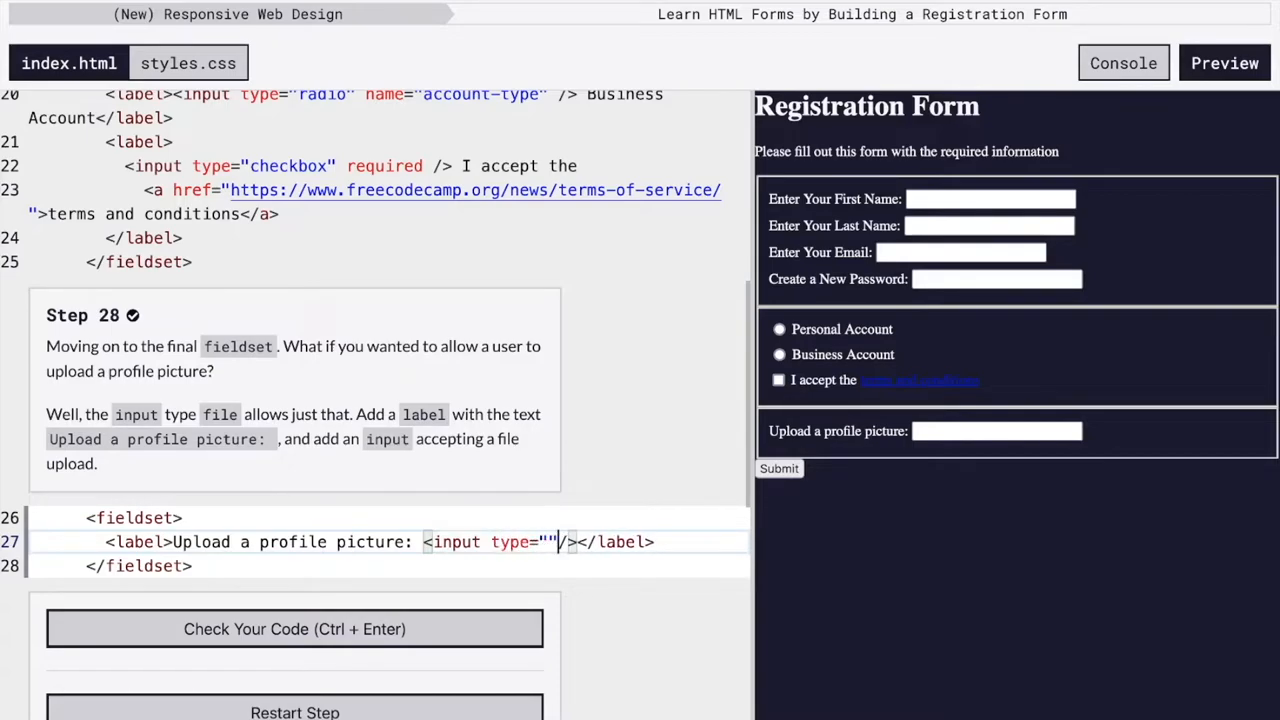
text(file)
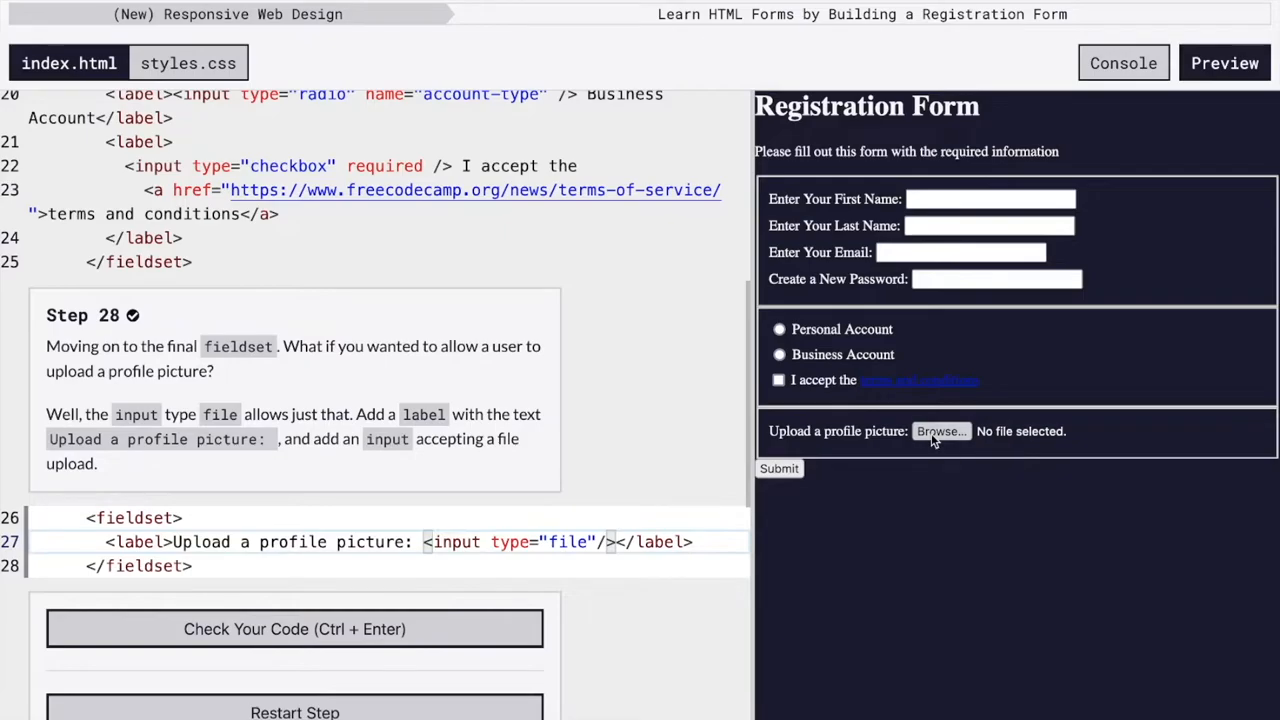
click(940, 432)
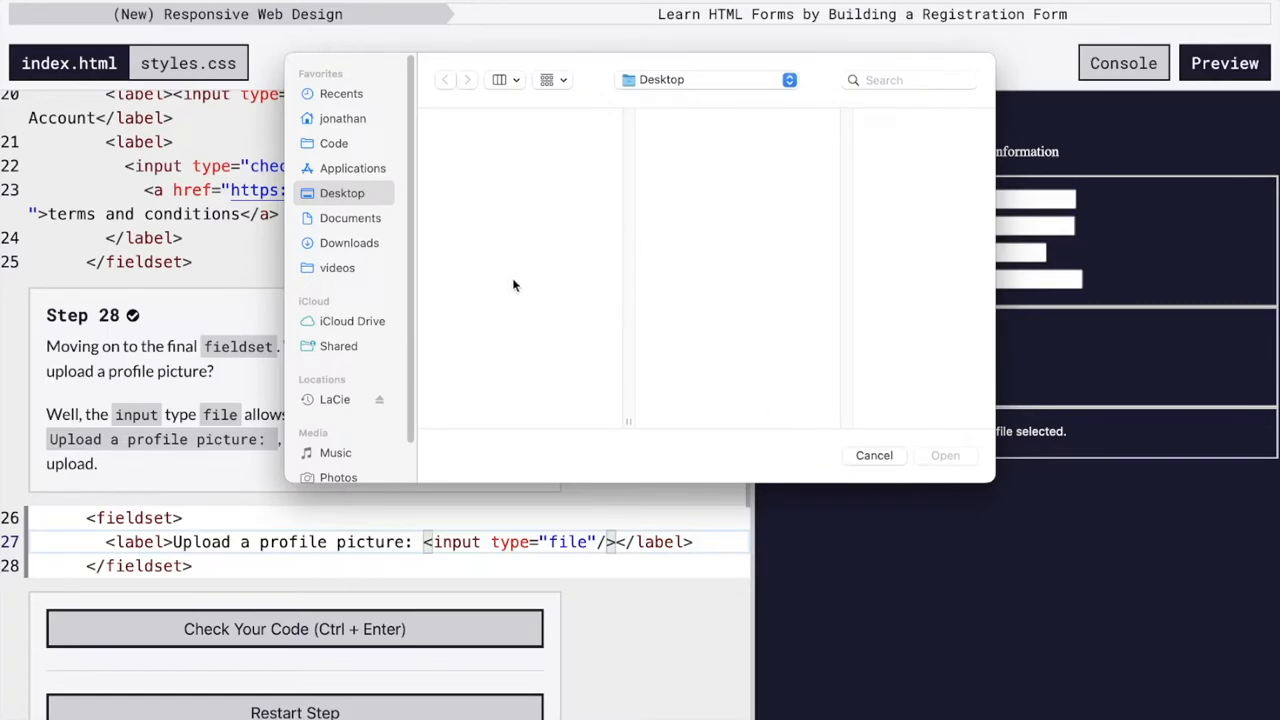
mouse_move(570, 234)
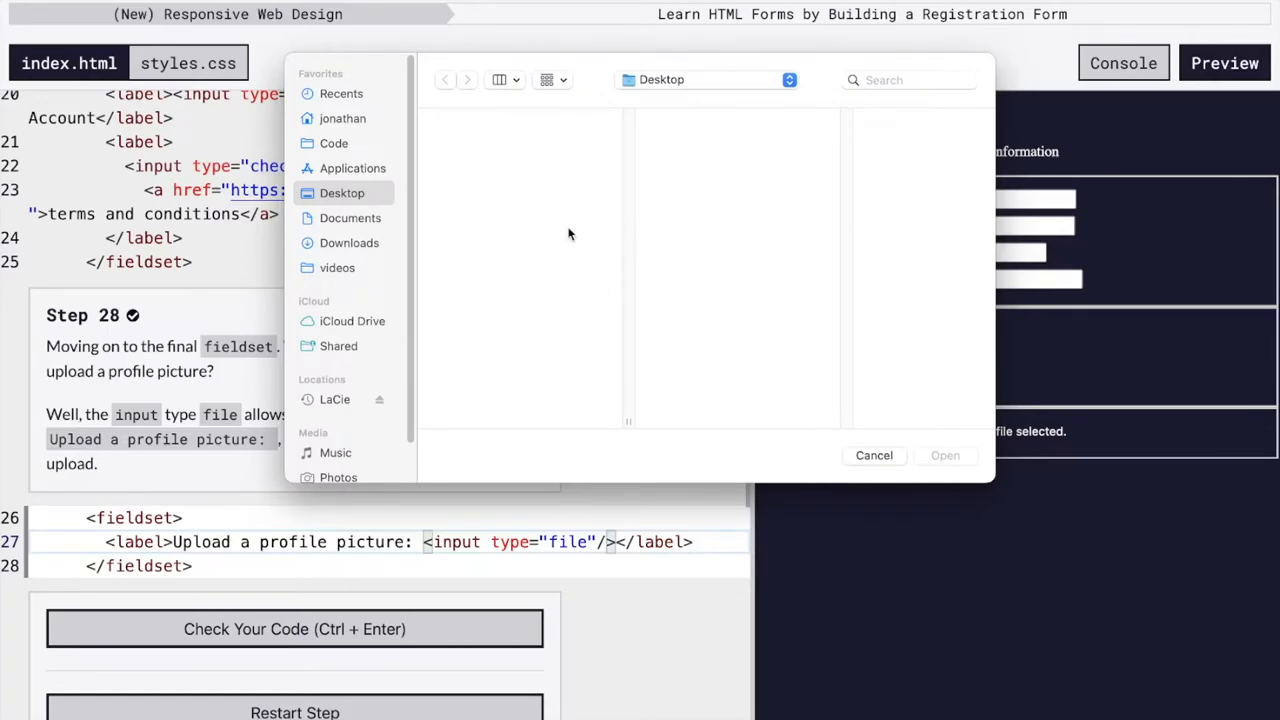
mouse_move(786, 330)
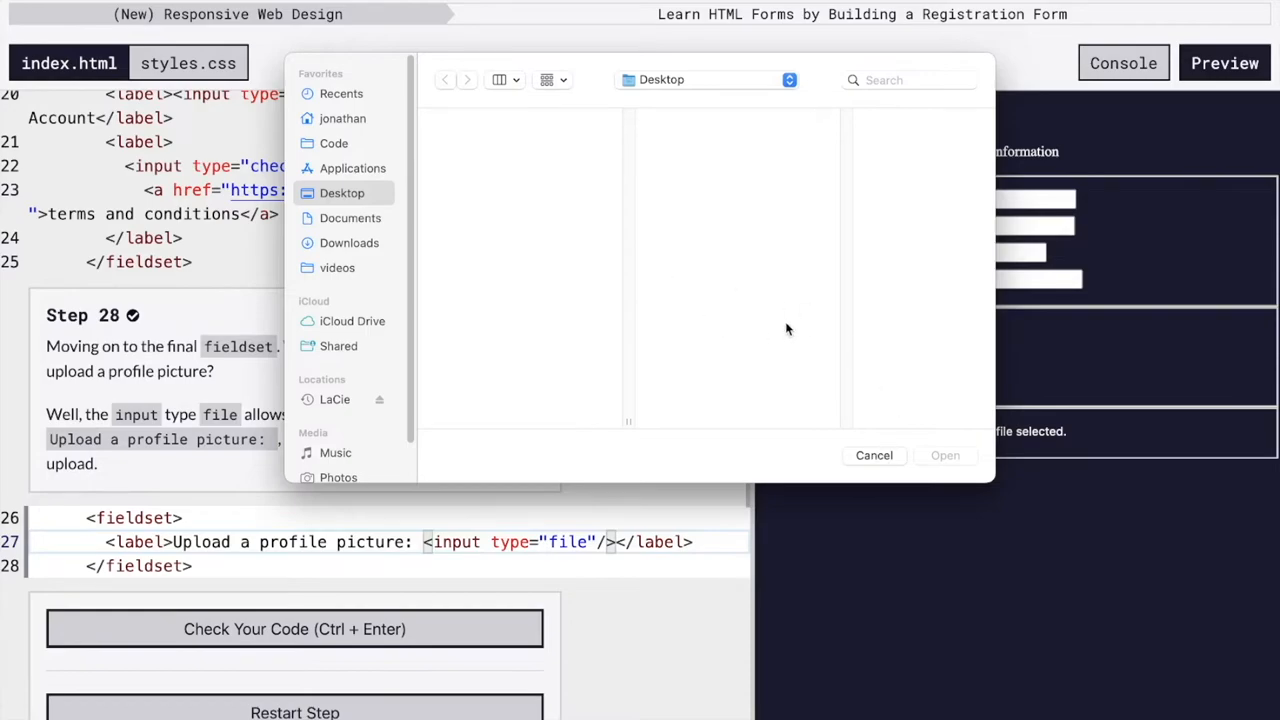
click(872, 456)
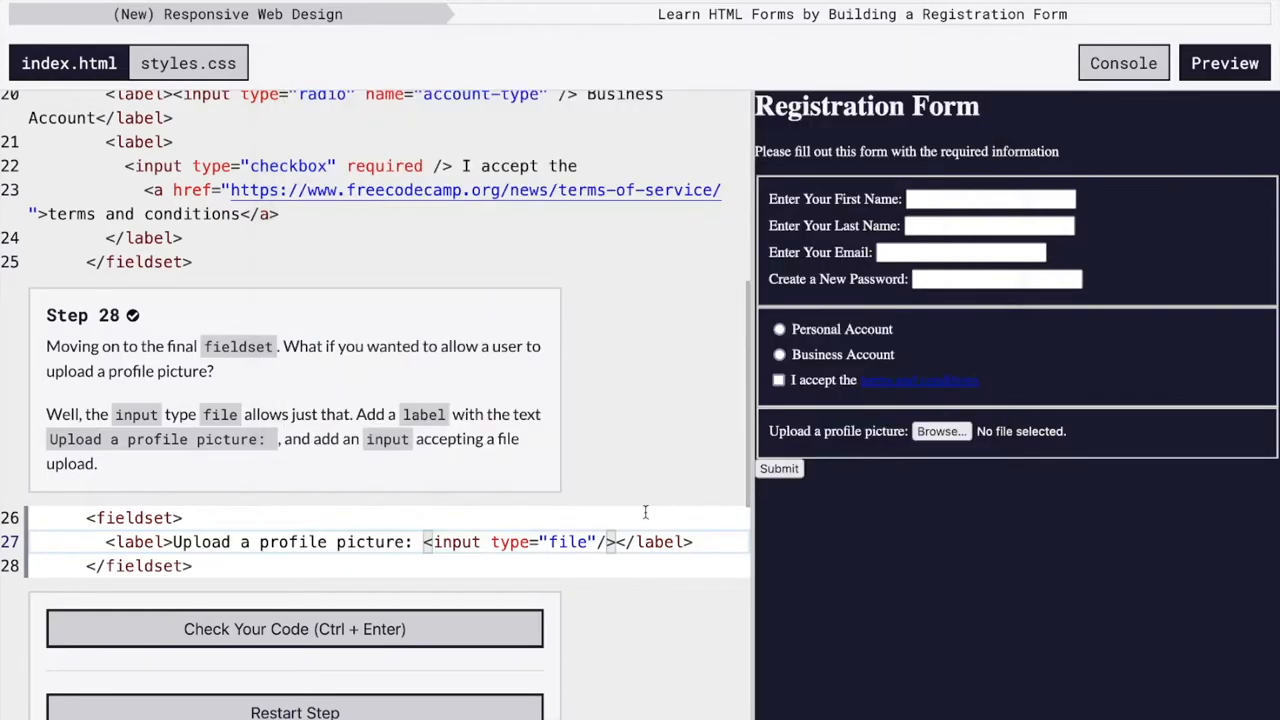
click(294, 628)
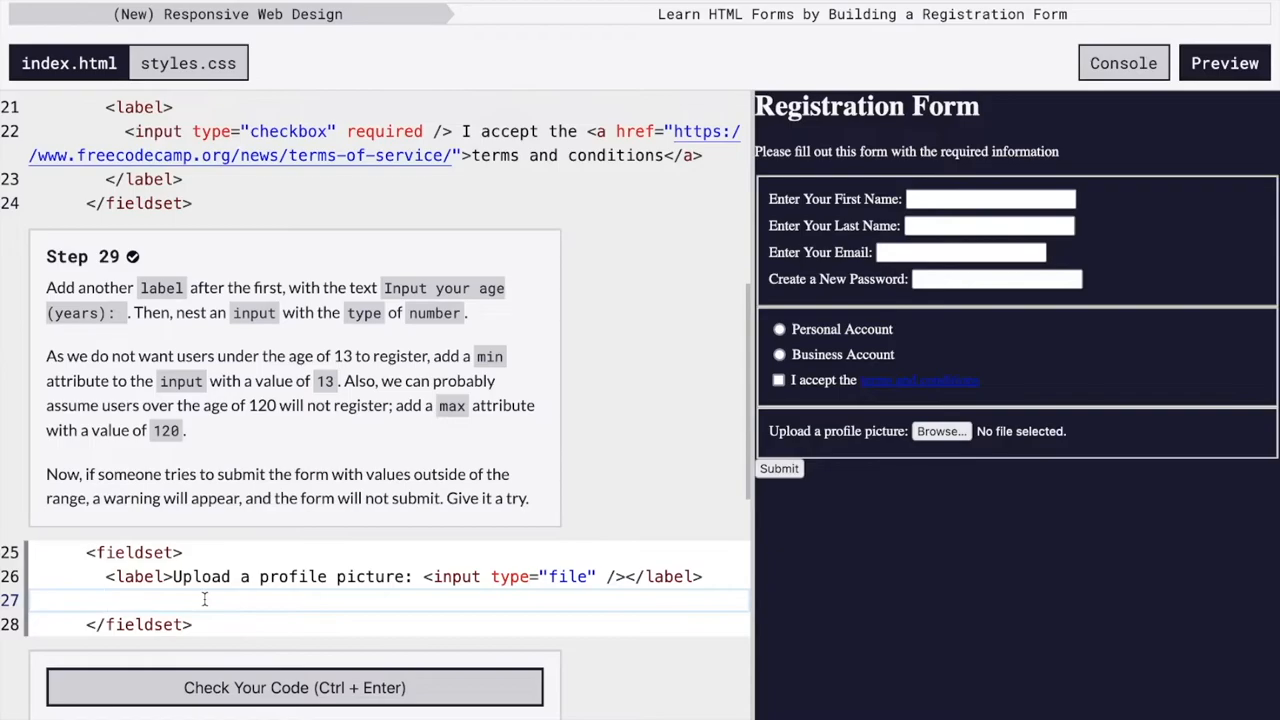
- Add an Input your age (years): label with <input type="number" /> and test its spinner
text(<label>)
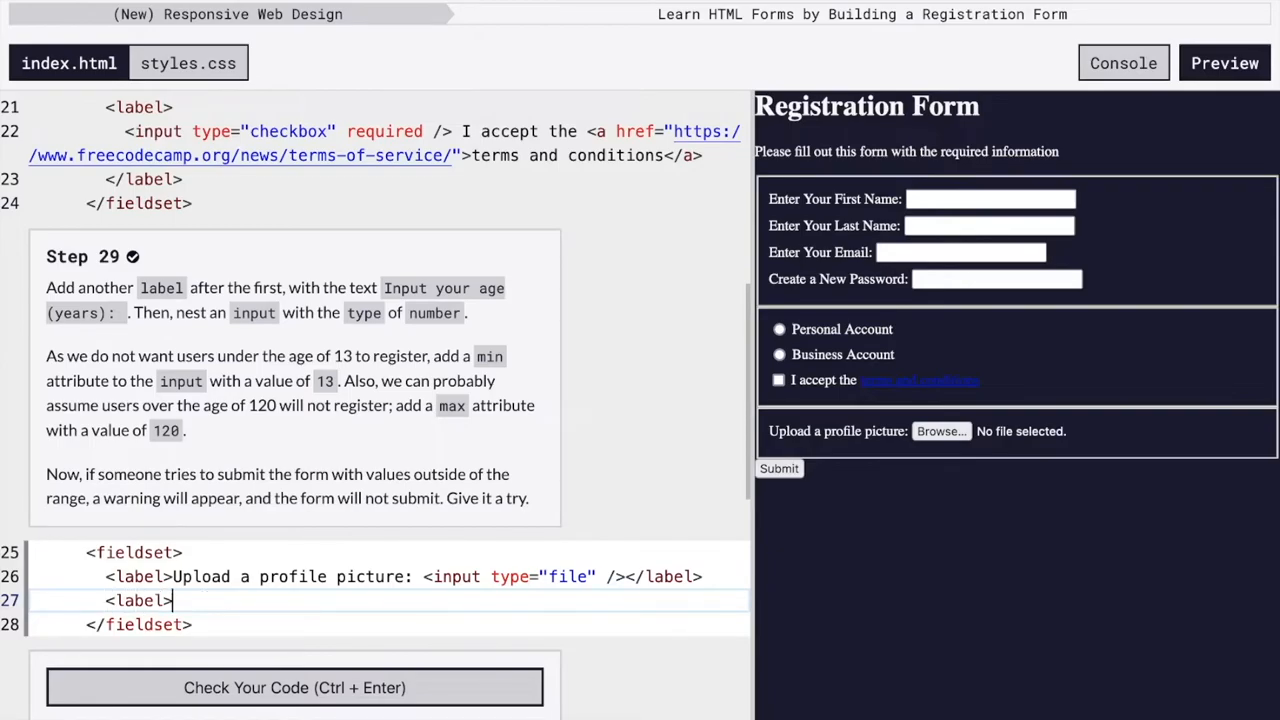
text(</label>)
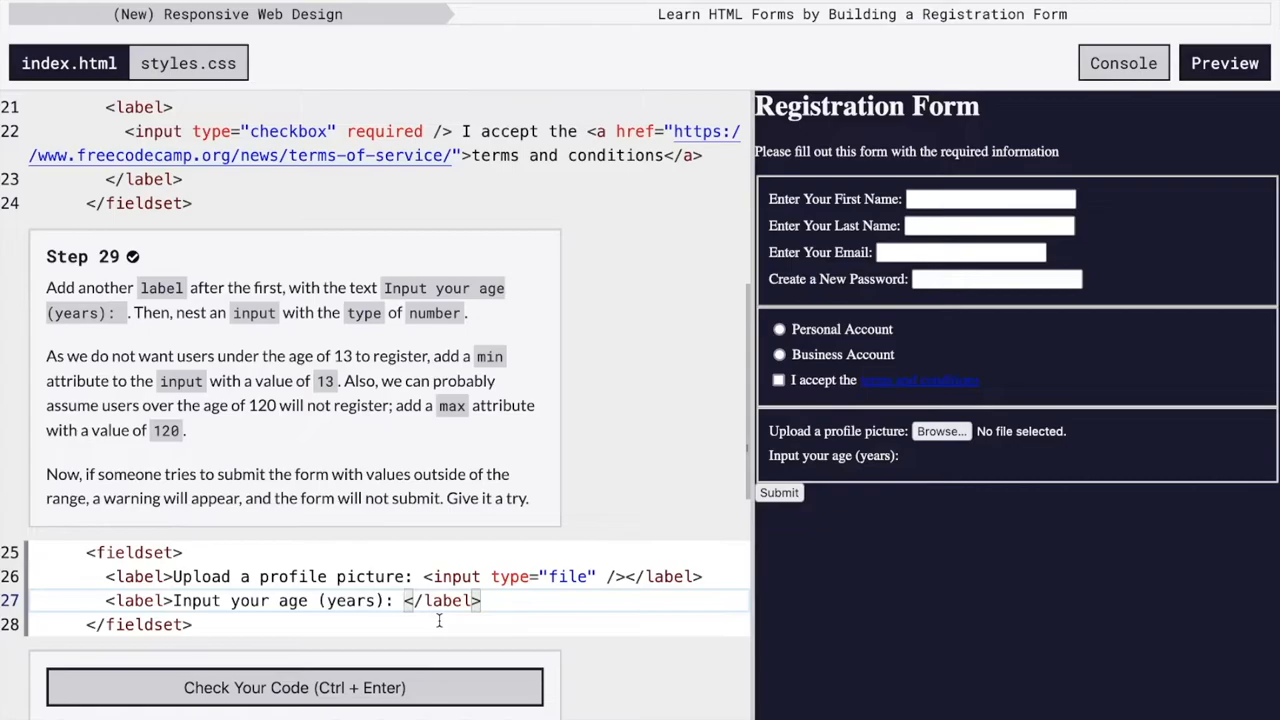
text(<input<)
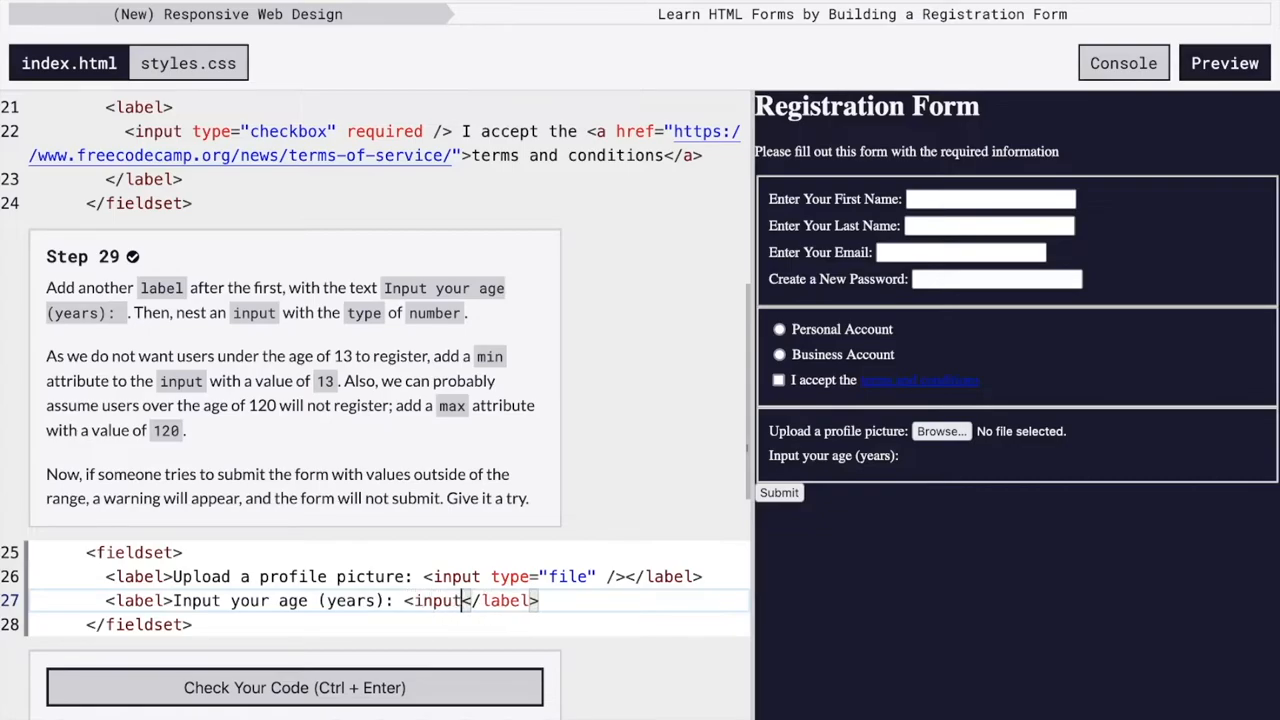
text(/>>)
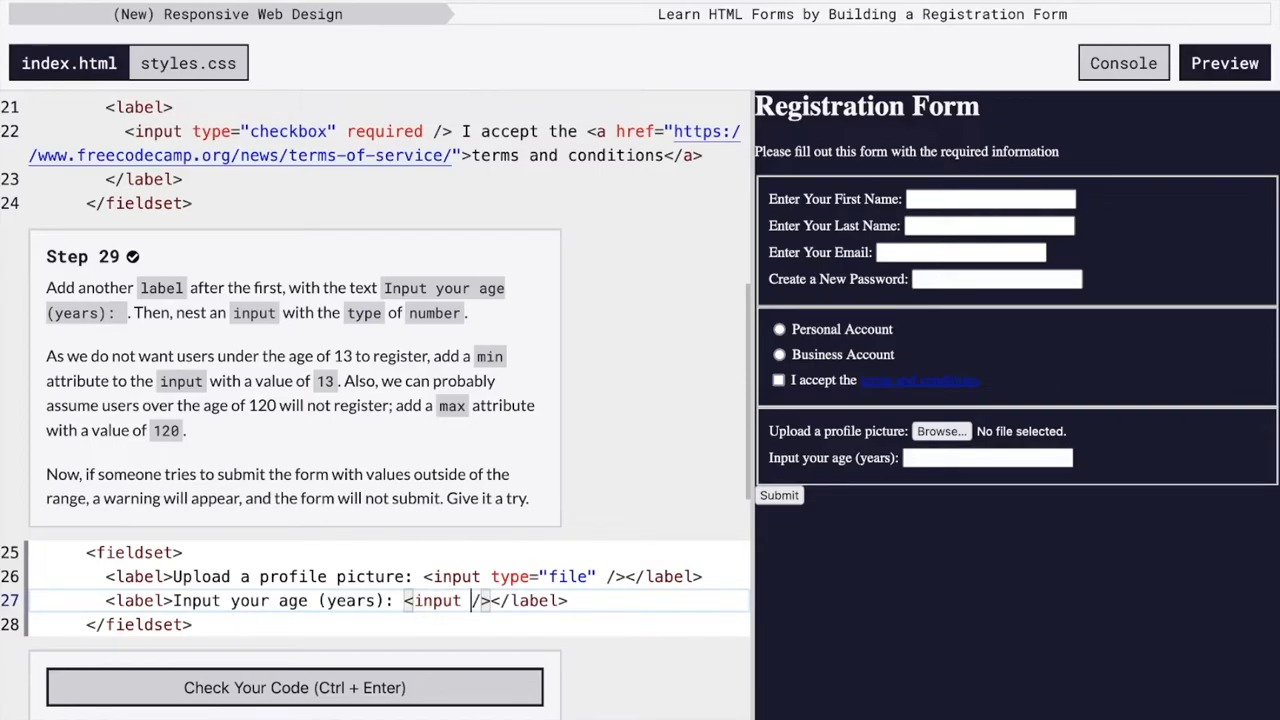
text(type="")
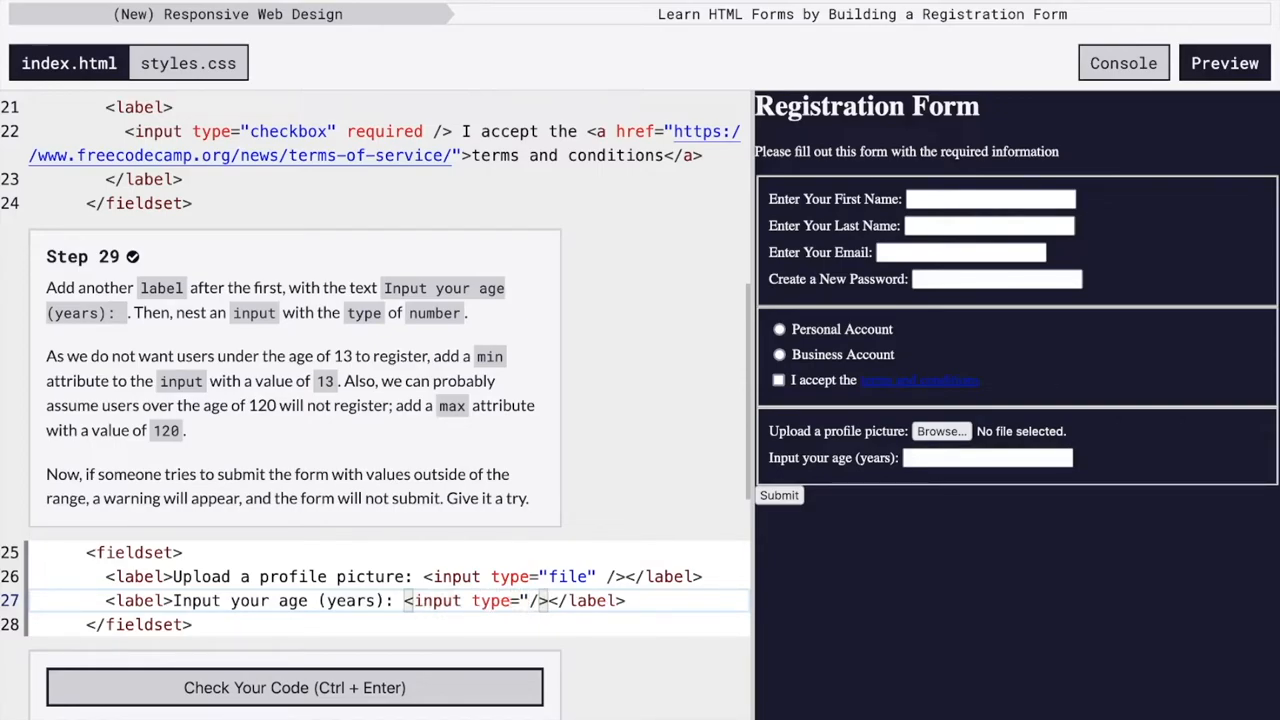
text(nu")
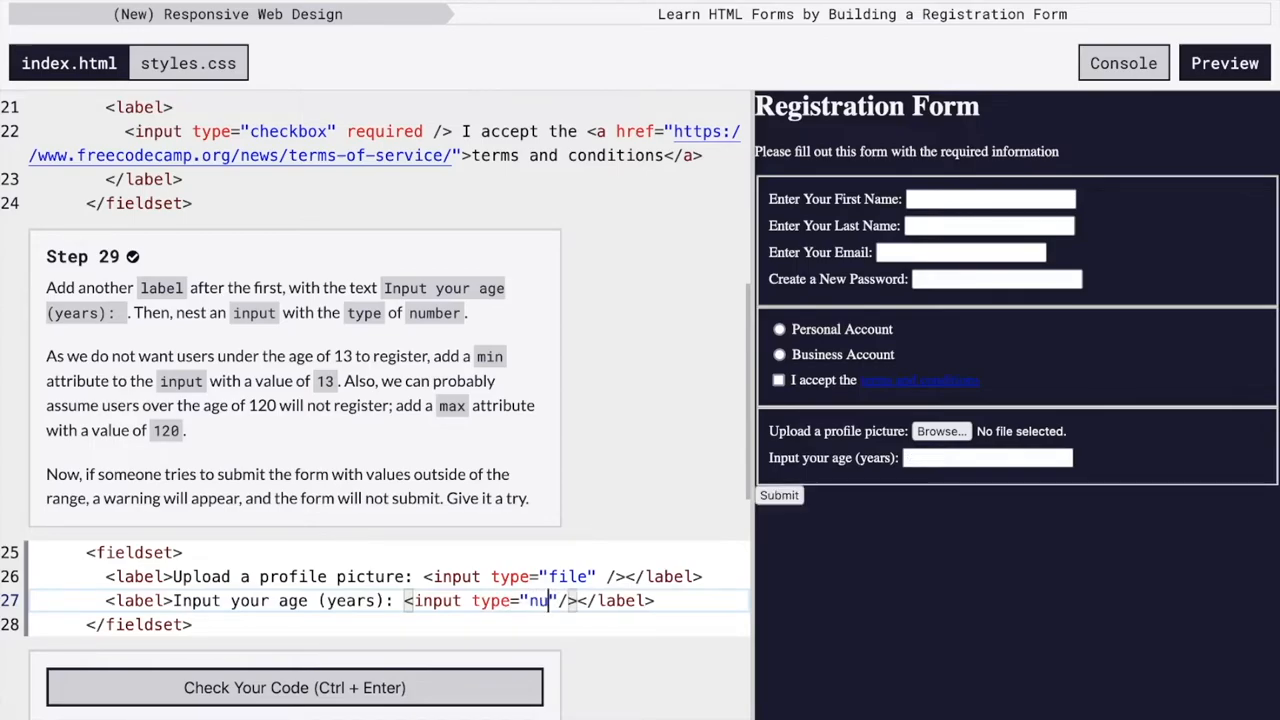
text(mber)
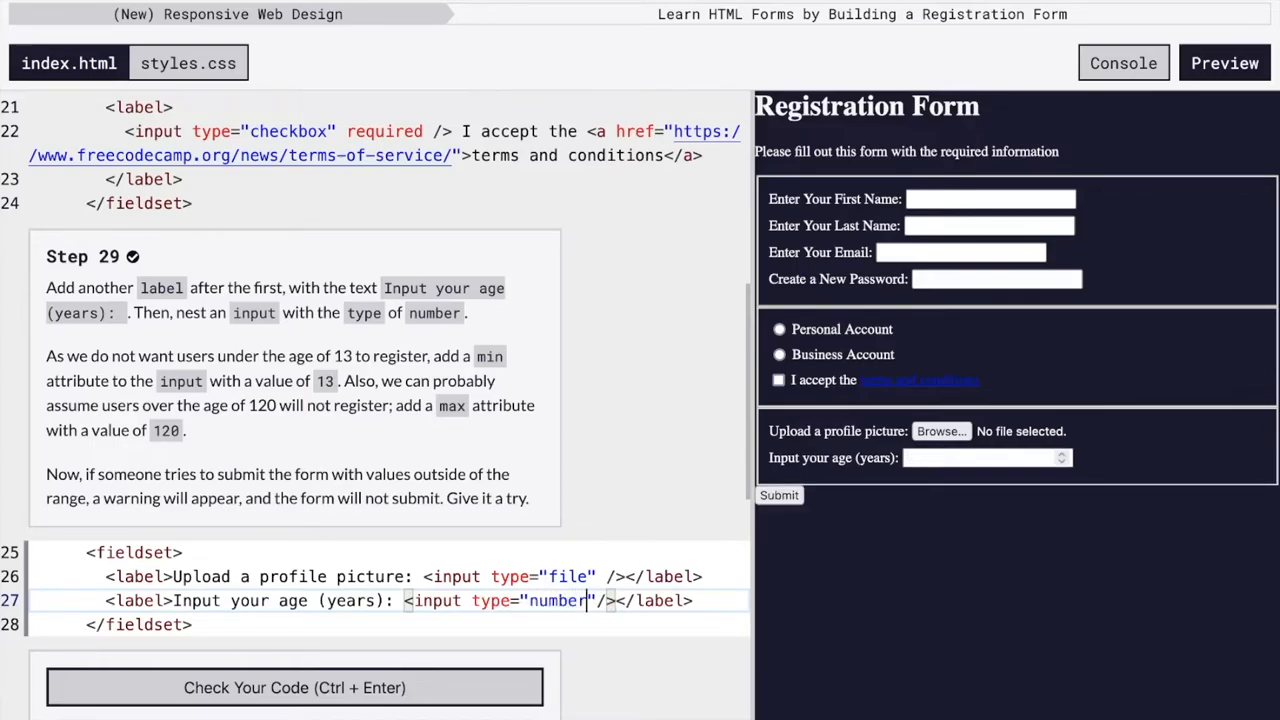
click(1062, 452)
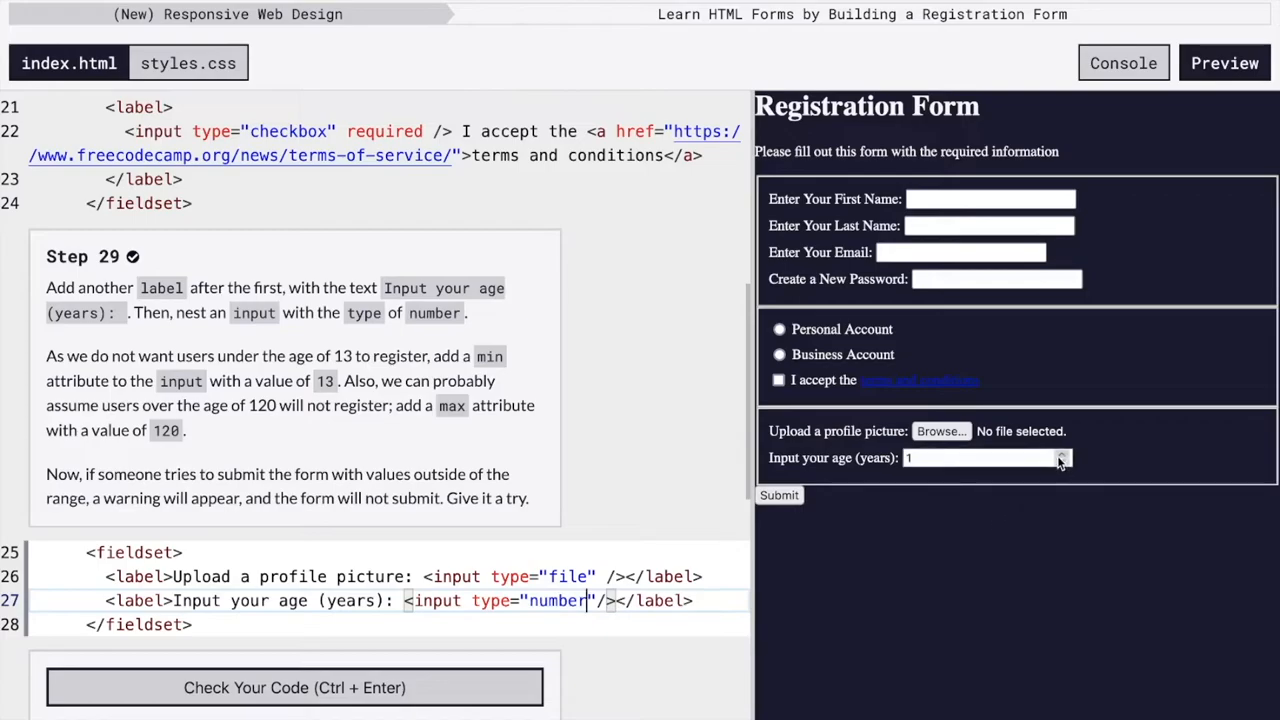
click(1062, 452)
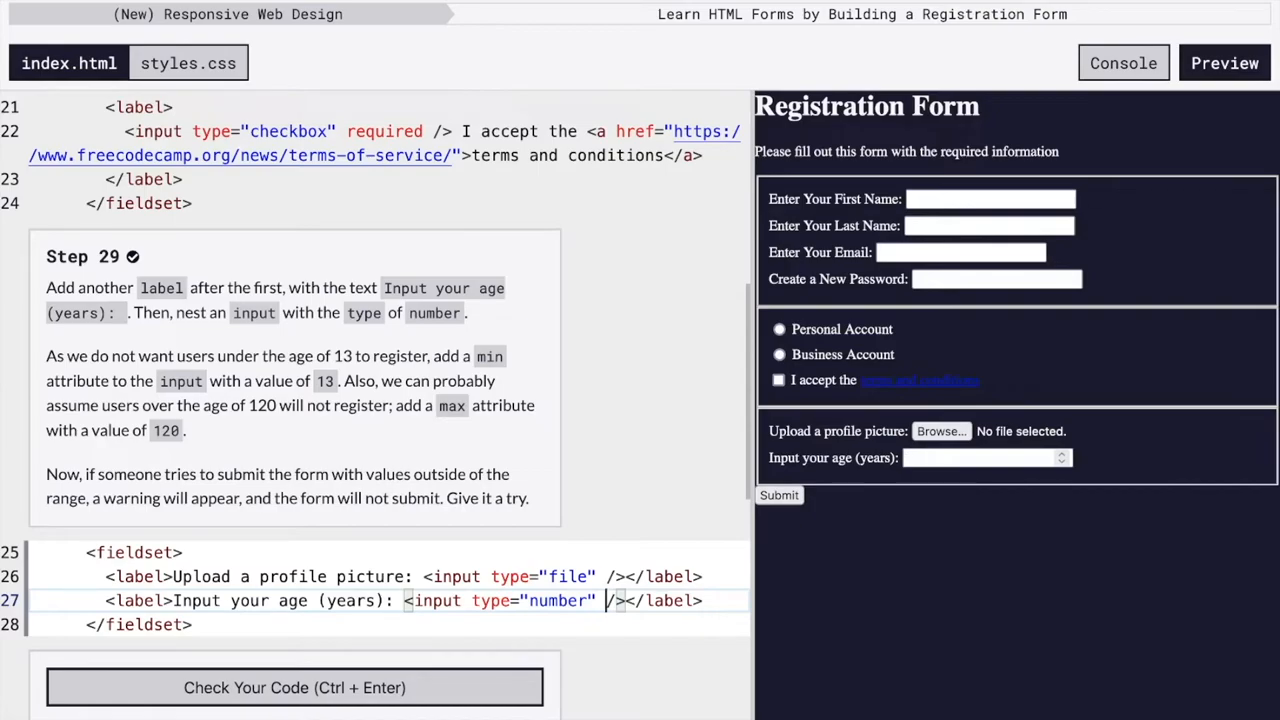
- Add min="13" and max="120" to the age input, test 121 clamps to 120, and check the code
text(min="")
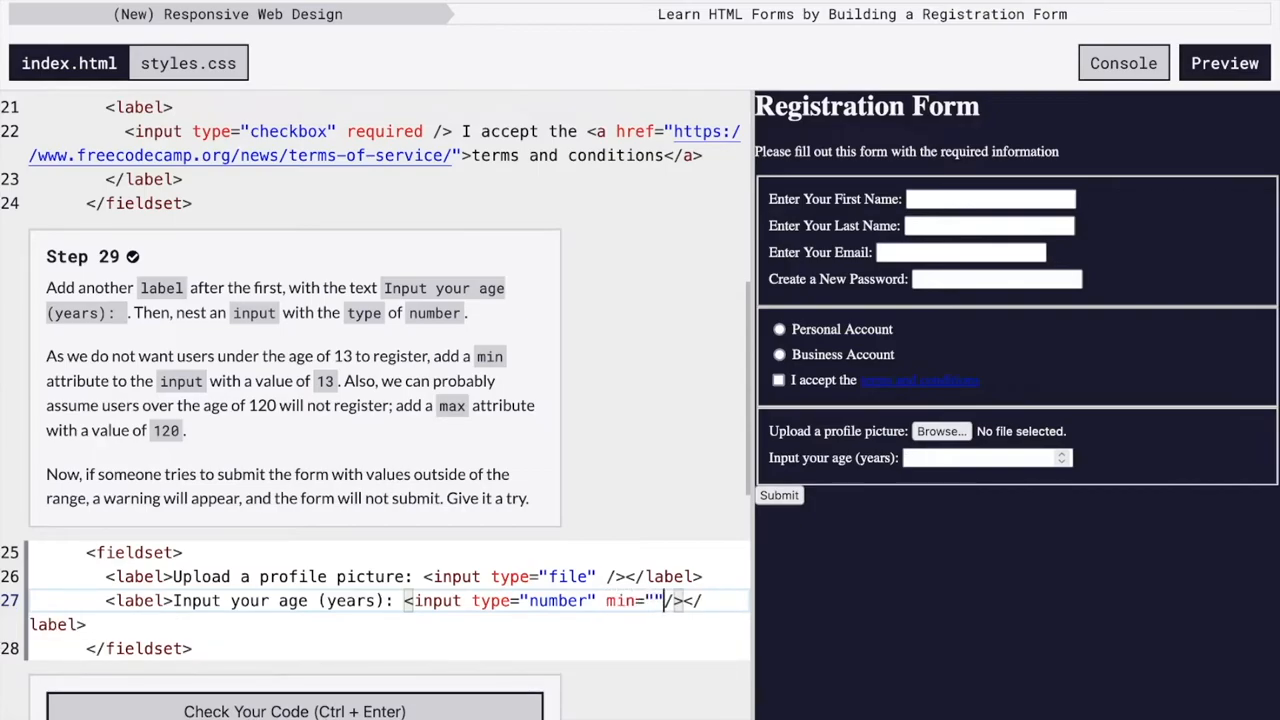
text(13)
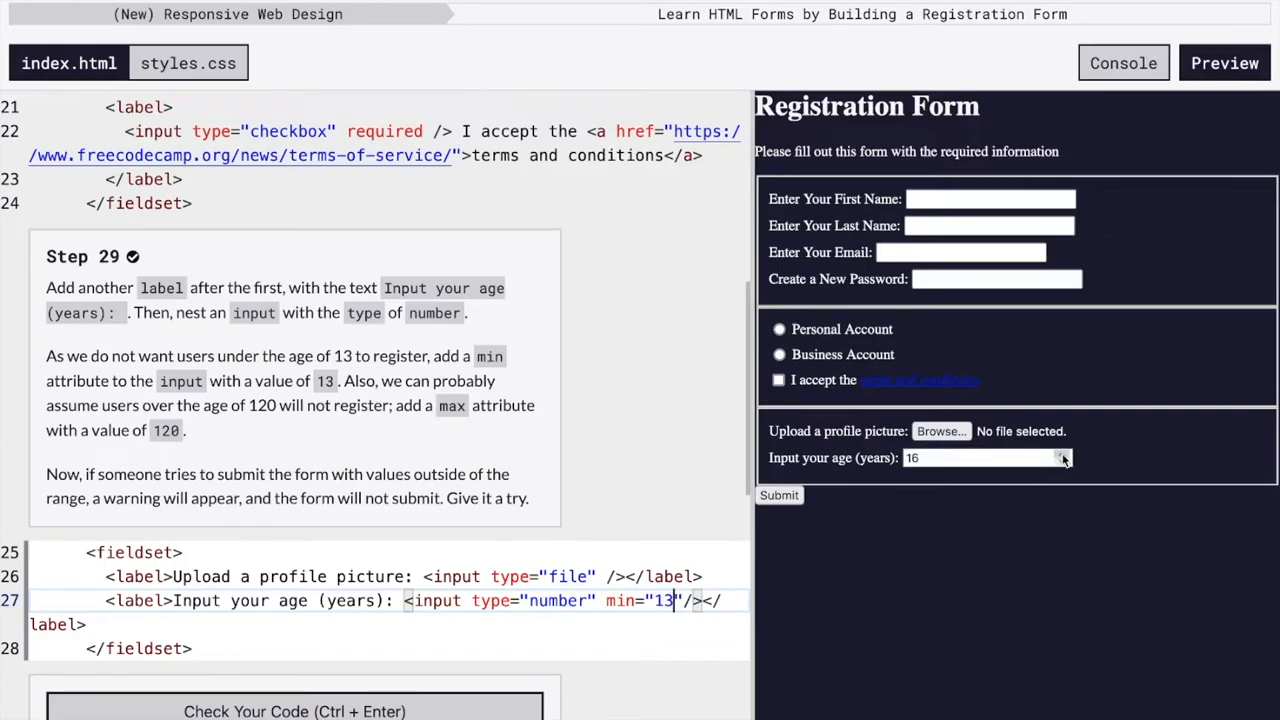
click(1062, 452)
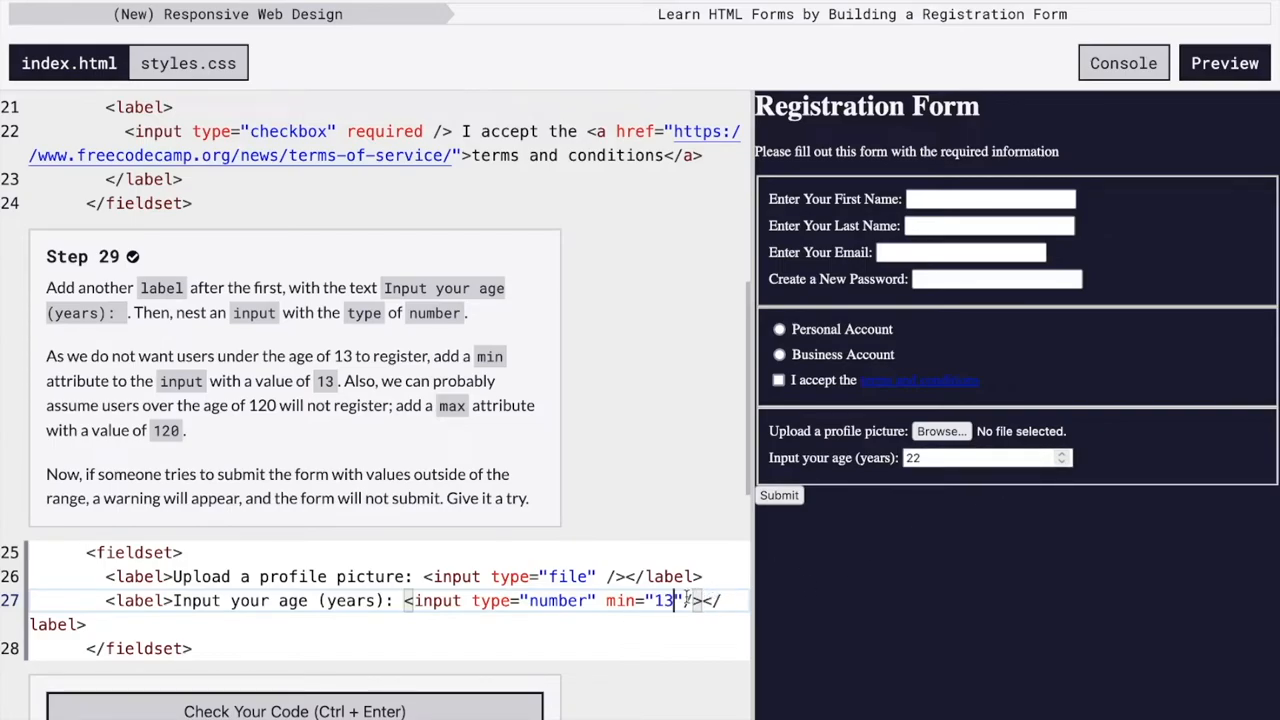
text(ma)
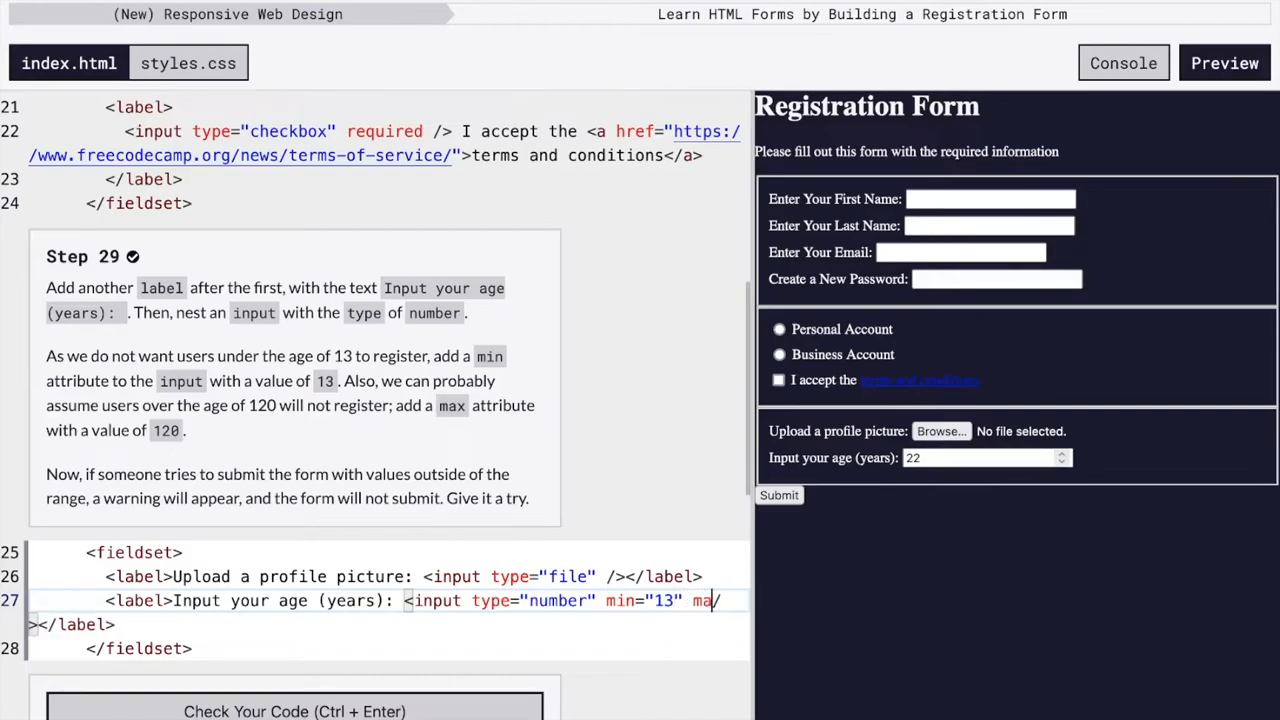
text(x=)
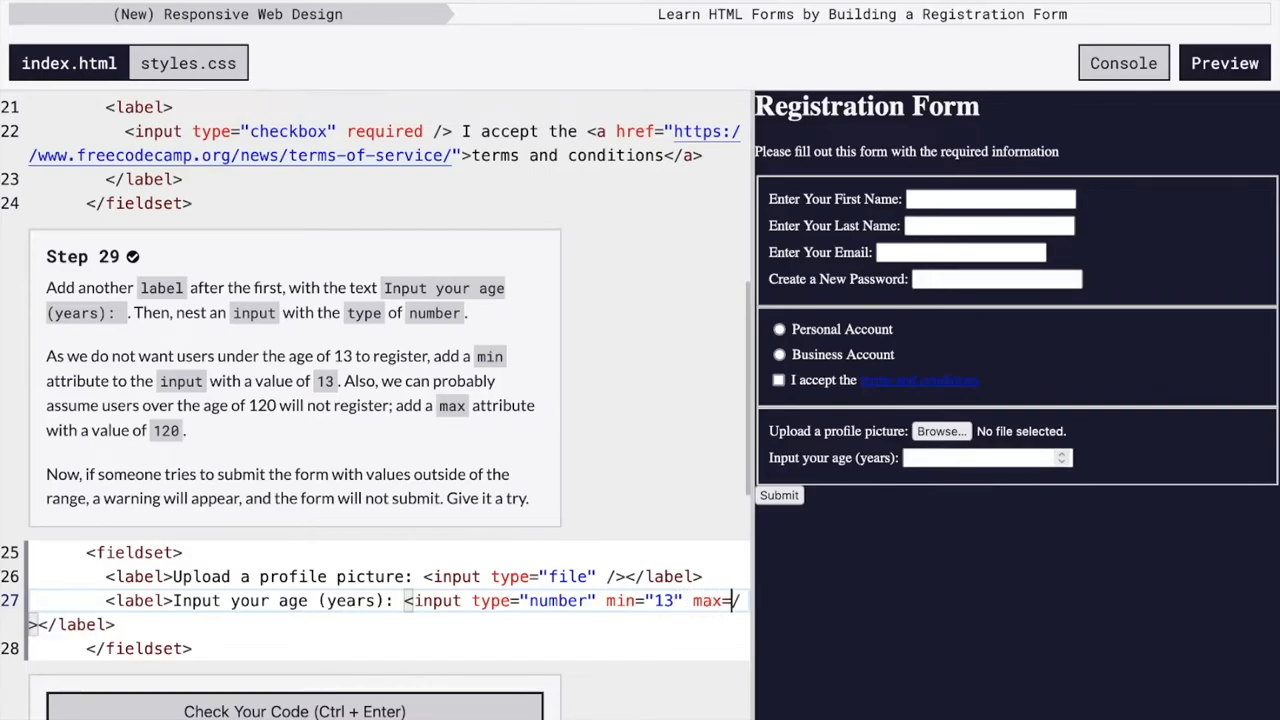
text(1")
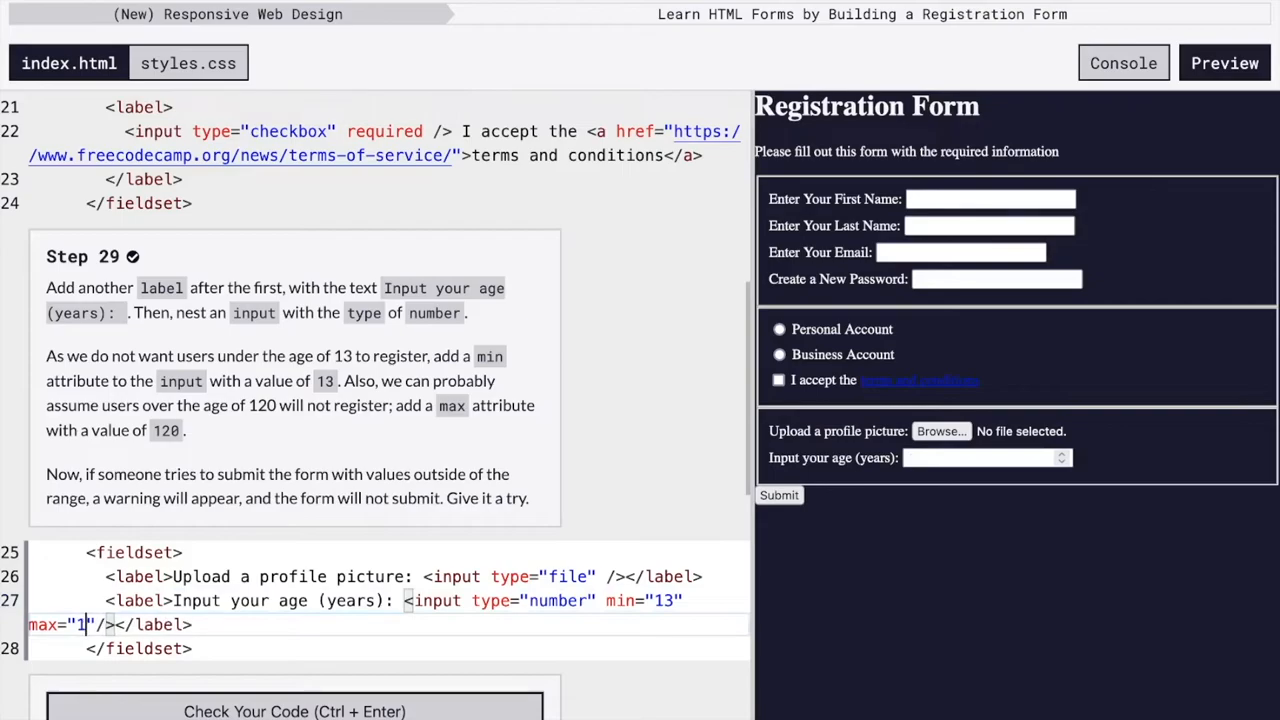
text(20)
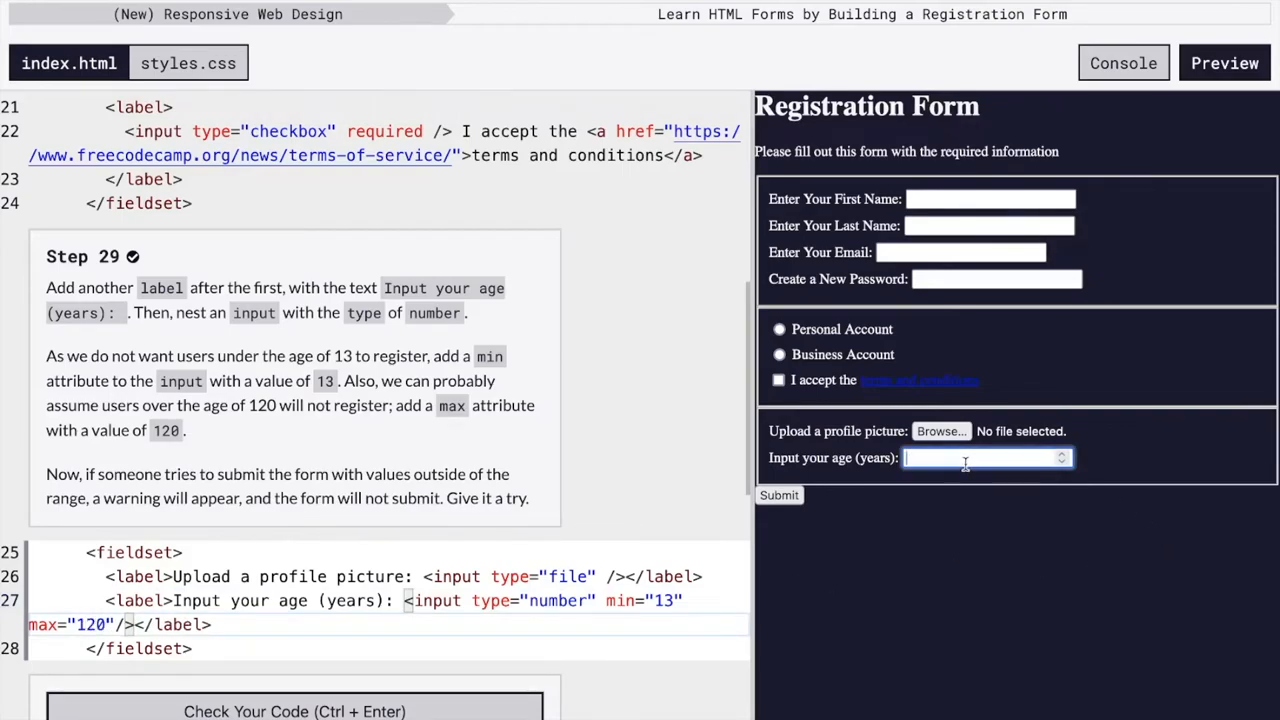
text(121)
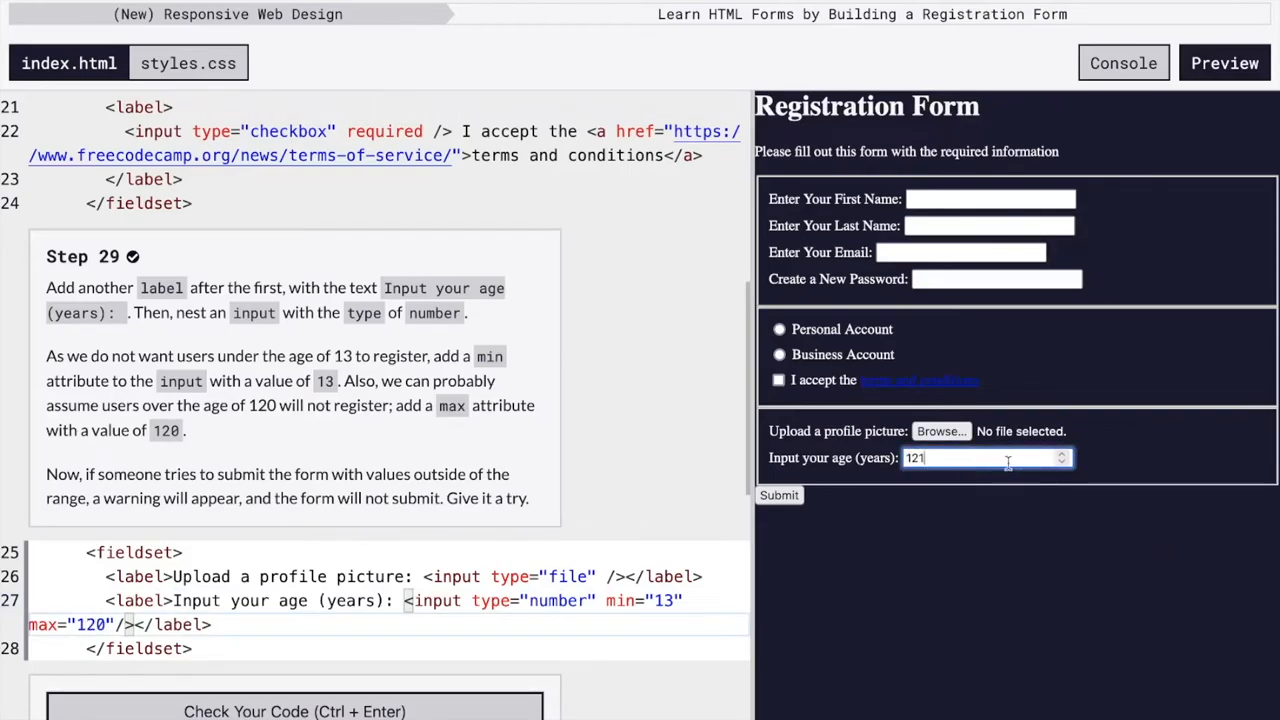
click(1060, 464)
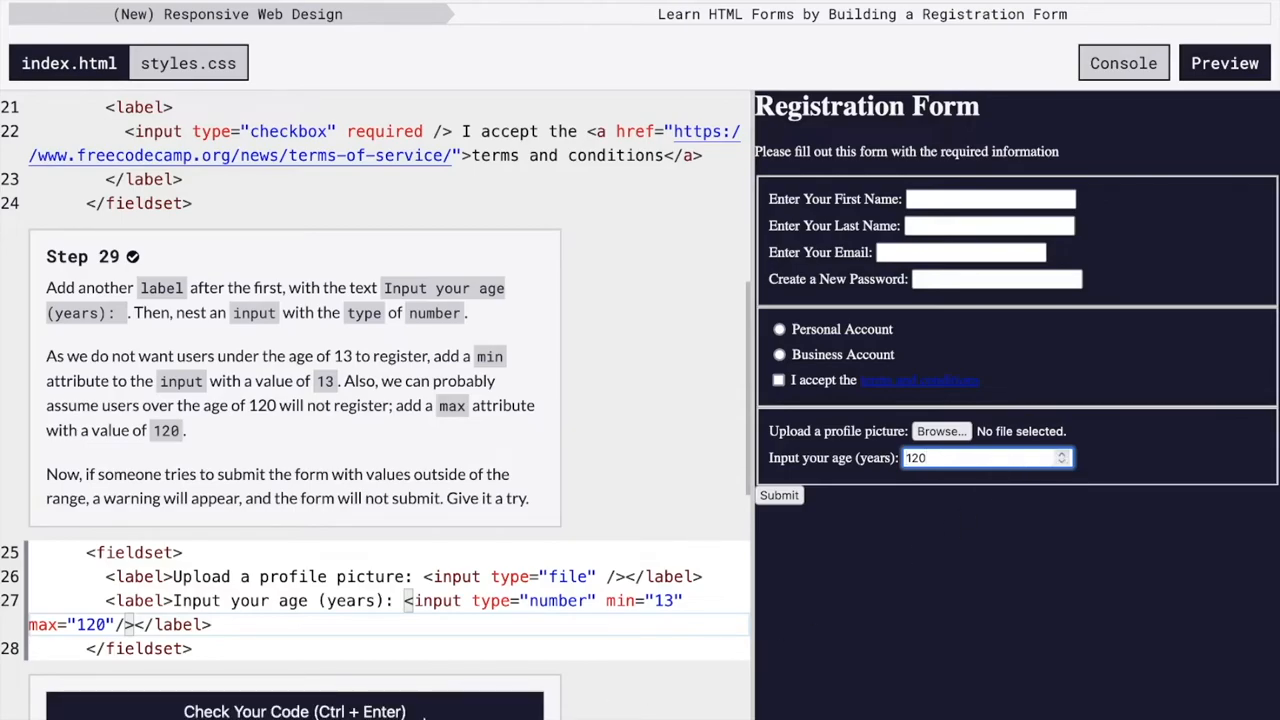
click(294, 688)
text(<select></select>)
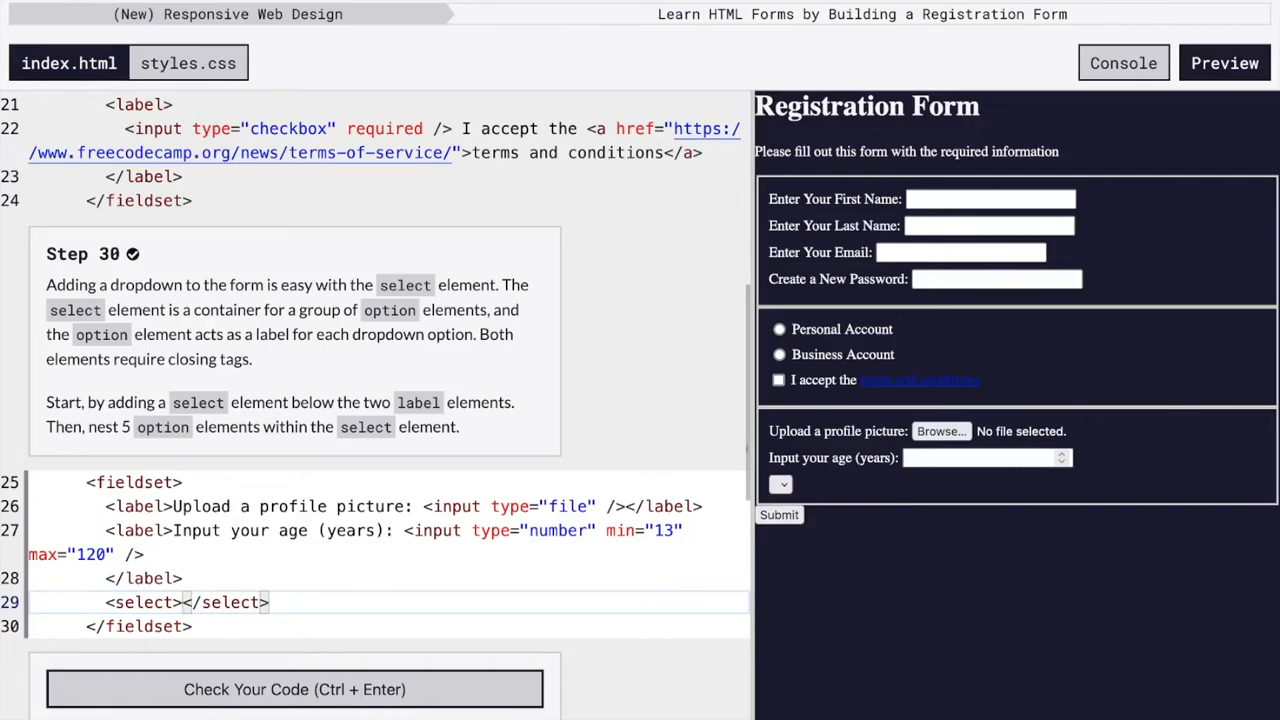
- Nest five empty option elements inside the select below the age label and verify Step 30 passes
text(M)
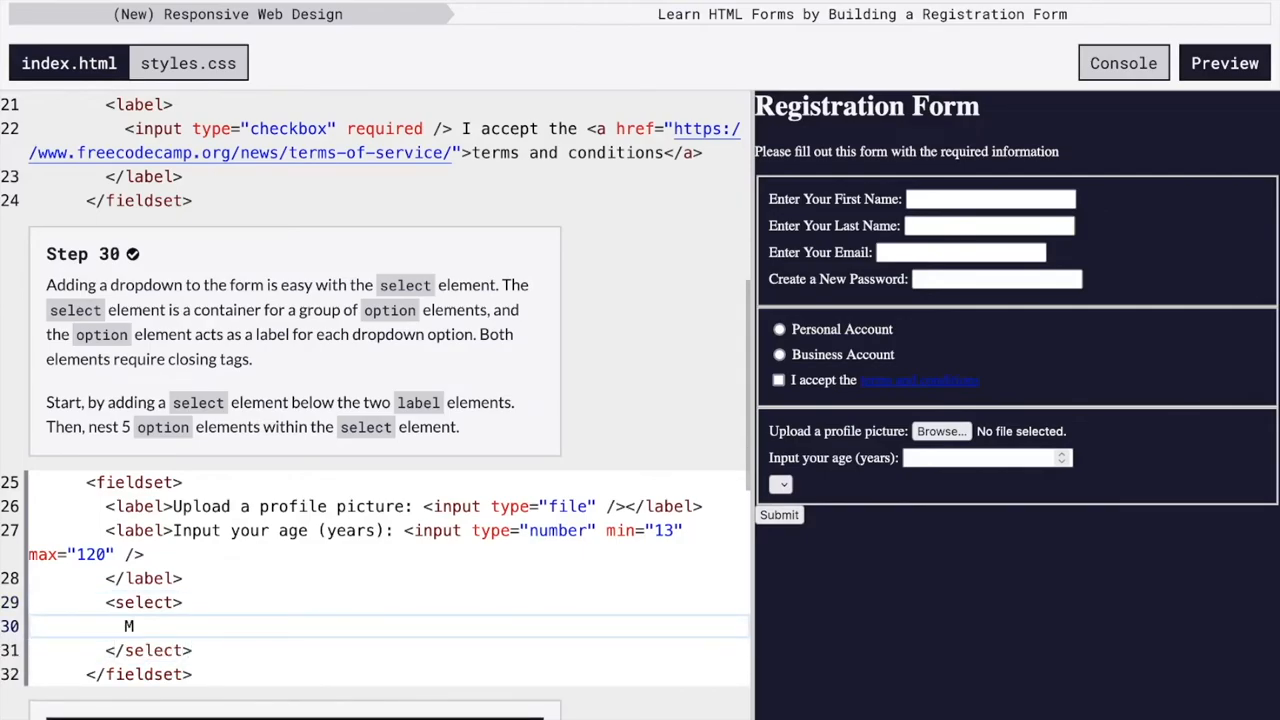
text(<option>)
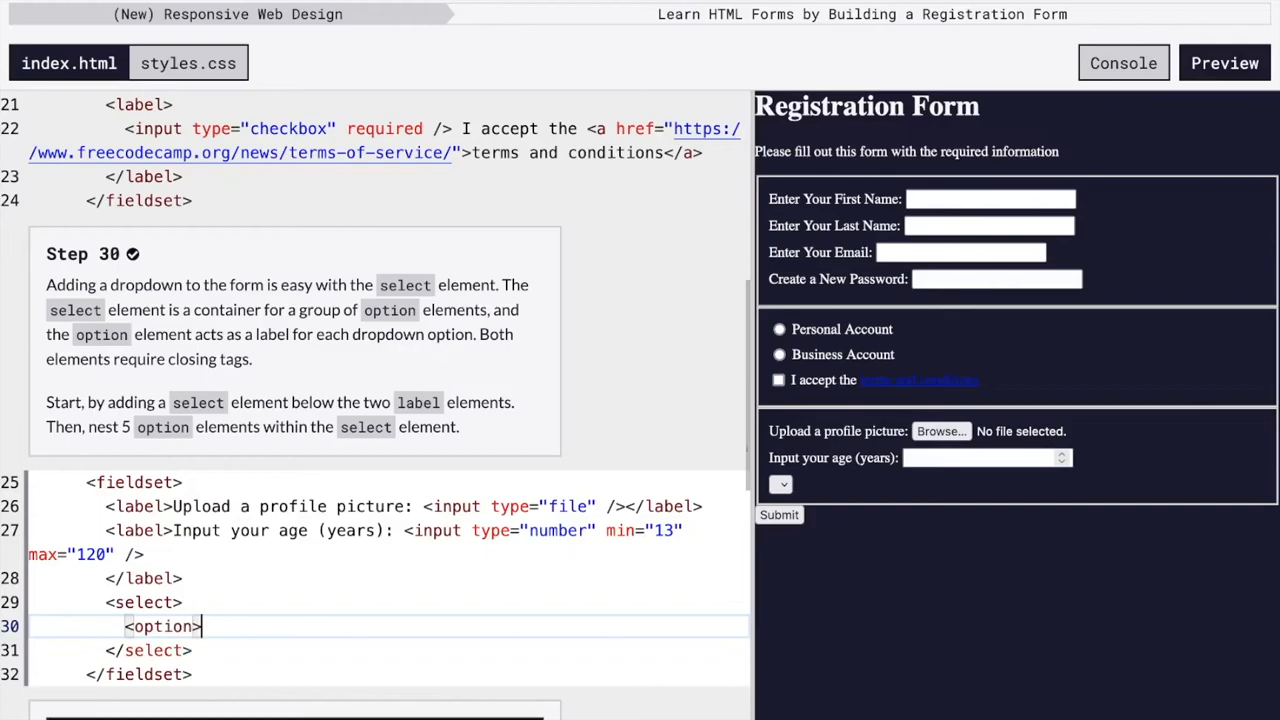
text(</option>)
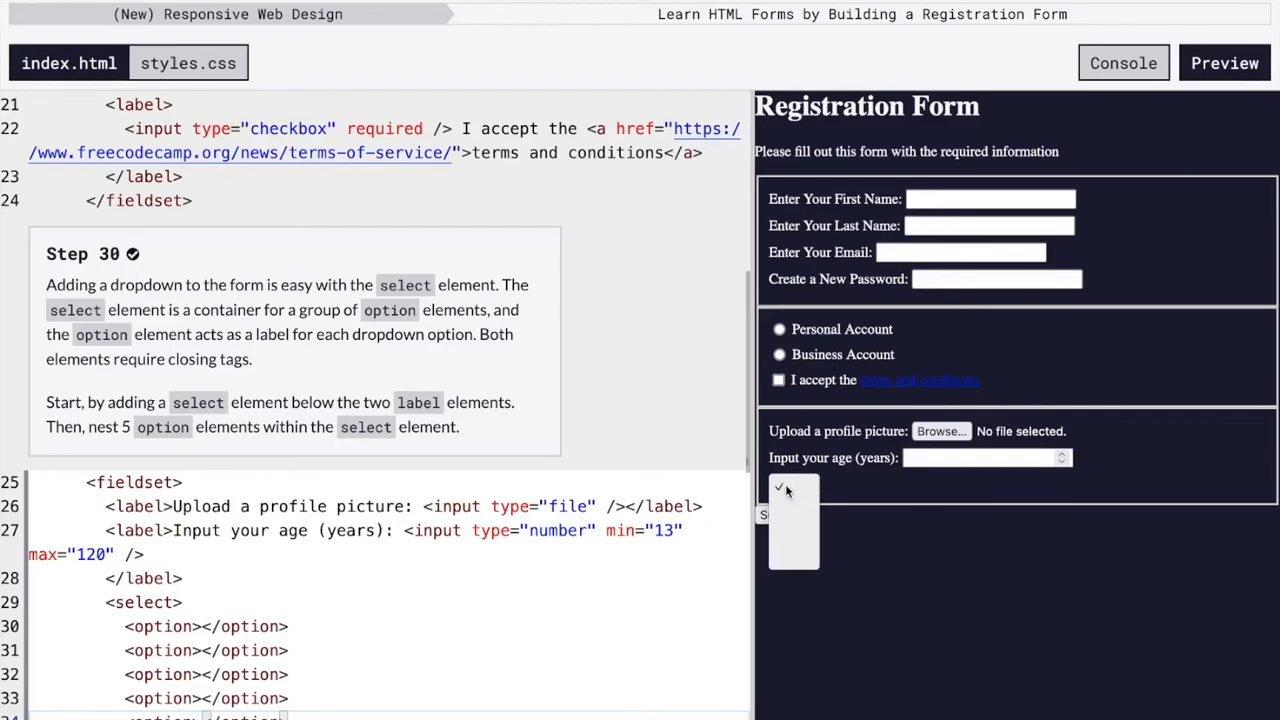
mouse_move(808, 584)
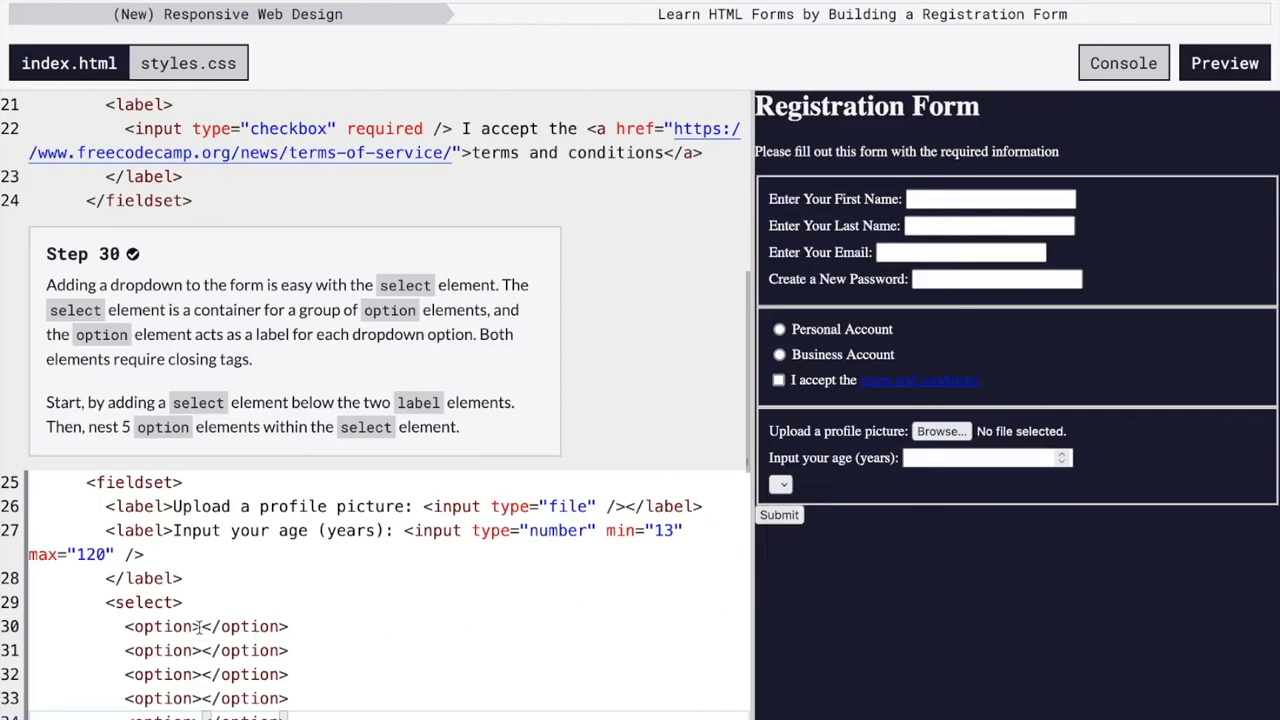
scroll(down, 3)
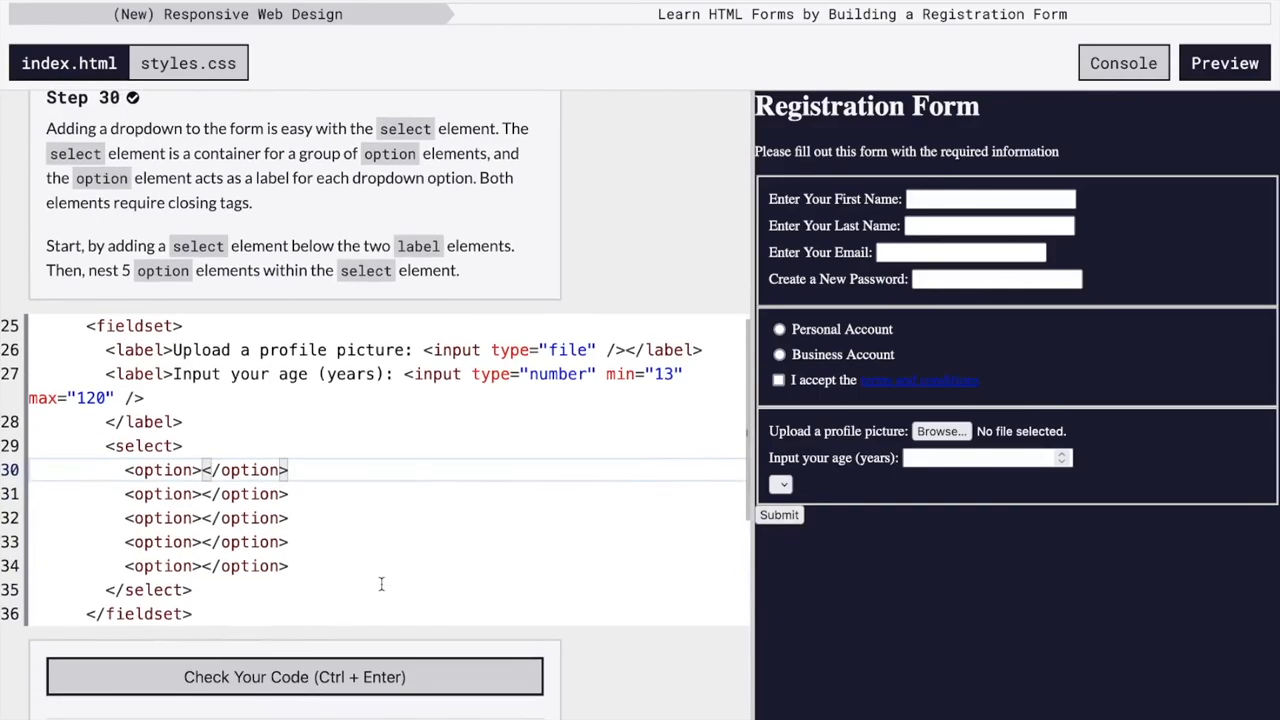
click(294, 676)
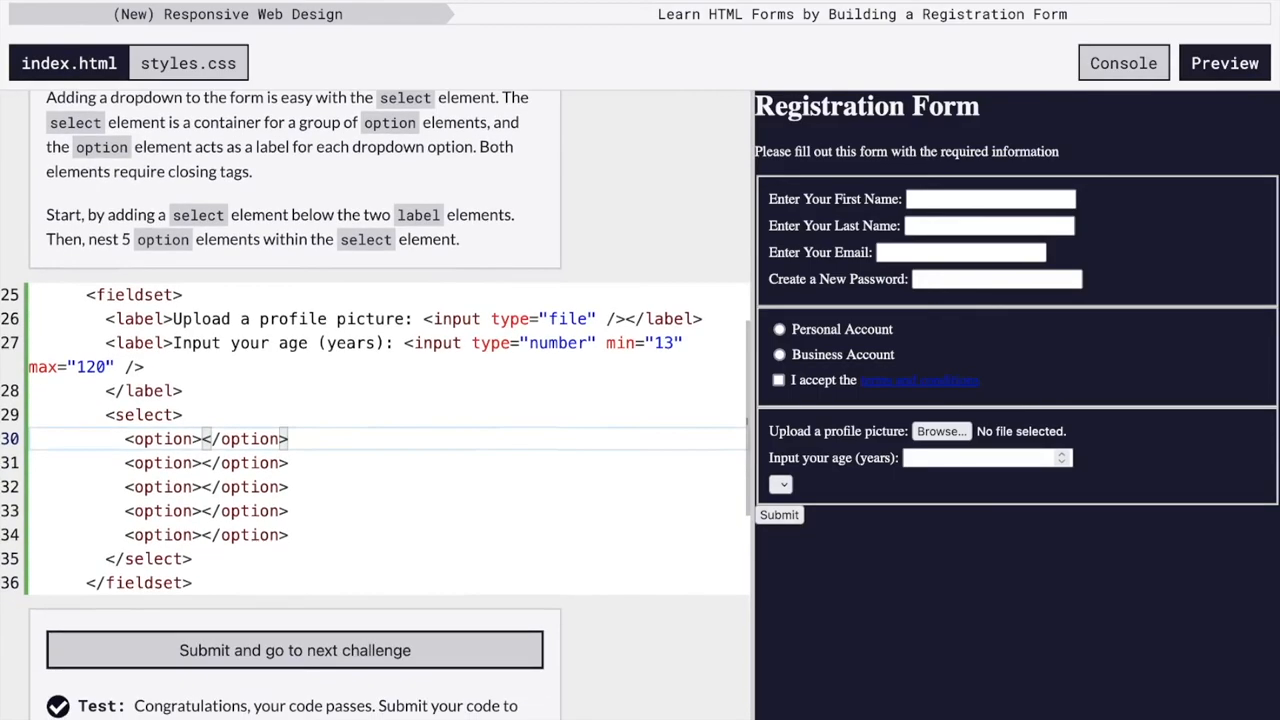